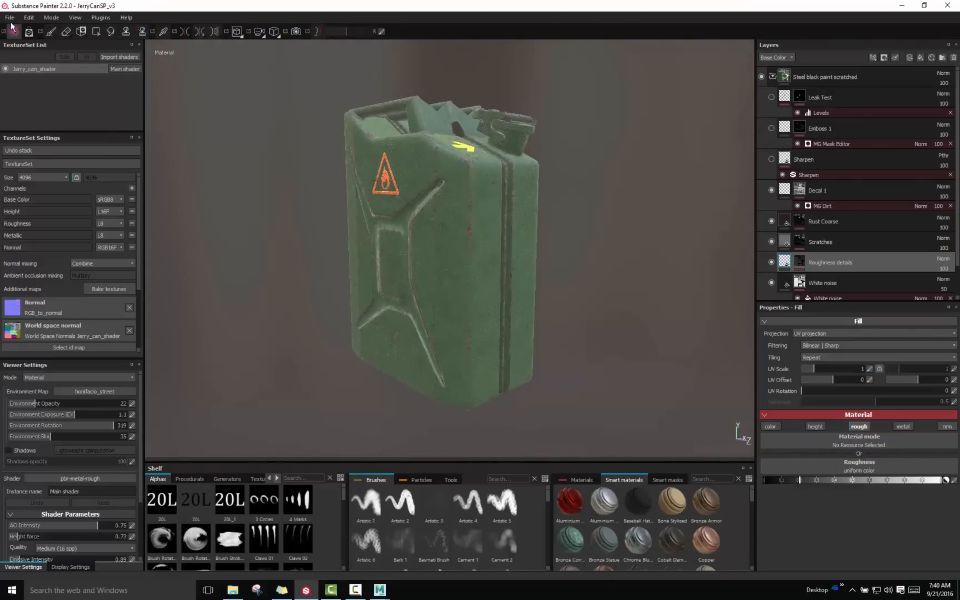
# Open the Export Textures dialog from the File menu
pyautogui.click(9, 17)
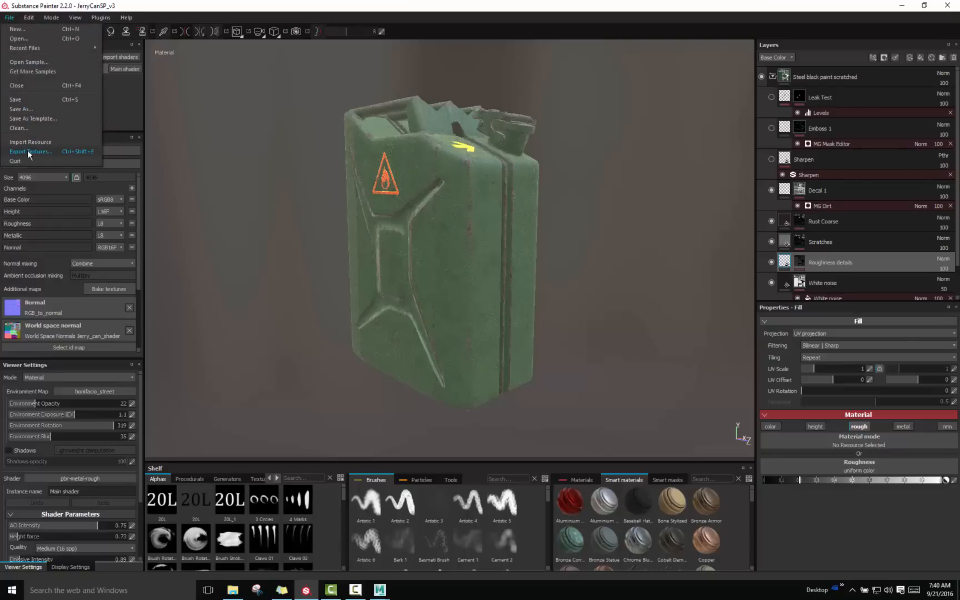
pyautogui.click(30, 151)
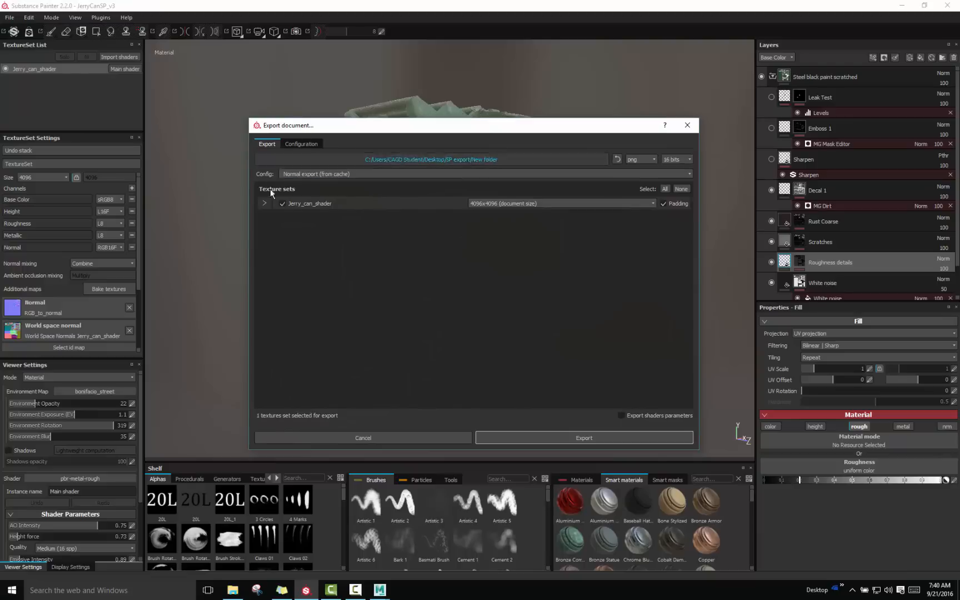
pyautogui.moveTo(369, 251)
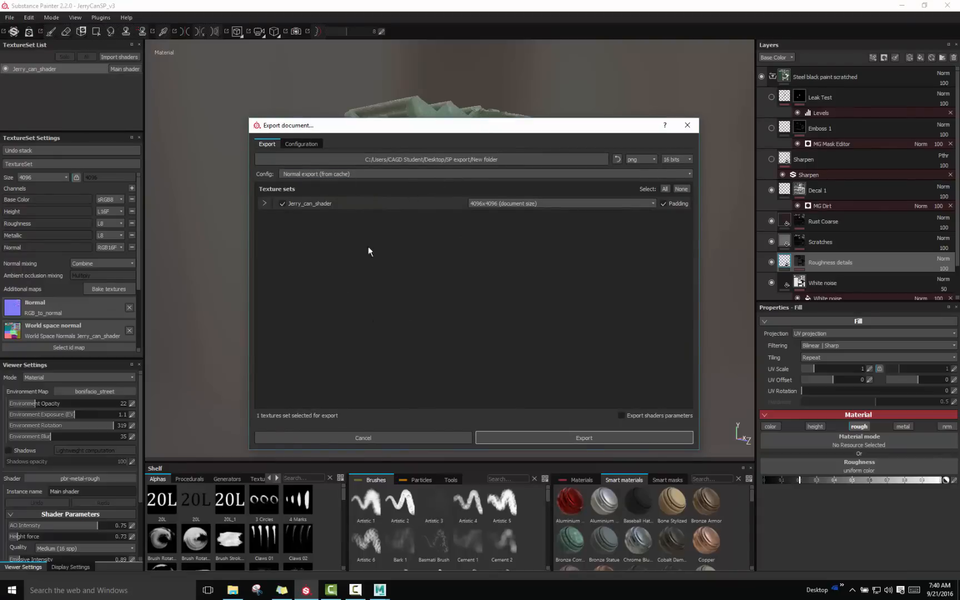
pyautogui.moveTo(267, 171)
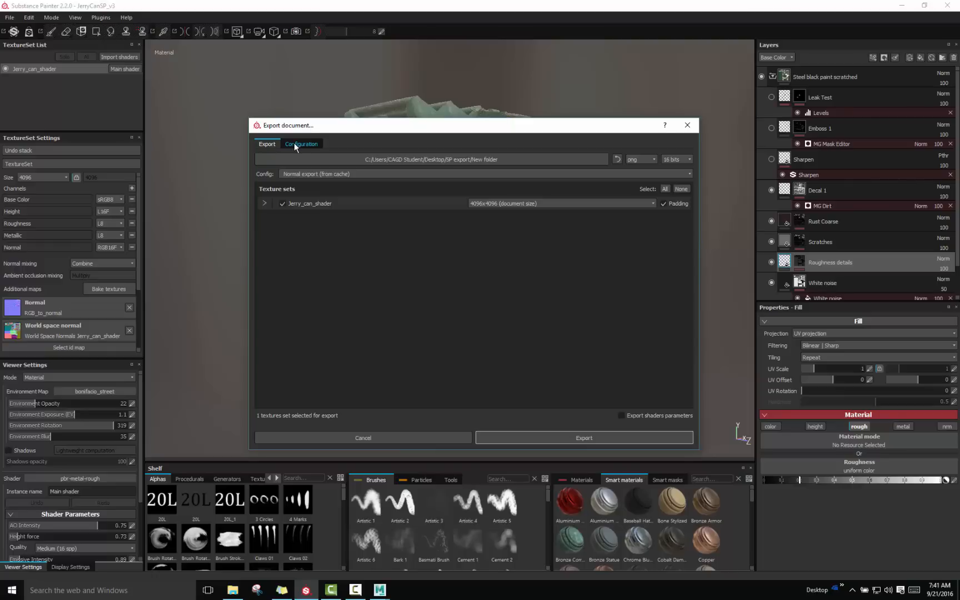
pyautogui.moveTo(316, 174)
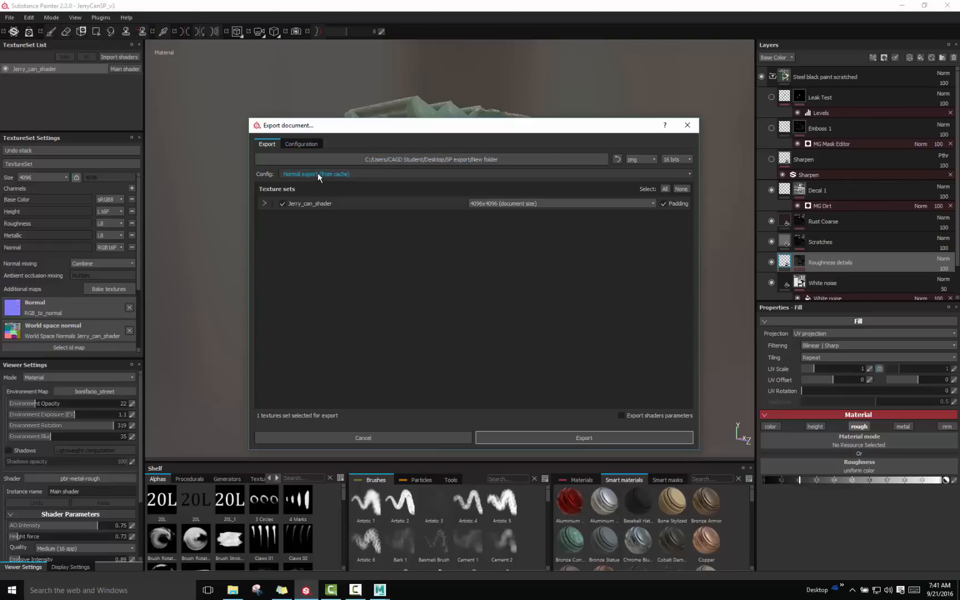
pyautogui.moveTo(309, 176)
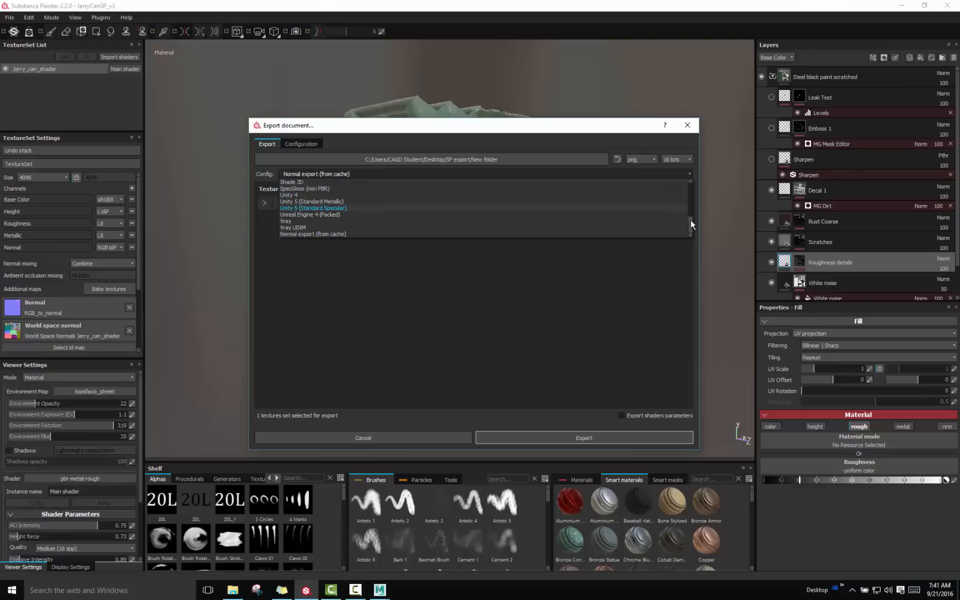
# Browse the export presets and switch from the cached normal export to Normal export
pyautogui.scroll(3)
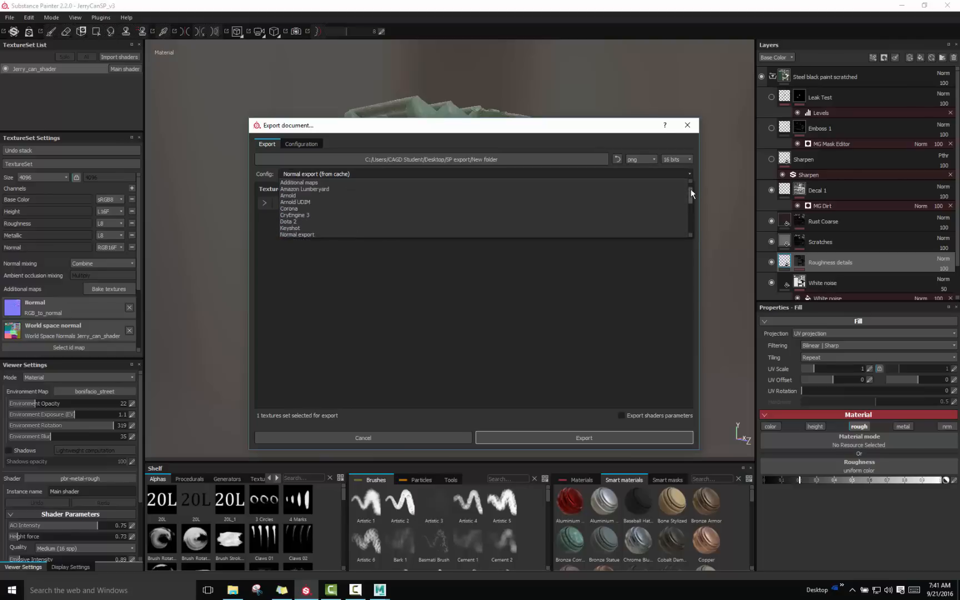
pyautogui.scroll(-3)
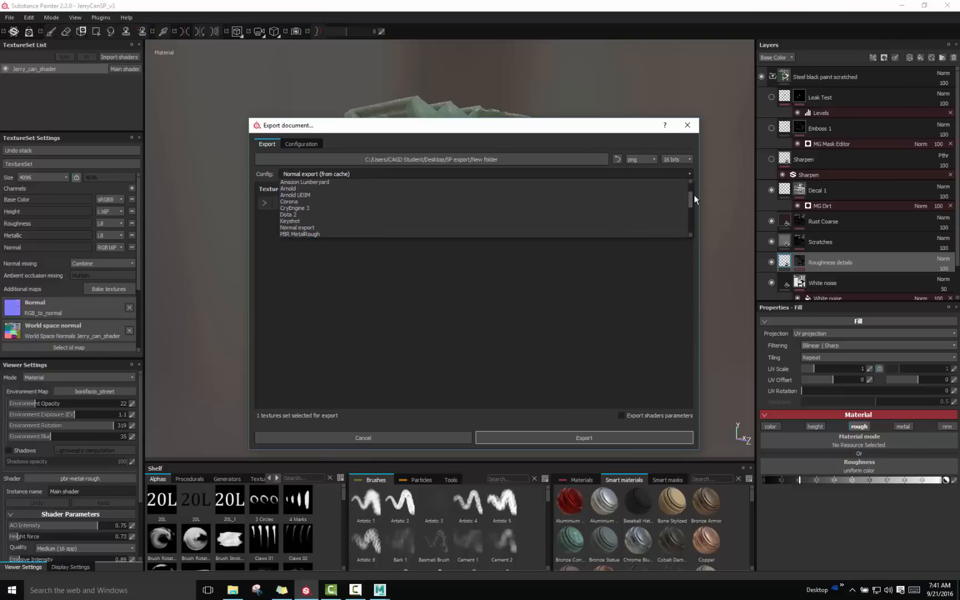
pyautogui.scroll(3)
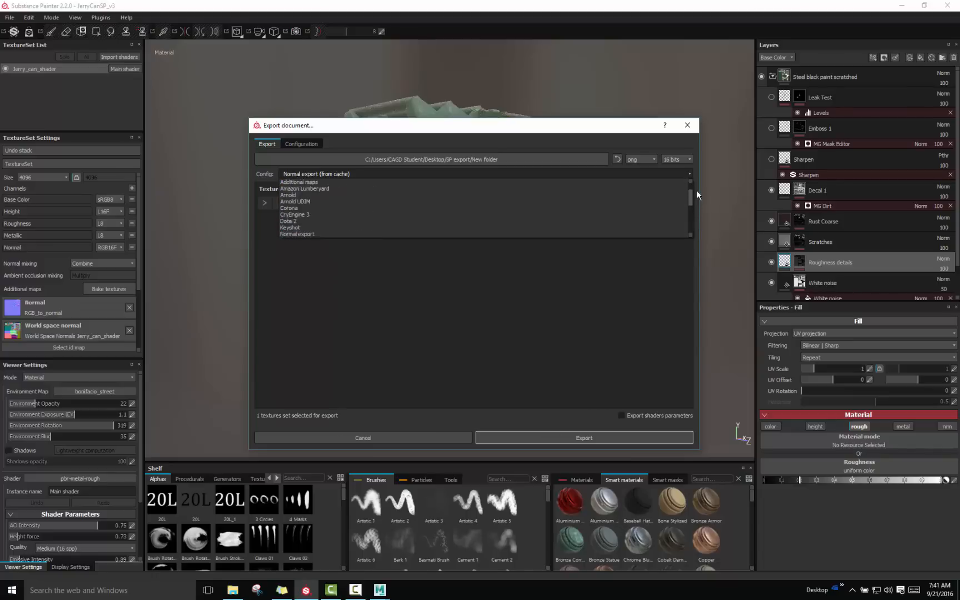
pyautogui.scroll(3)
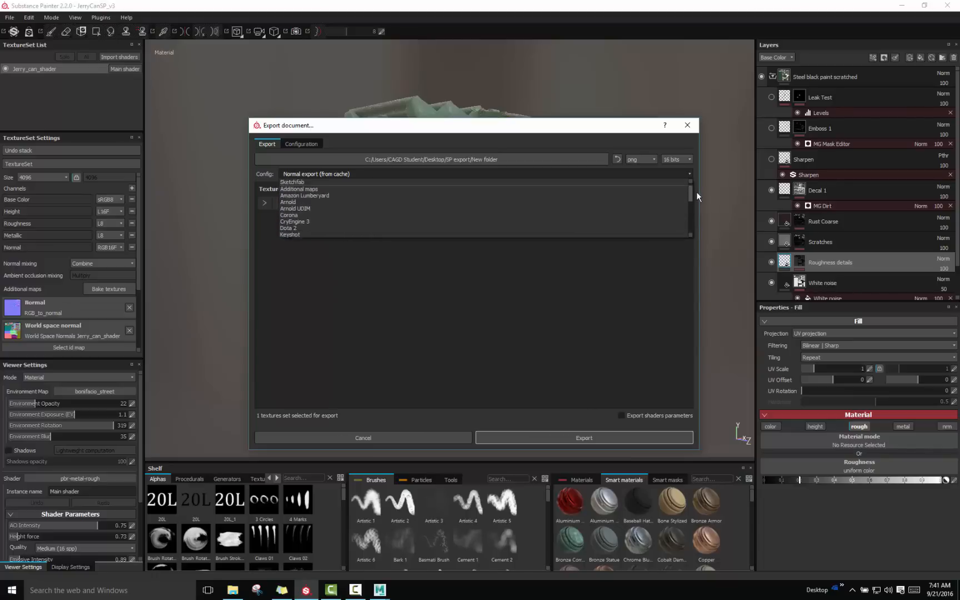
pyautogui.scroll(-3)
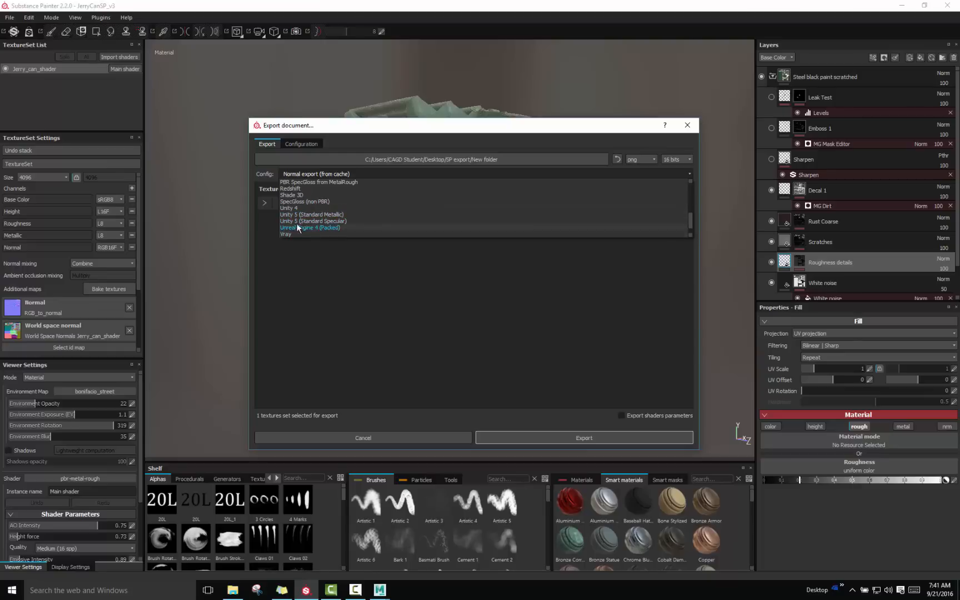
pyautogui.scroll(-3)
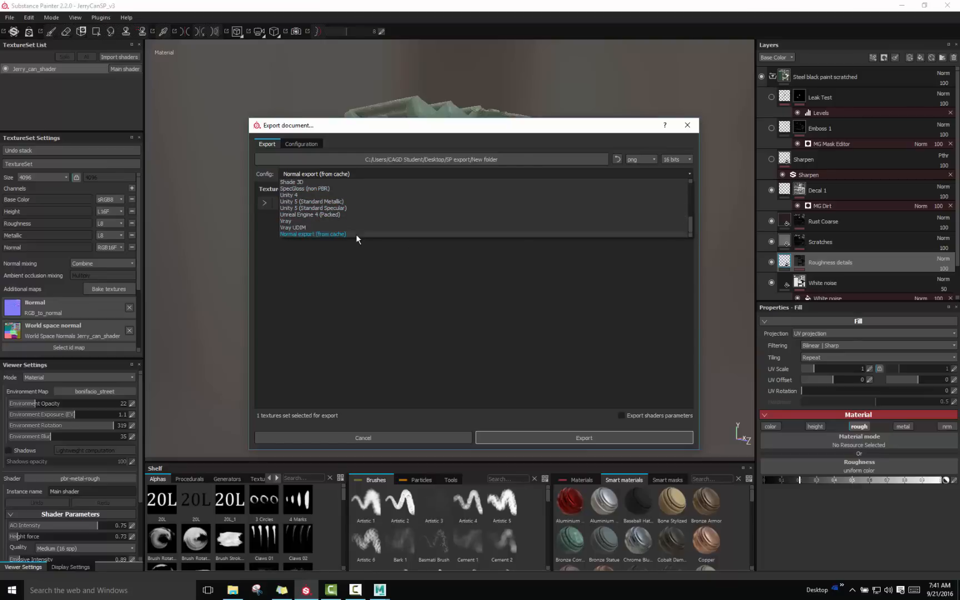
pyautogui.moveTo(286, 222)
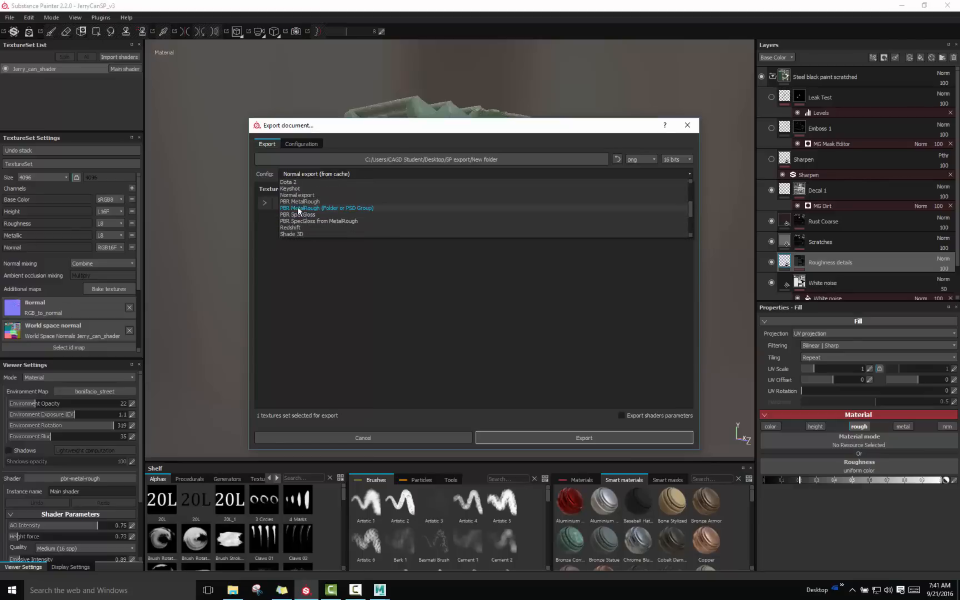
pyautogui.moveTo(319, 210)
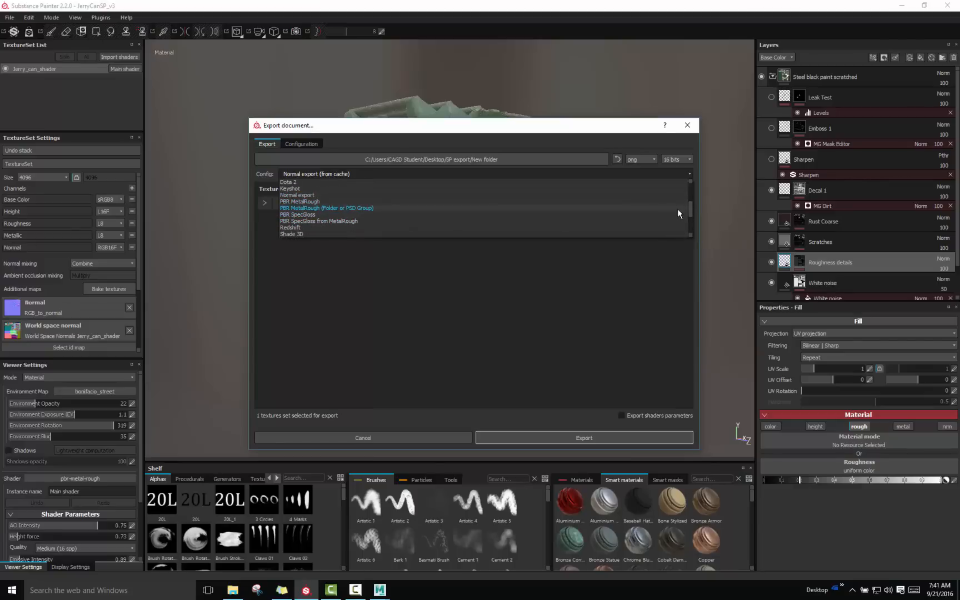
pyautogui.click(296, 194)
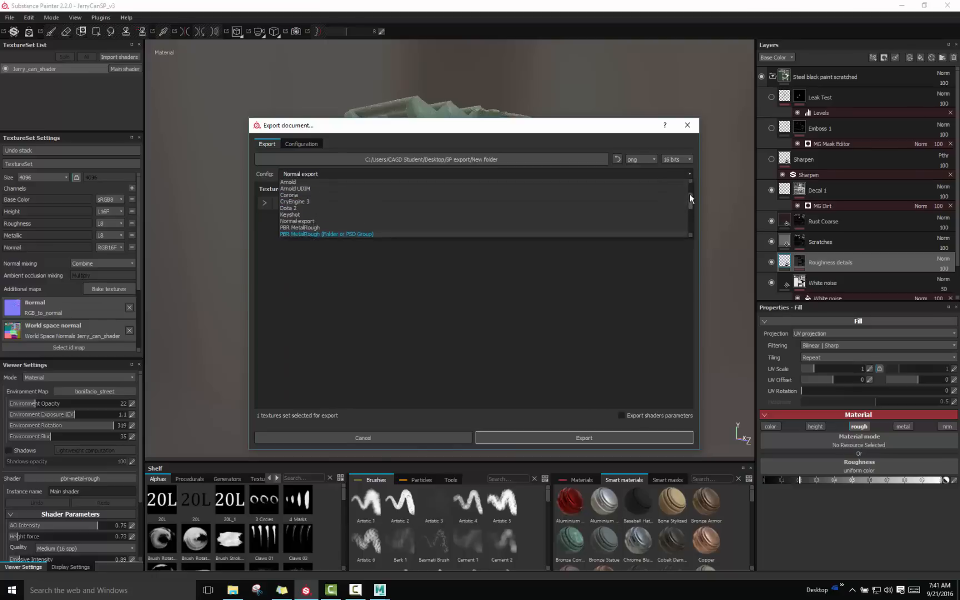
pyautogui.scroll(3)
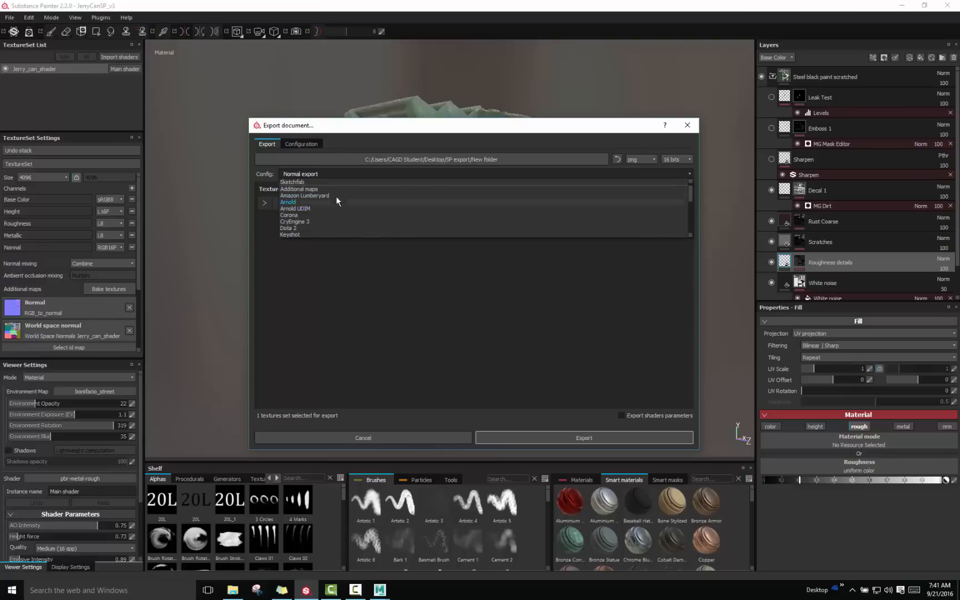
pyautogui.moveTo(294, 202)
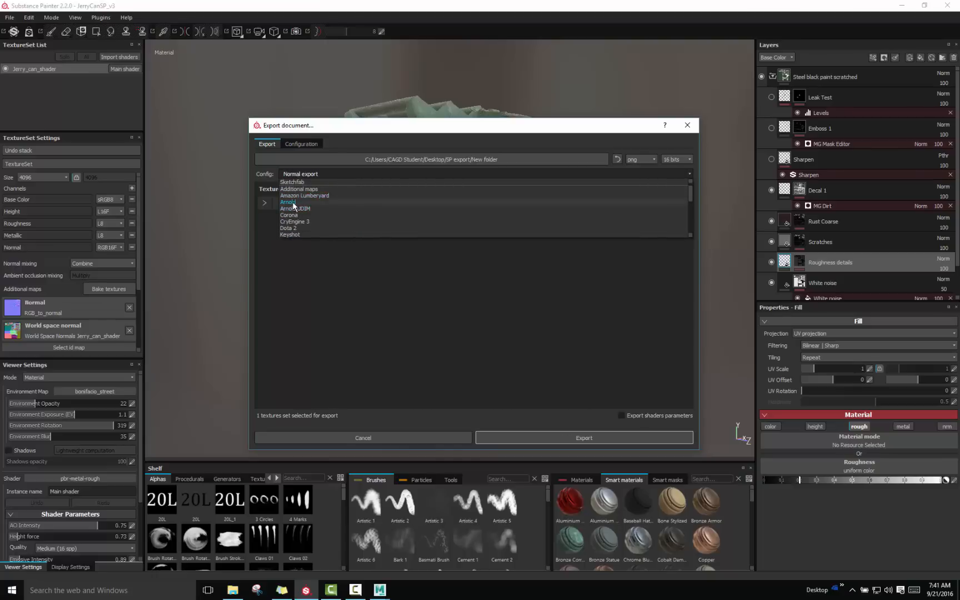
pyautogui.moveTo(300, 206)
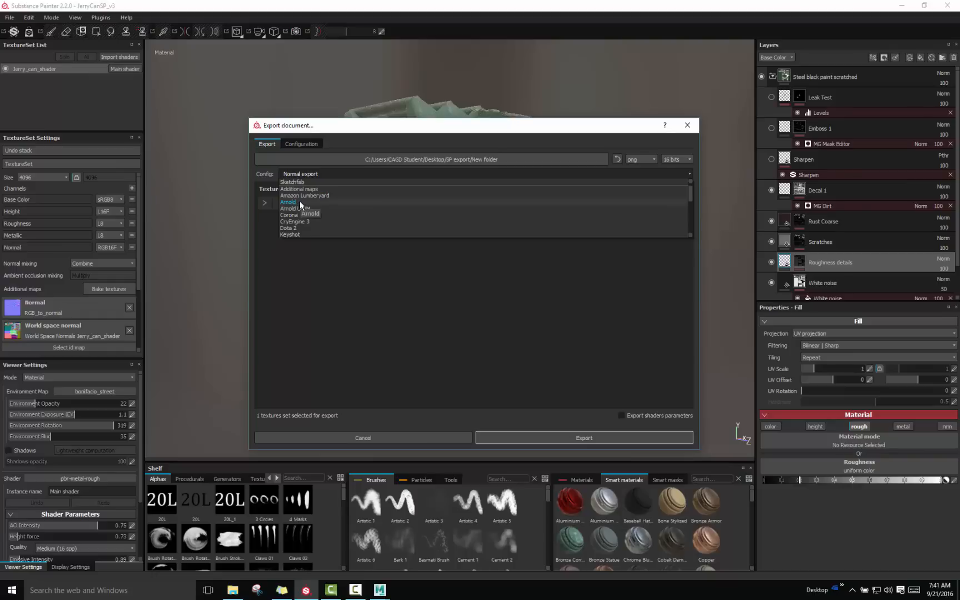
pyautogui.moveTo(300, 209)
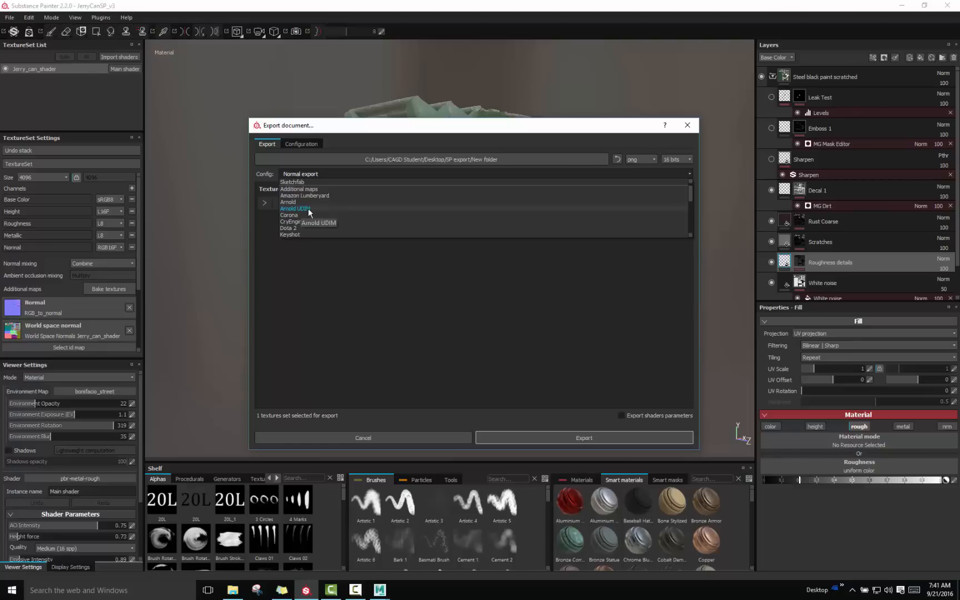
pyautogui.moveTo(287, 202)
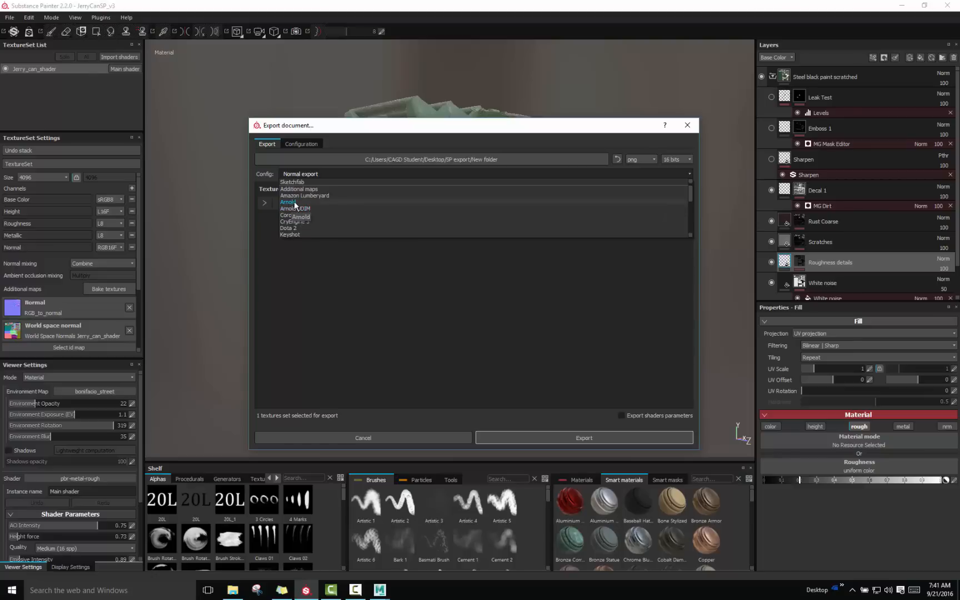
# Select the Arnold preset and expand Jerry_can_shader to list its seven output maps
pyautogui.click(287, 202)
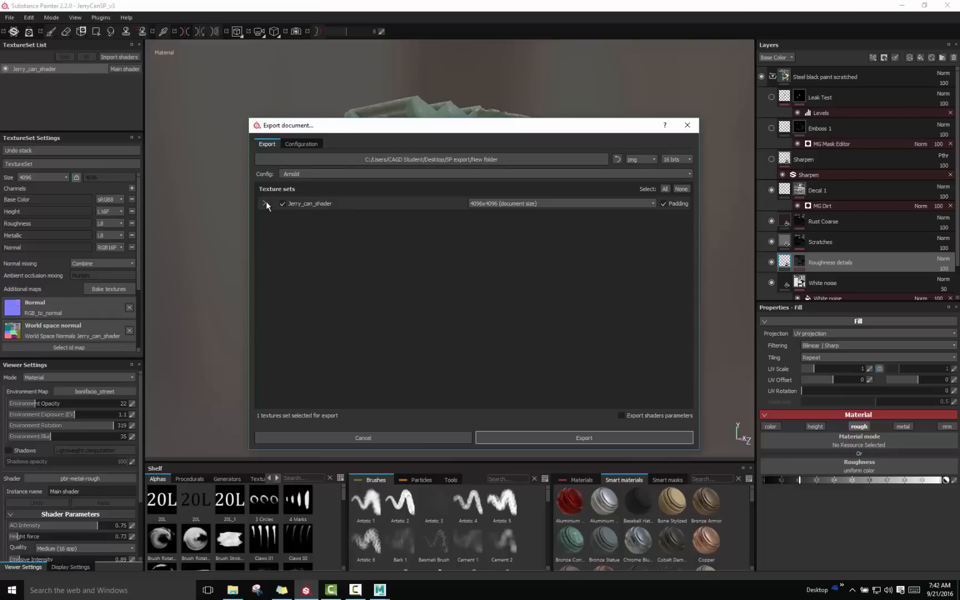
pyautogui.click(264, 203)
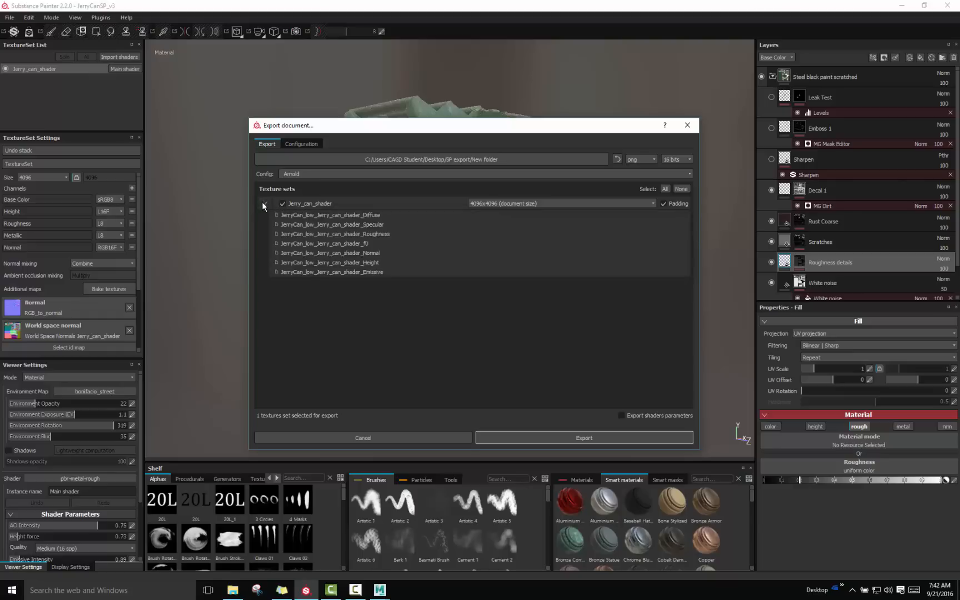
pyautogui.click(264, 203)
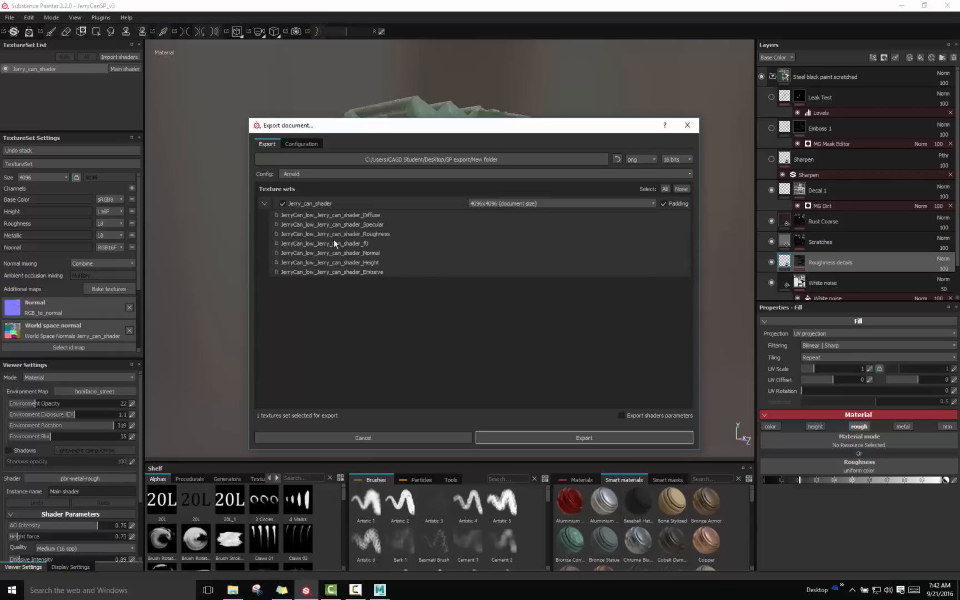
pyautogui.moveTo(376, 287)
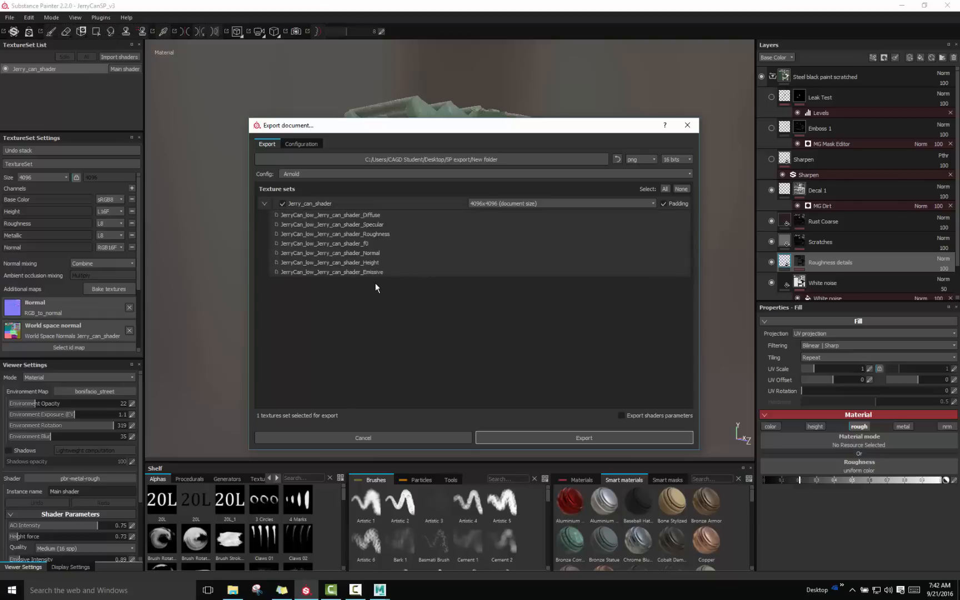
pyautogui.moveTo(392, 222)
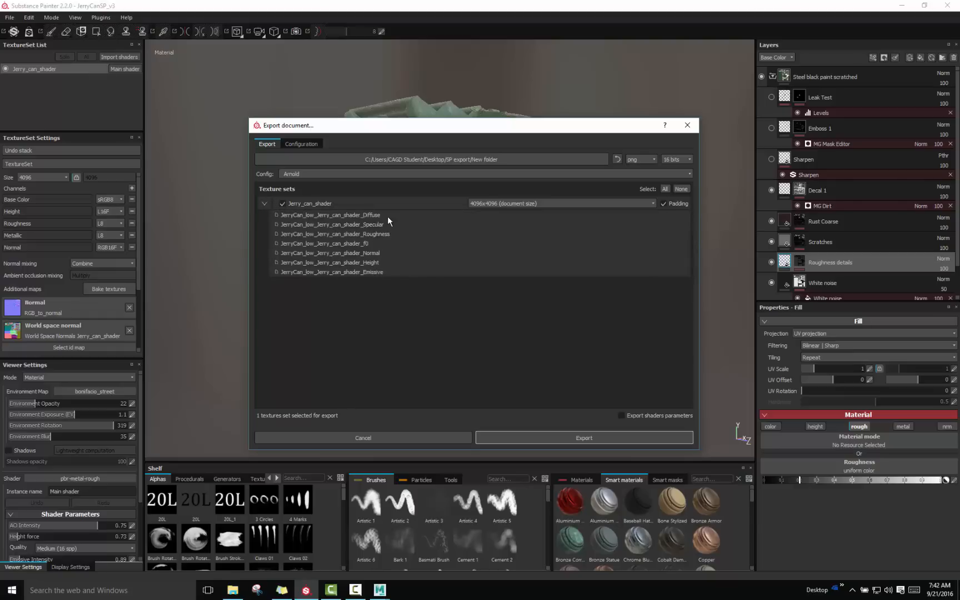
pyautogui.moveTo(358, 240)
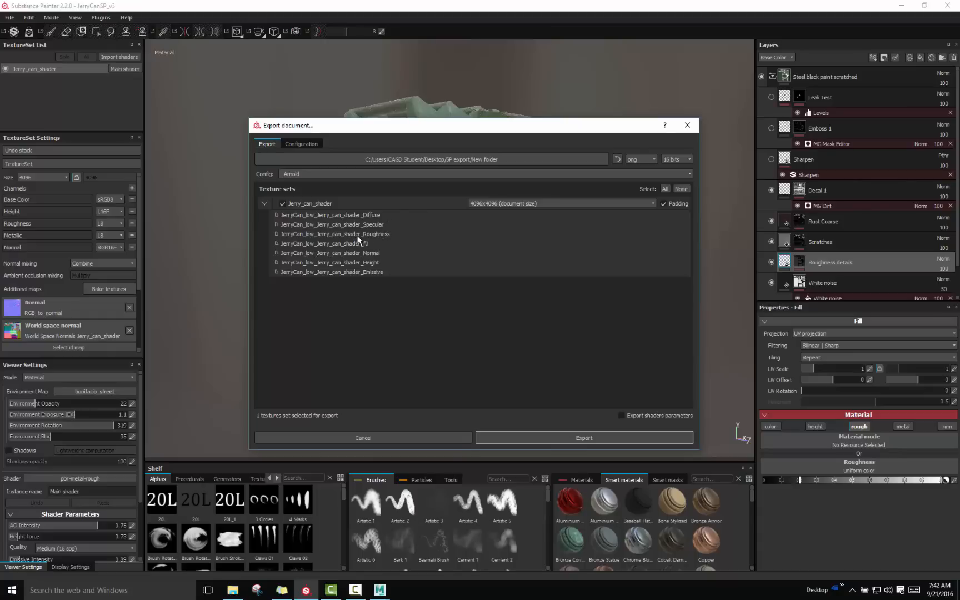
pyautogui.moveTo(360, 243)
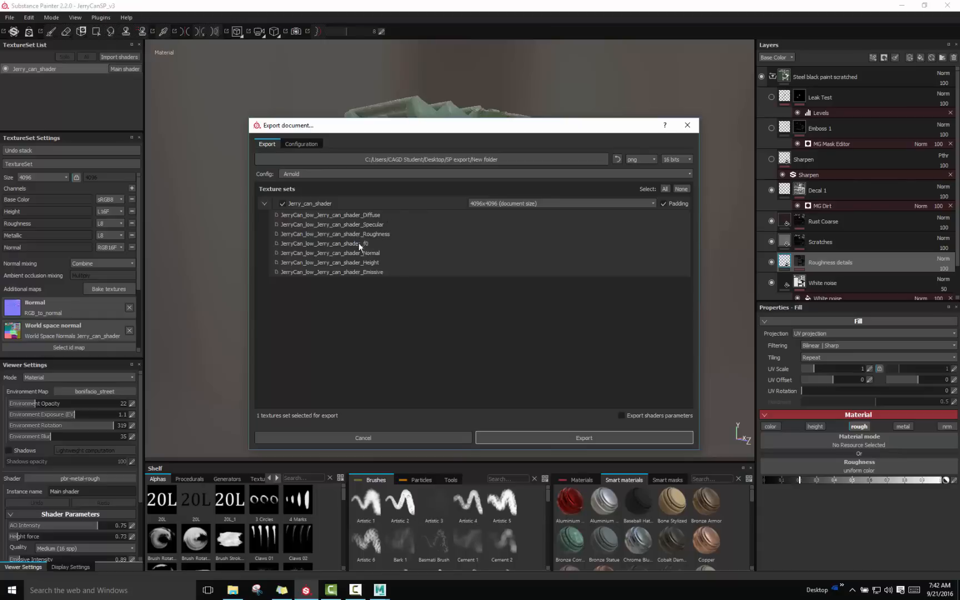
pyautogui.moveTo(386, 257)
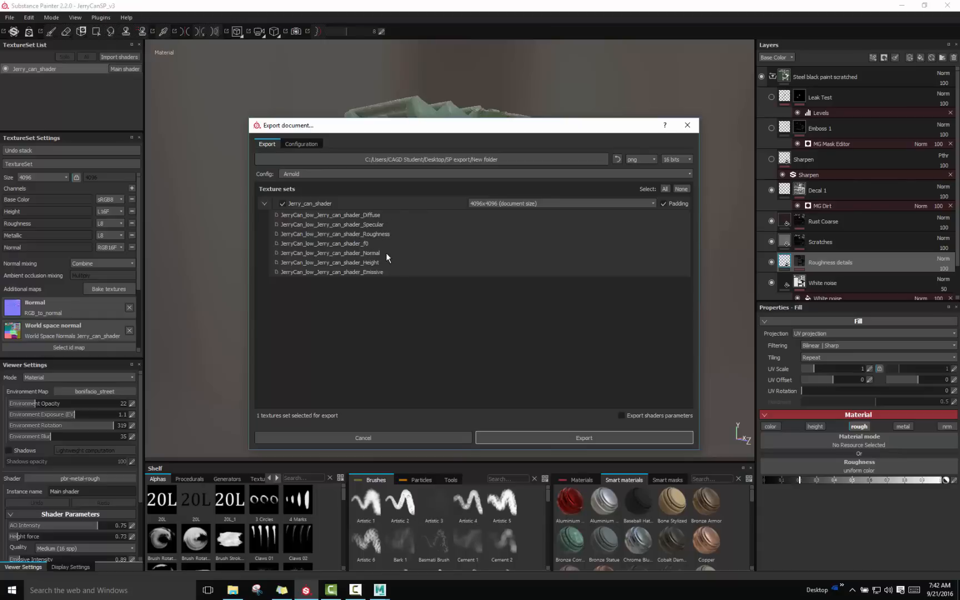
pyautogui.moveTo(386, 280)
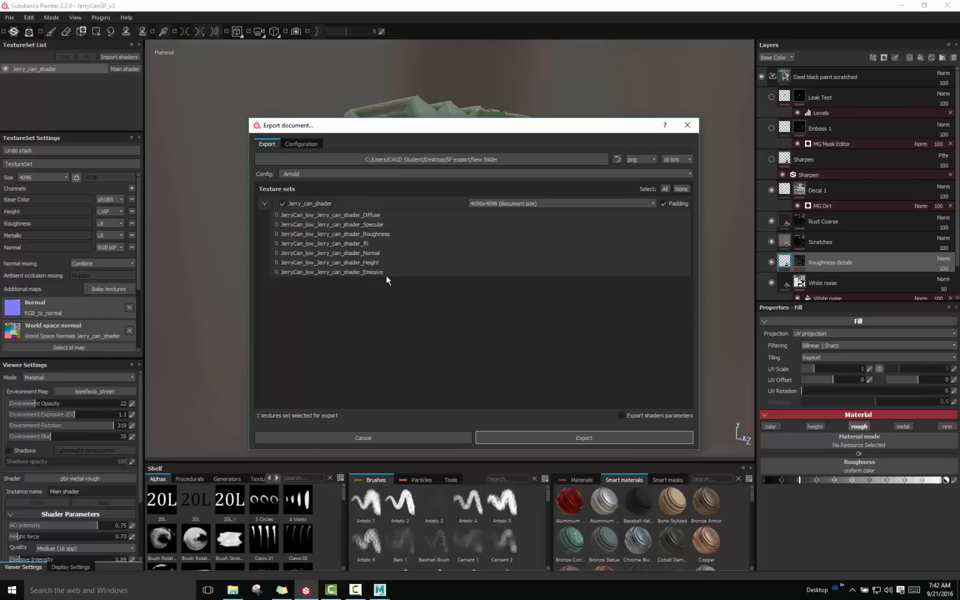
pyautogui.moveTo(379, 275)
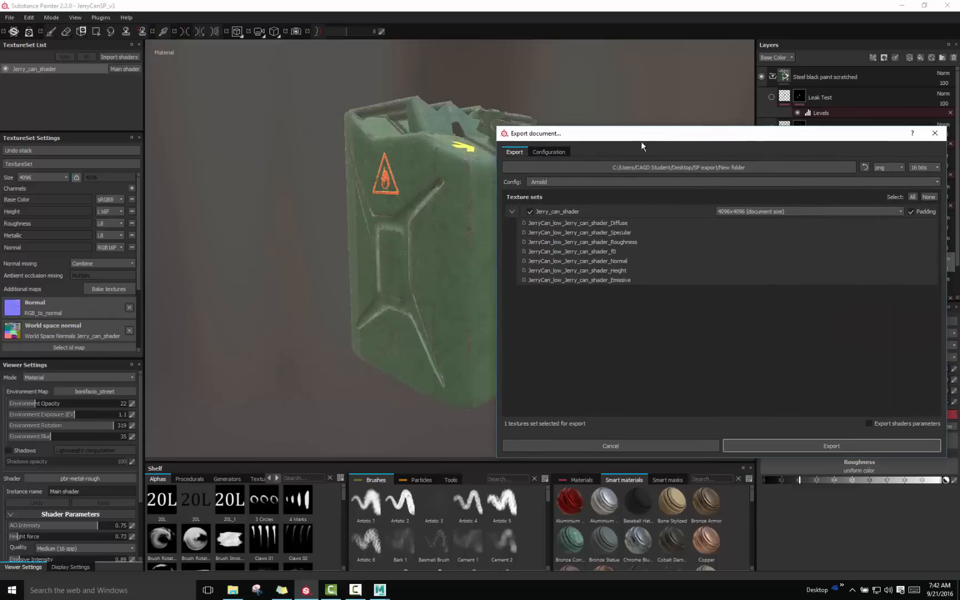
pyautogui.moveTo(372, 205)
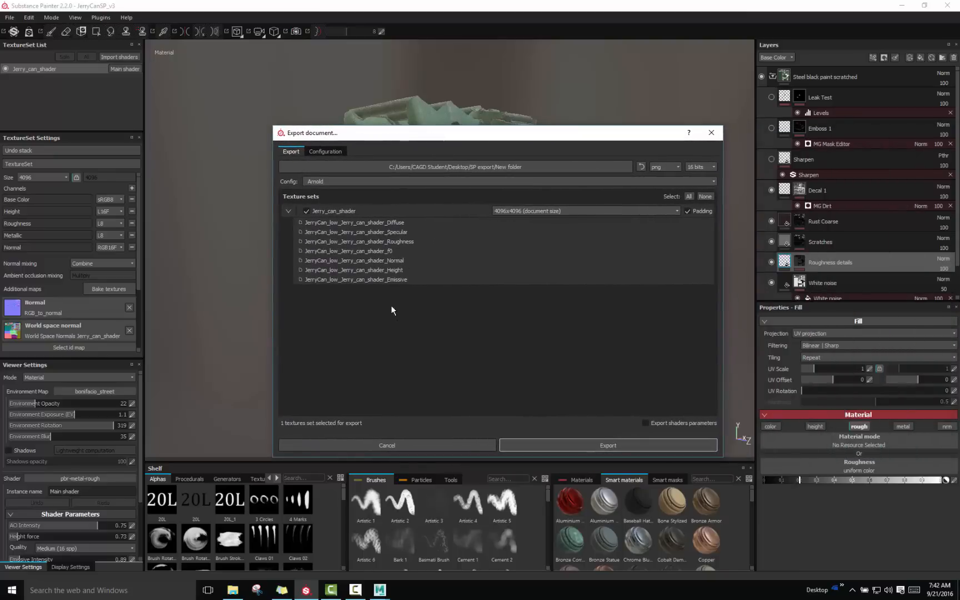
pyautogui.moveTo(395, 284)
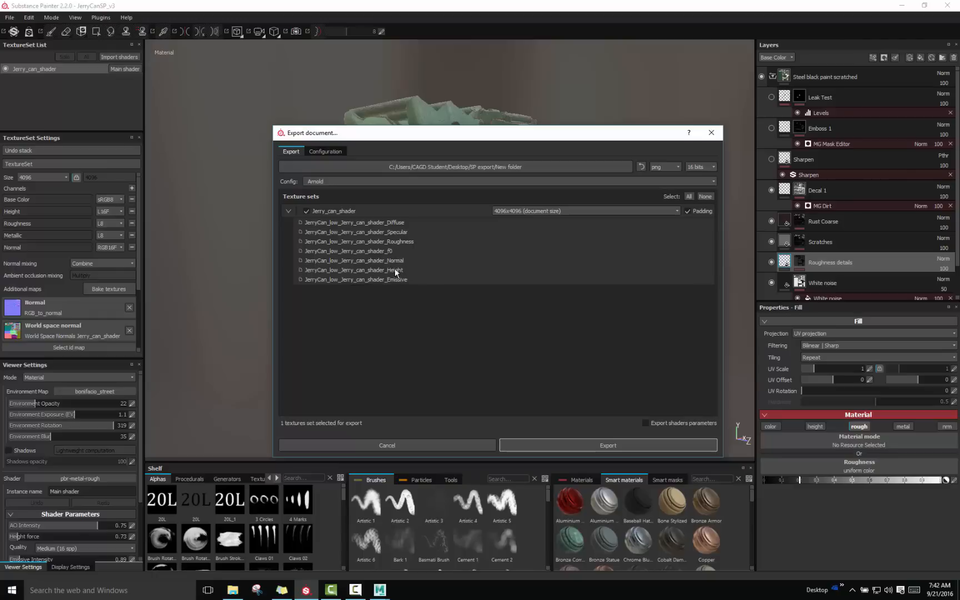
pyautogui.moveTo(396, 234)
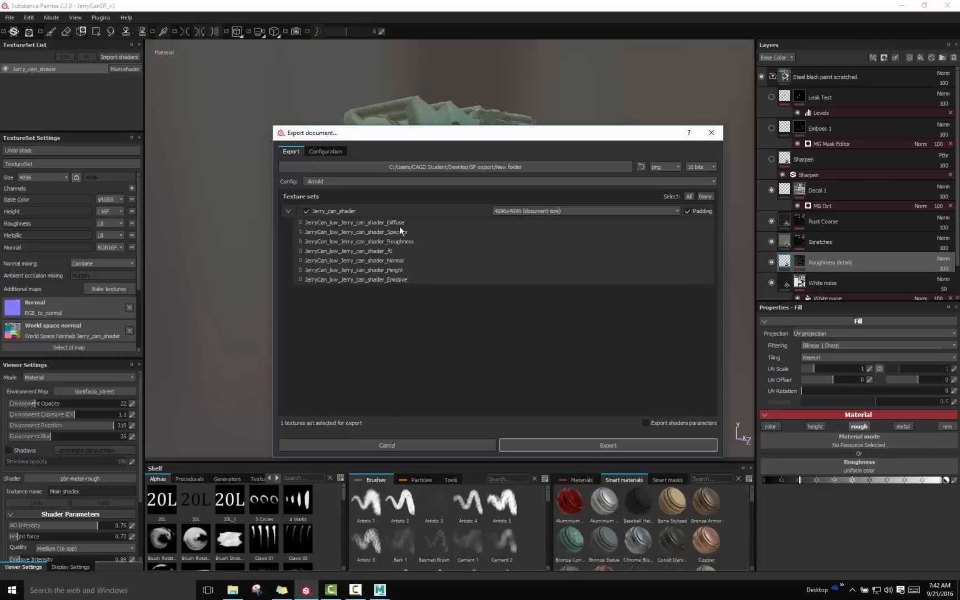
pyautogui.moveTo(401, 228)
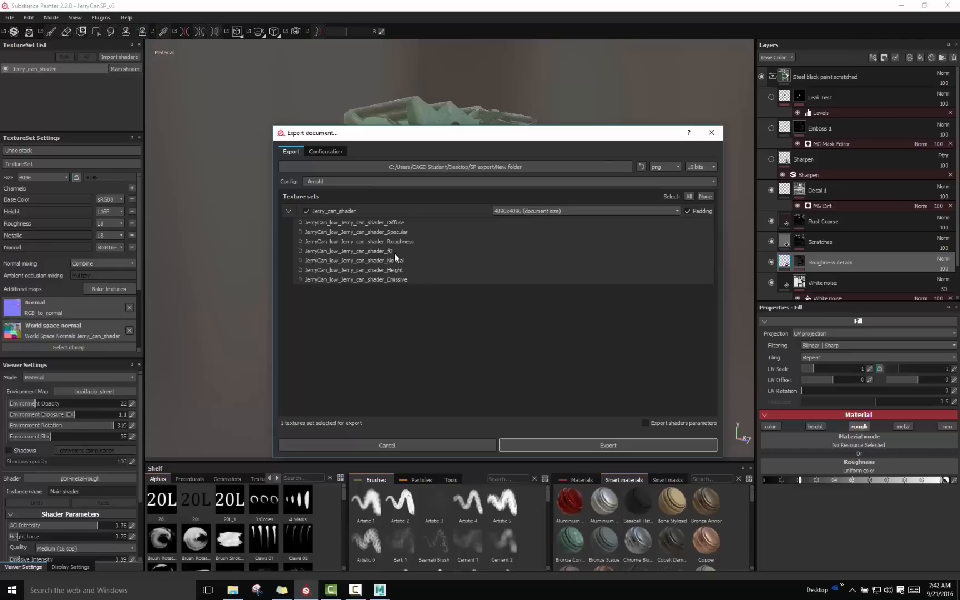
pyautogui.moveTo(400, 288)
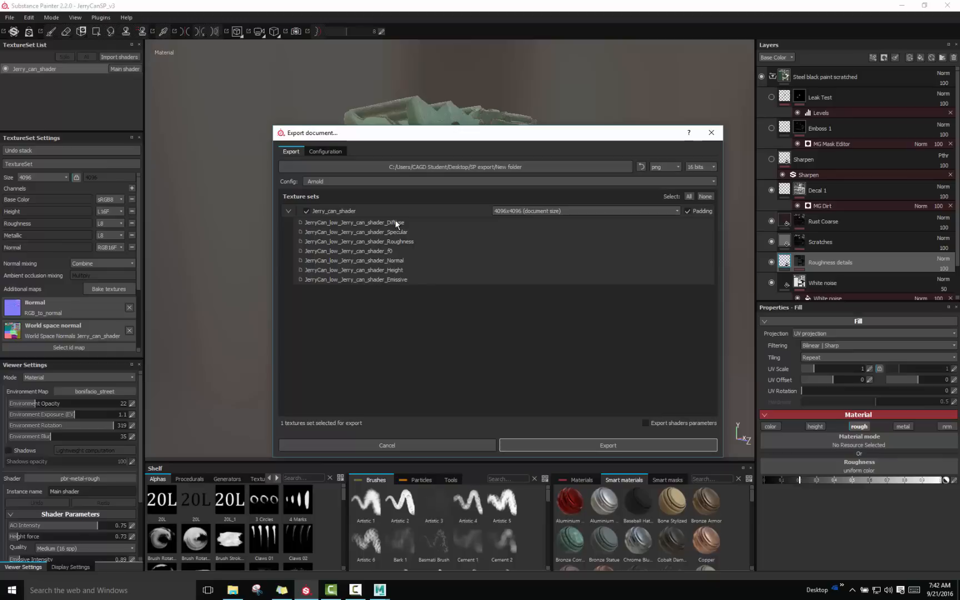
pyautogui.moveTo(397, 239)
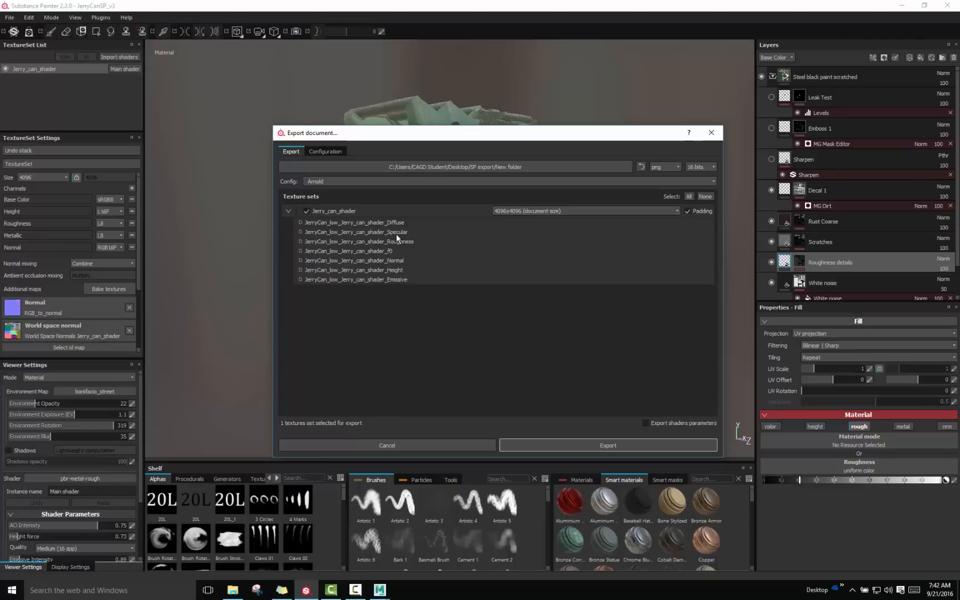
pyautogui.moveTo(398, 290)
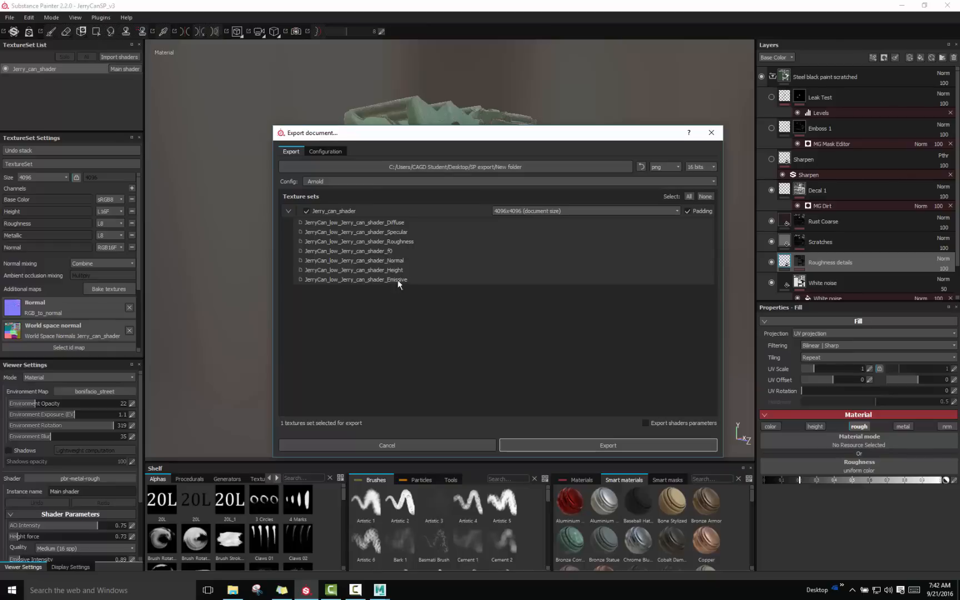
pyautogui.moveTo(407, 259)
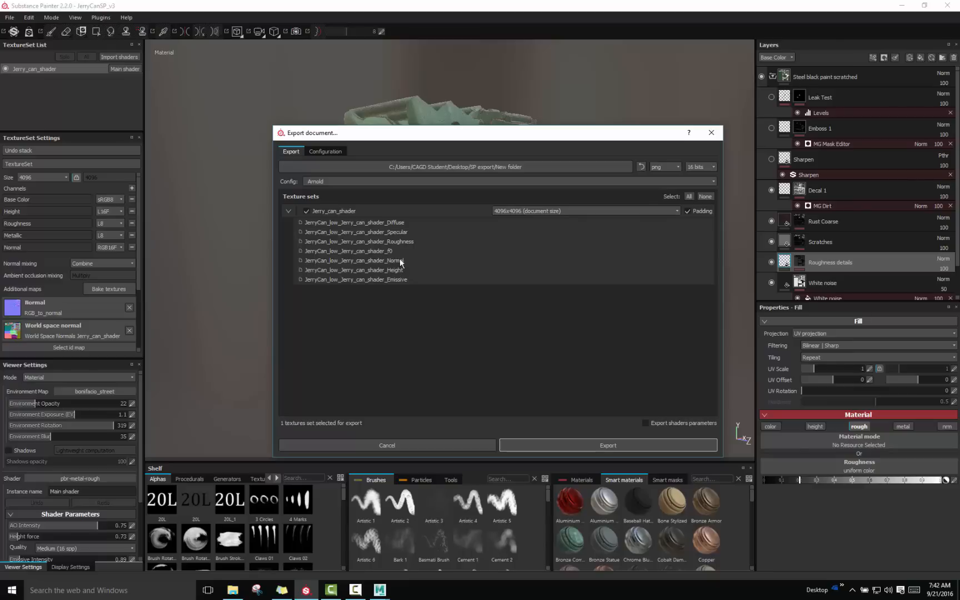
pyautogui.moveTo(401, 261)
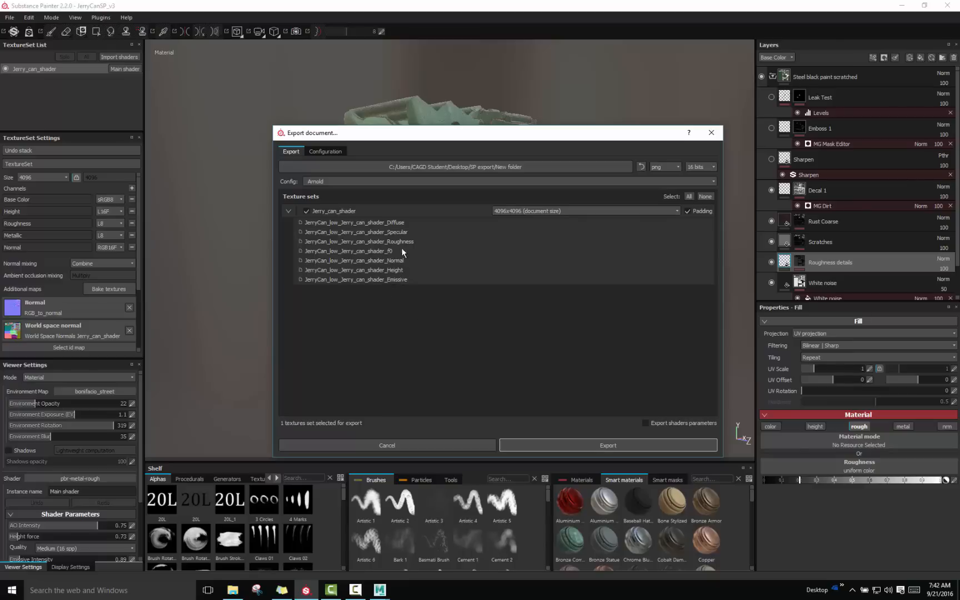
pyautogui.click(584, 210)
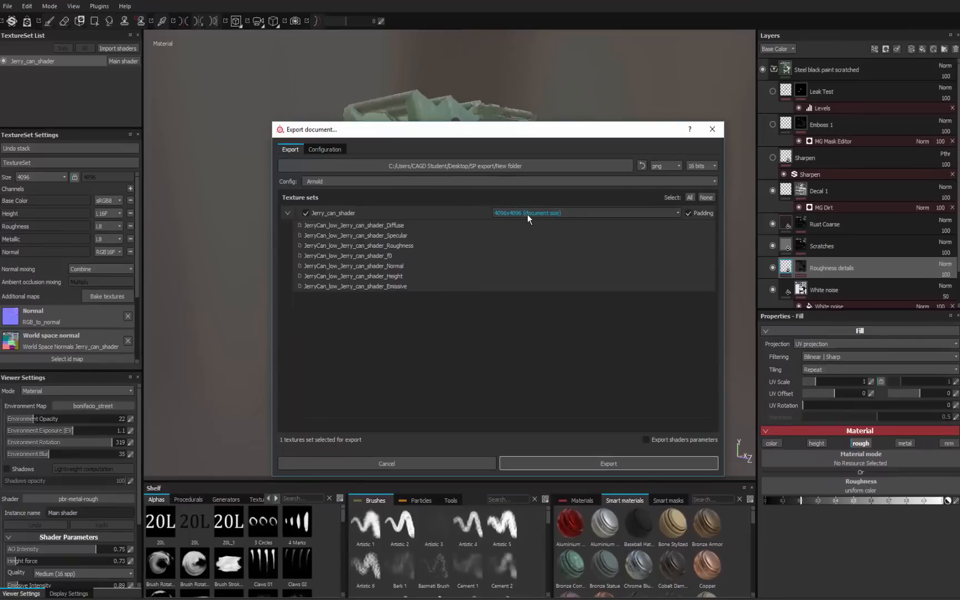
pyautogui.click(584, 212)
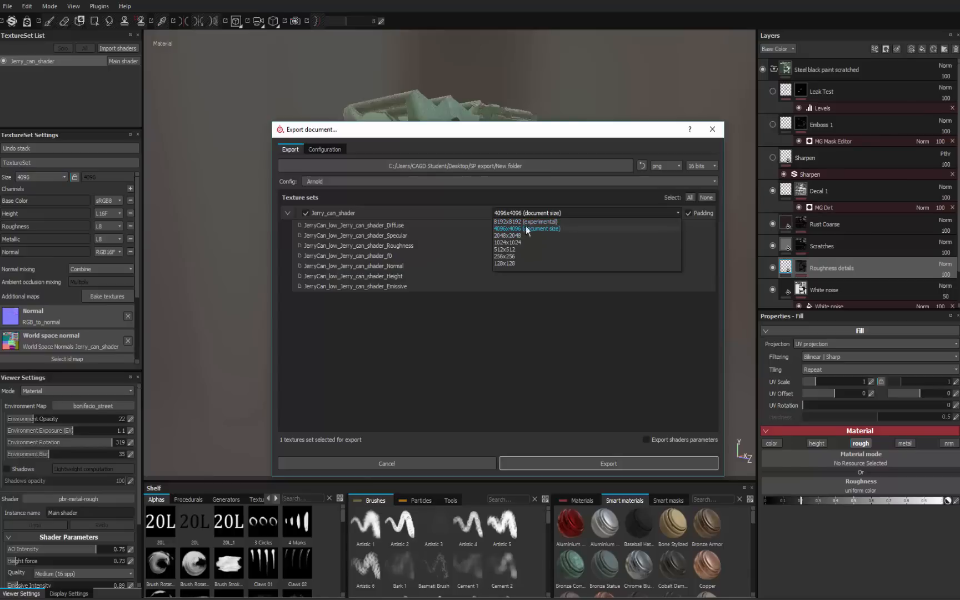
pyautogui.moveTo(505, 236)
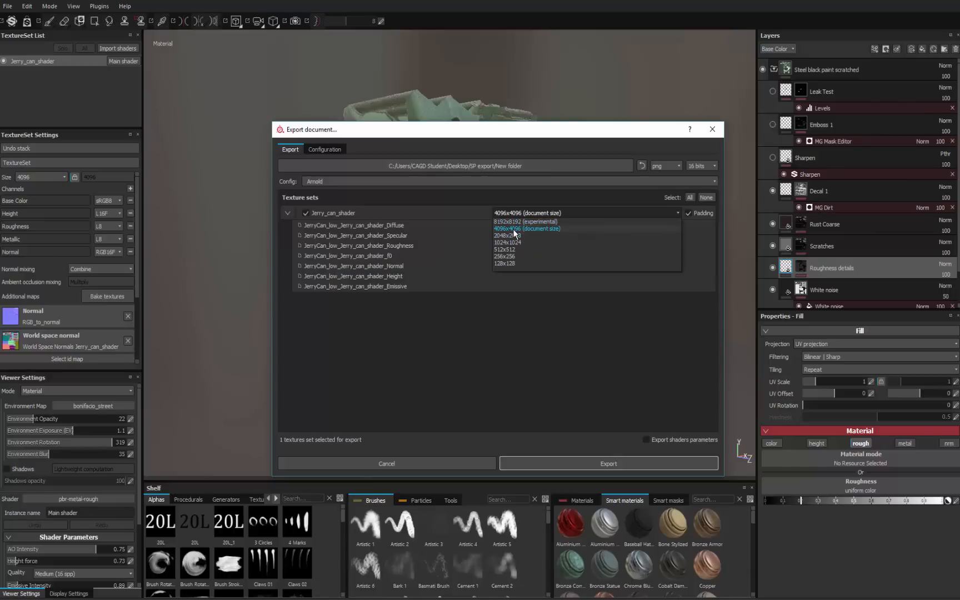
pyautogui.click(526, 228)
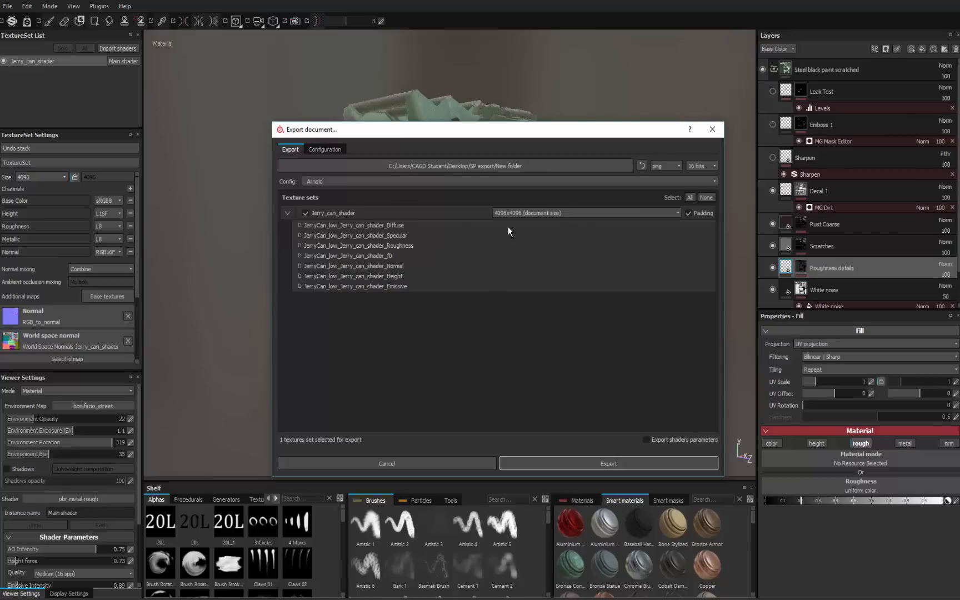
pyautogui.moveTo(384, 287)
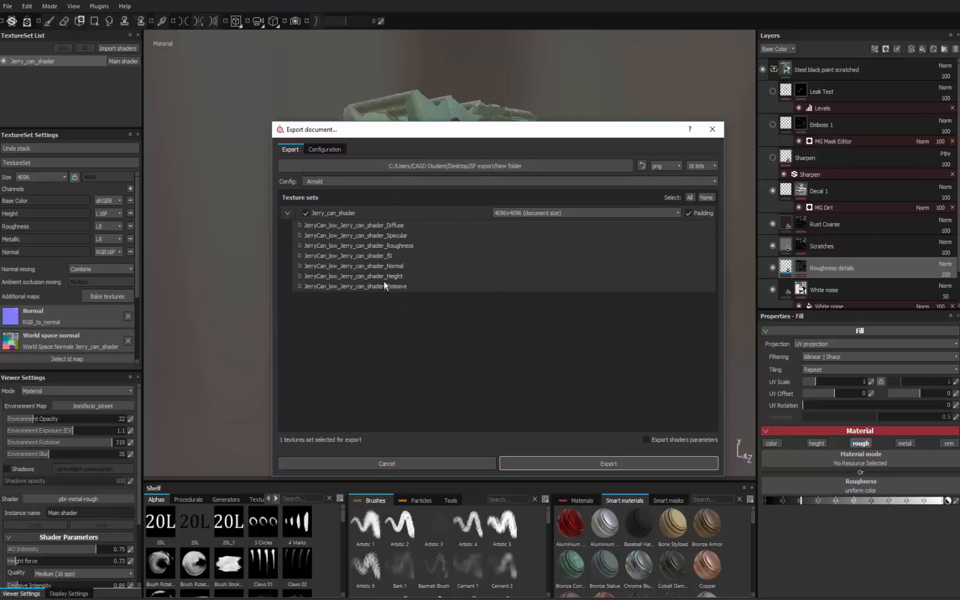
pyautogui.moveTo(360, 326)
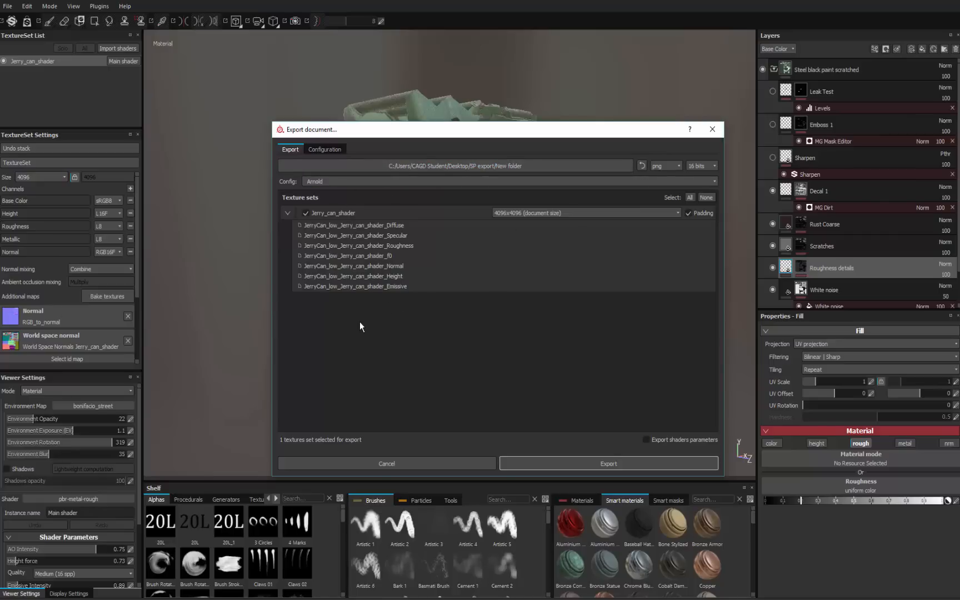
pyautogui.moveTo(367, 230)
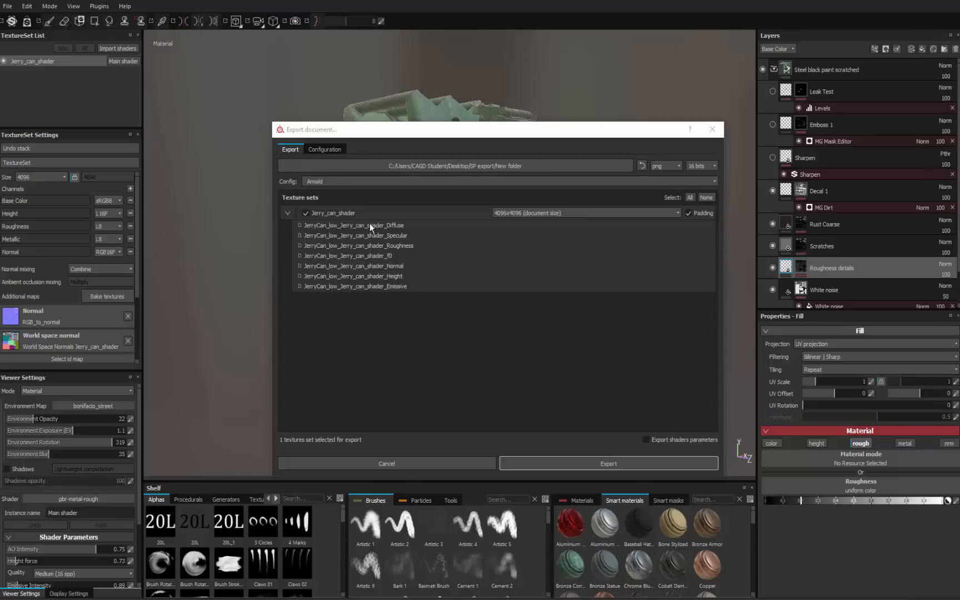
pyautogui.moveTo(396, 229)
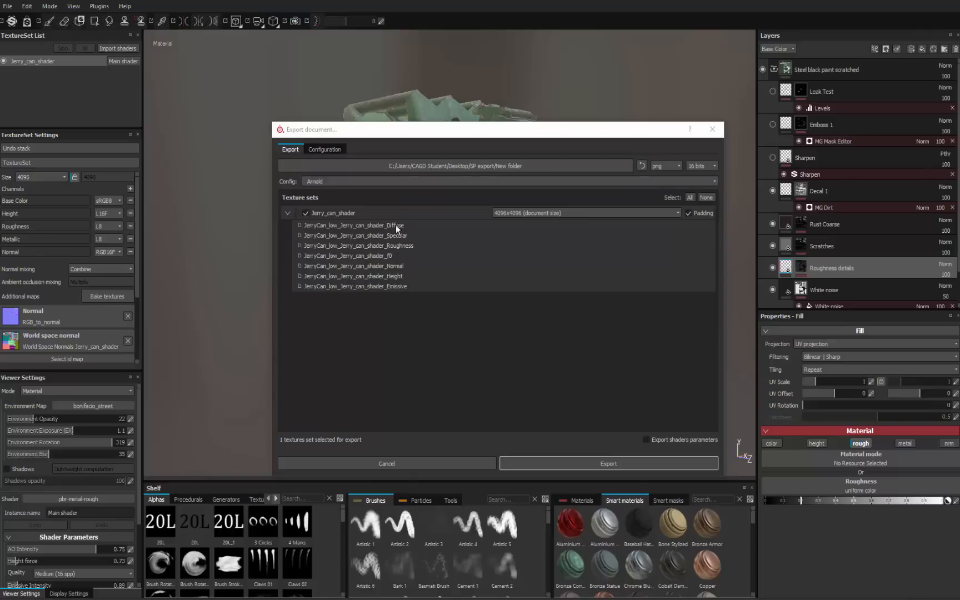
pyautogui.moveTo(383, 232)
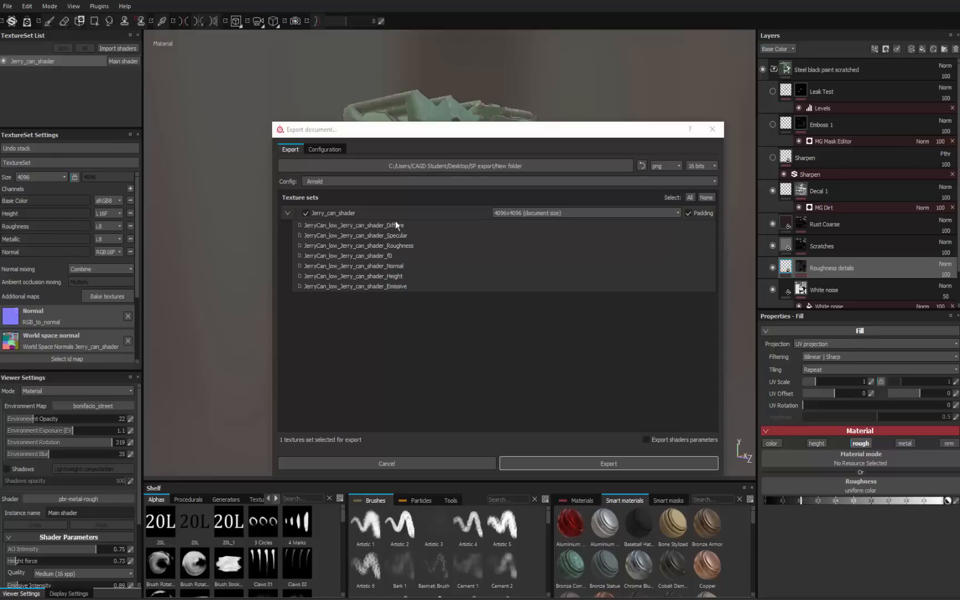
pyautogui.moveTo(377, 222)
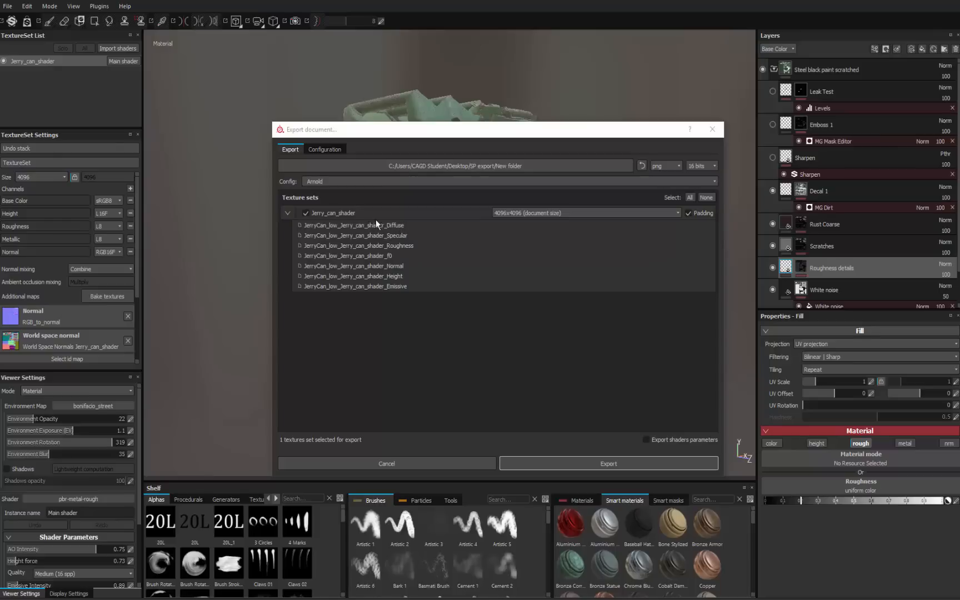
pyautogui.moveTo(384, 230)
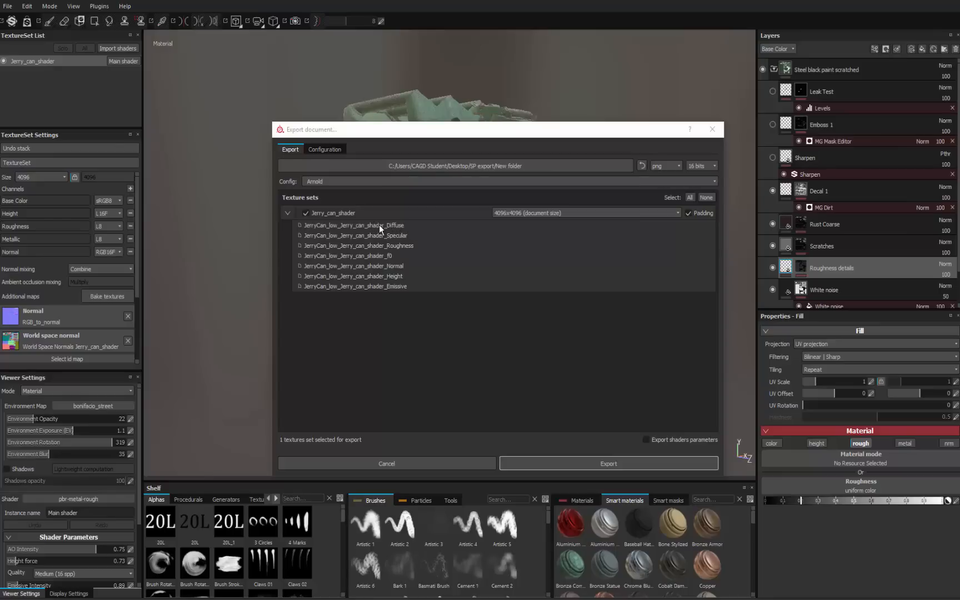
pyautogui.moveTo(389, 233)
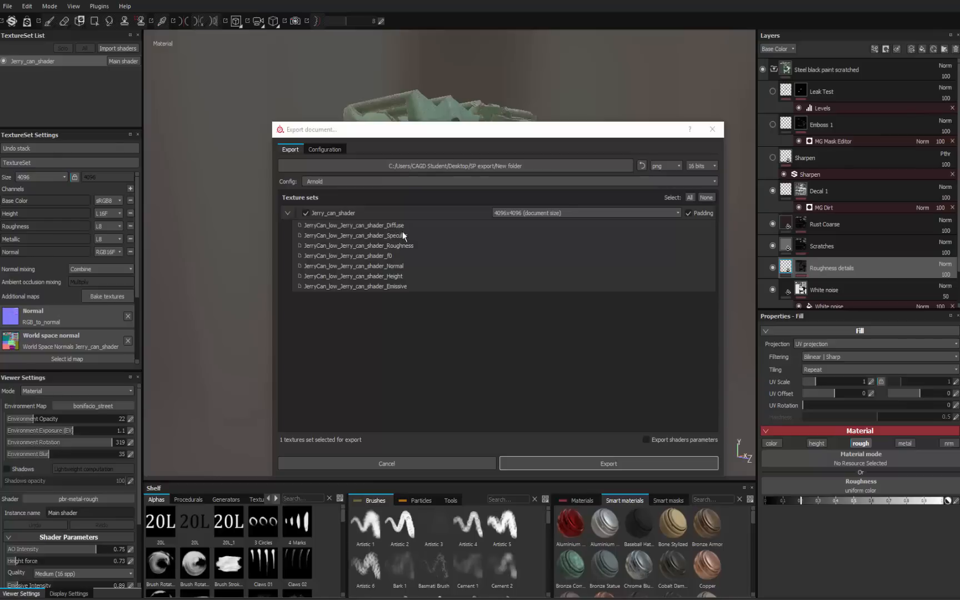
pyautogui.moveTo(407, 239)
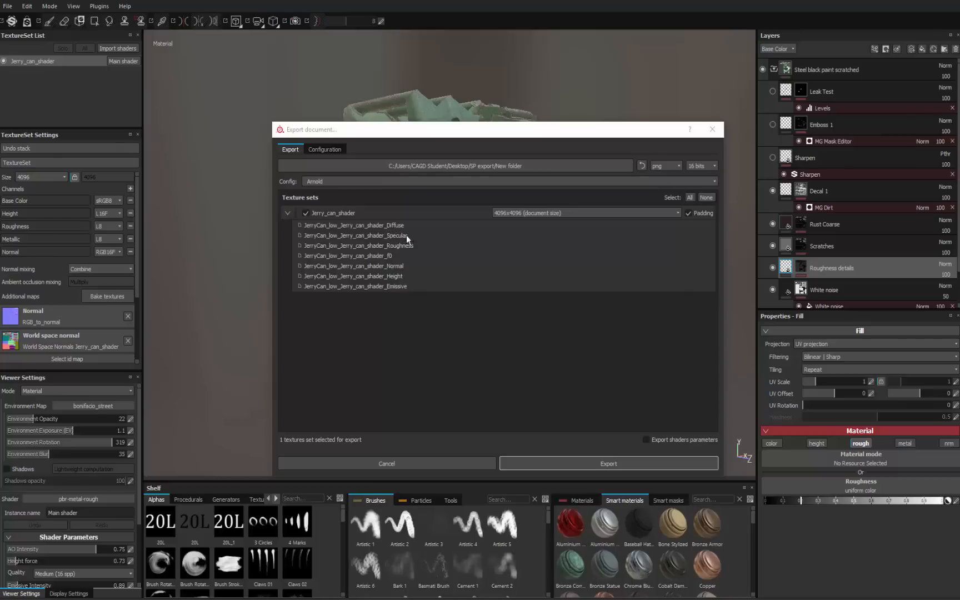
pyautogui.moveTo(396, 309)
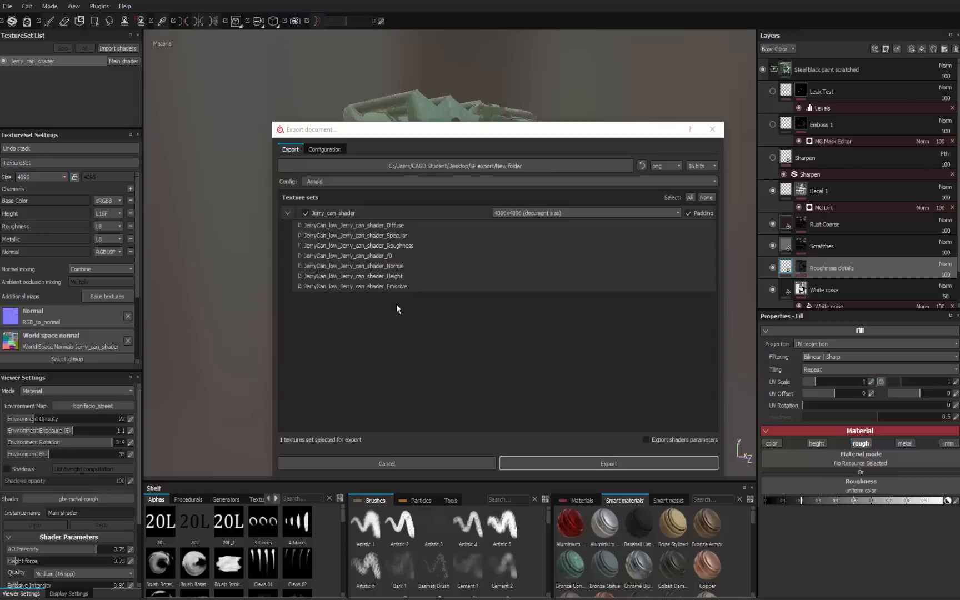
pyautogui.moveTo(400, 299)
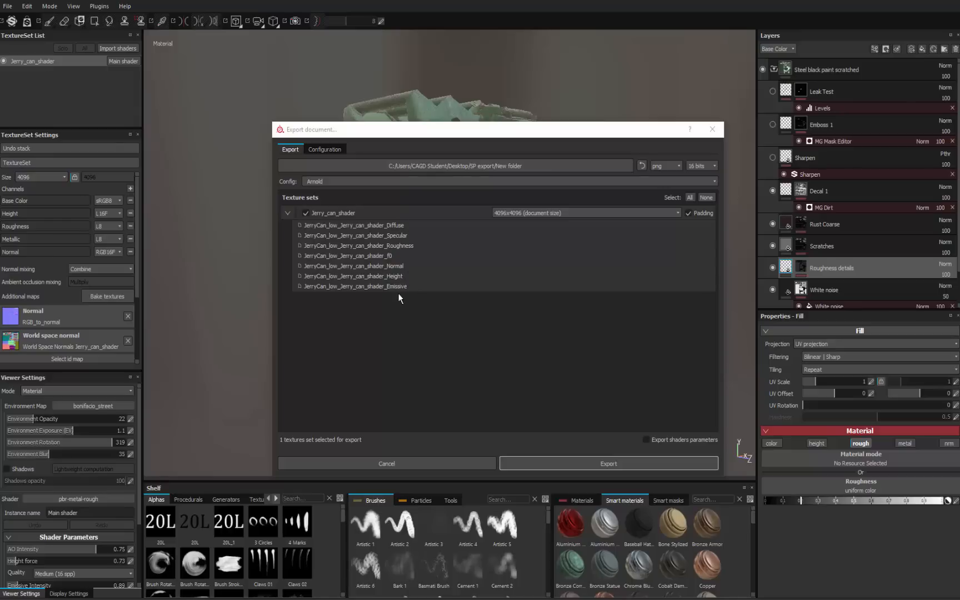
pyautogui.moveTo(390, 226)
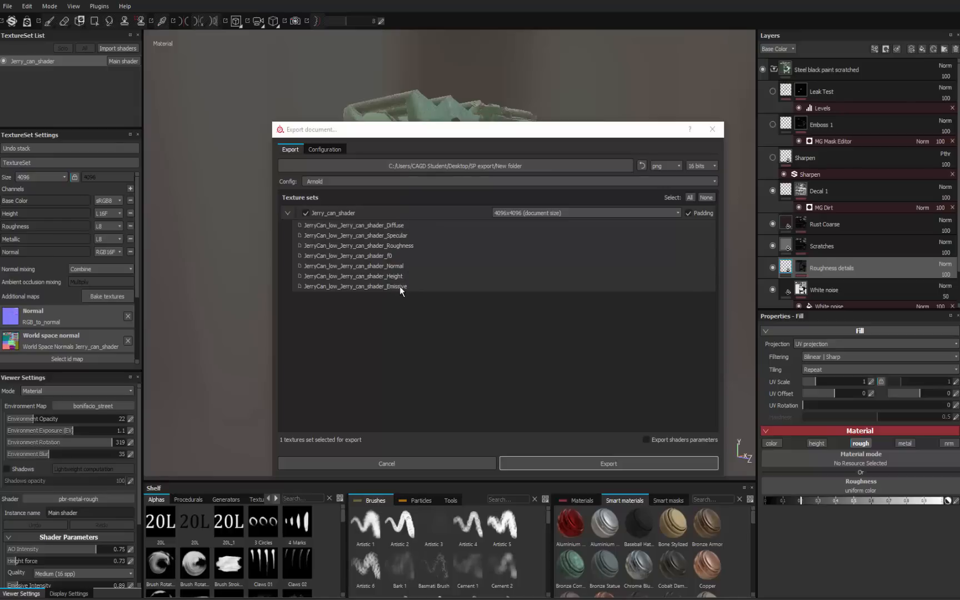
pyautogui.moveTo(378, 191)
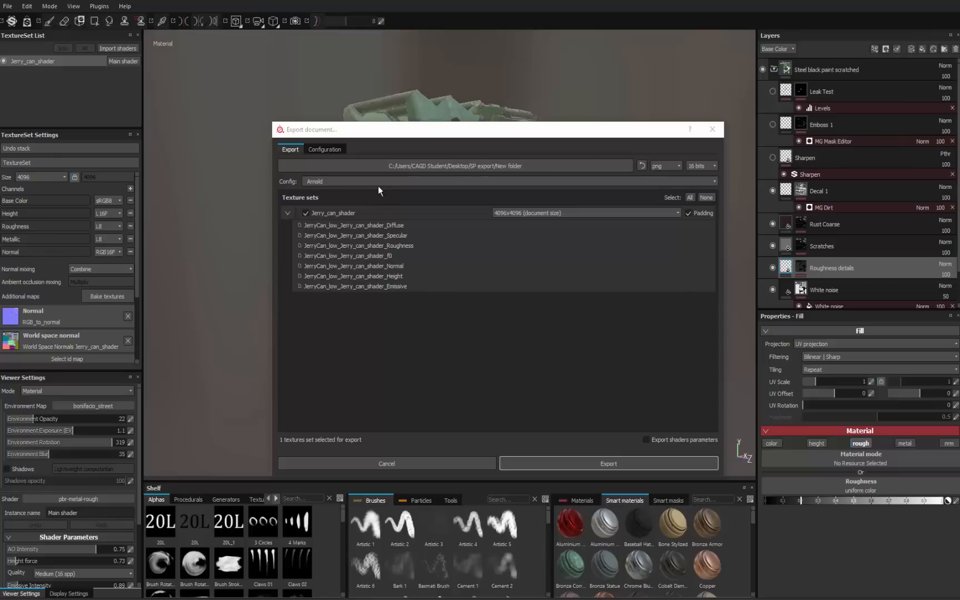
pyautogui.moveTo(386, 226)
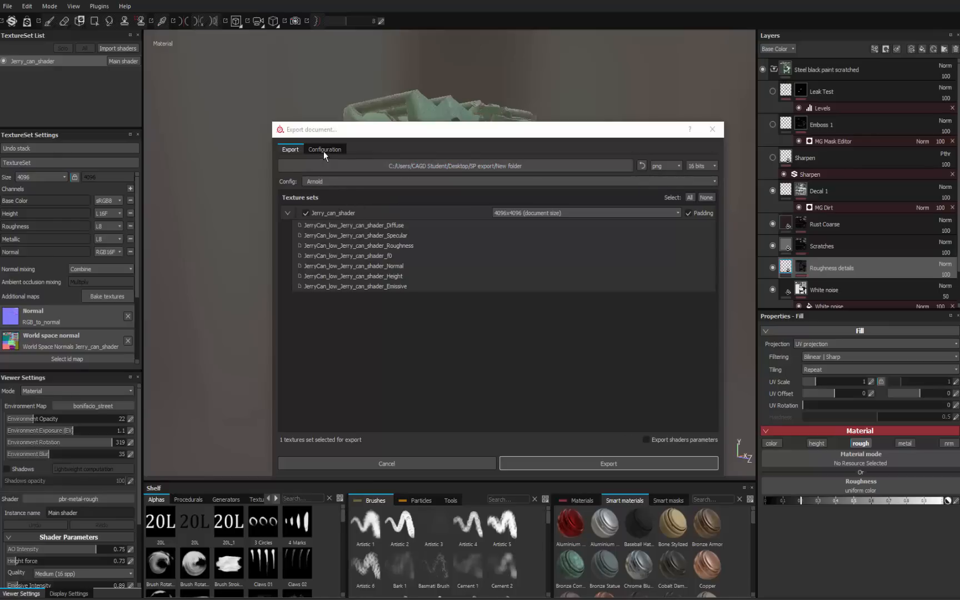
# Switch to the Configuration tab showing presets and output maps
pyautogui.click(324, 149)
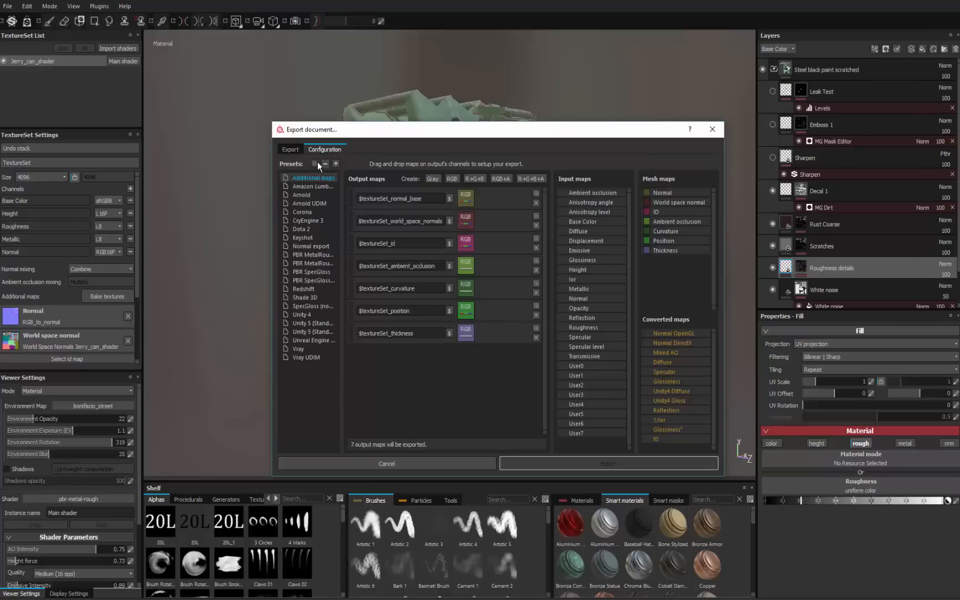
pyautogui.moveTo(313, 367)
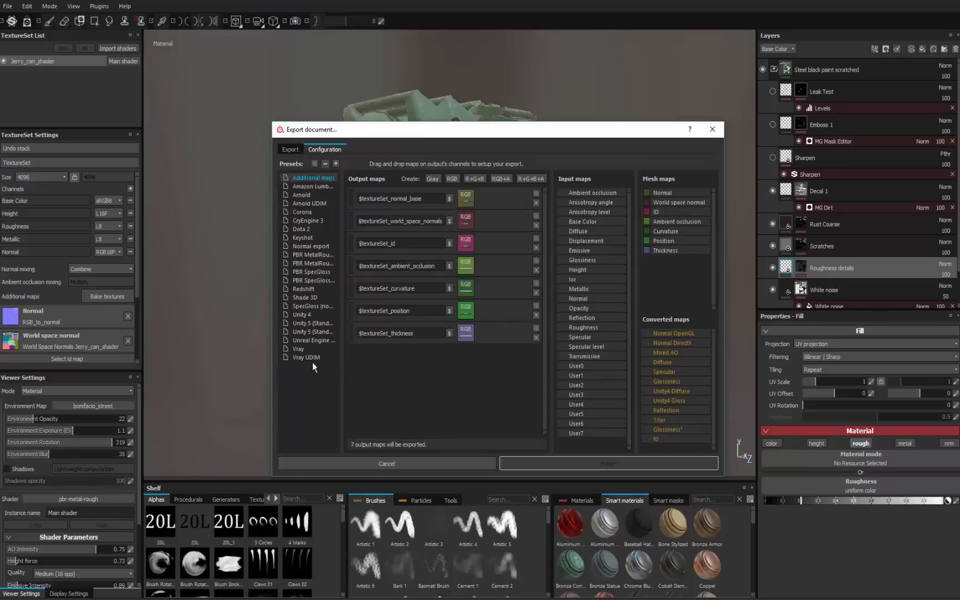
pyautogui.moveTo(312, 340)
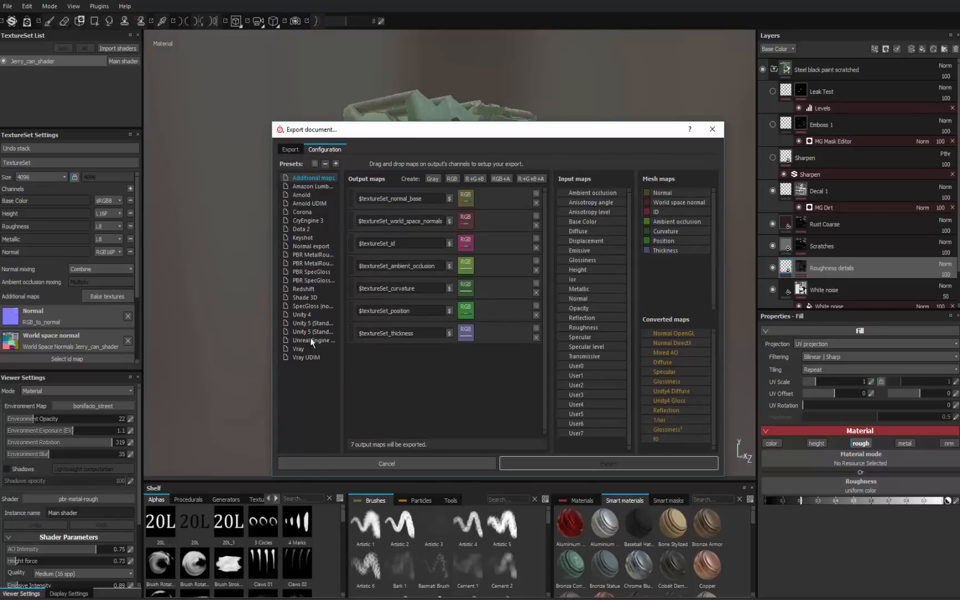
pyautogui.moveTo(308, 196)
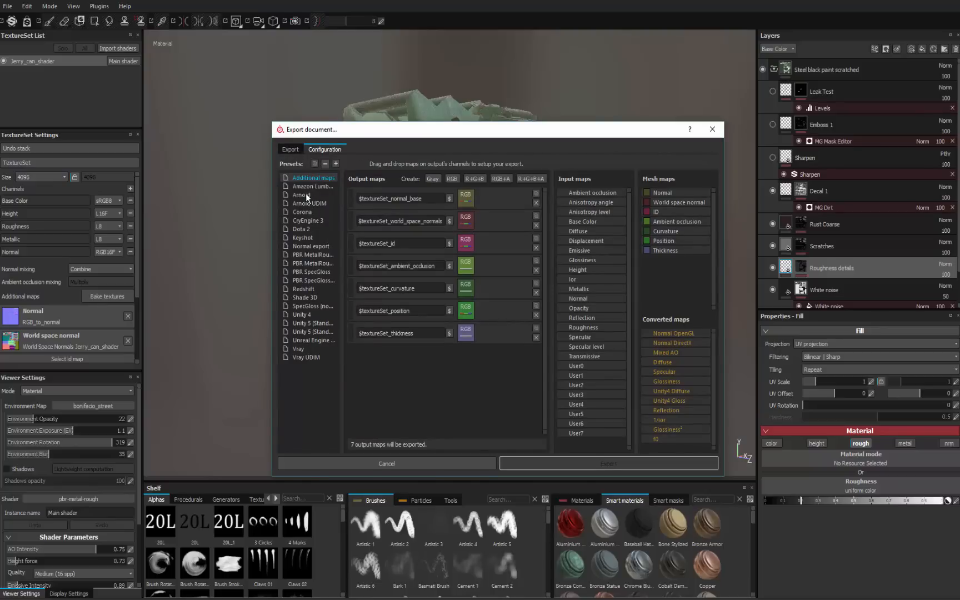
pyautogui.click(300, 195)
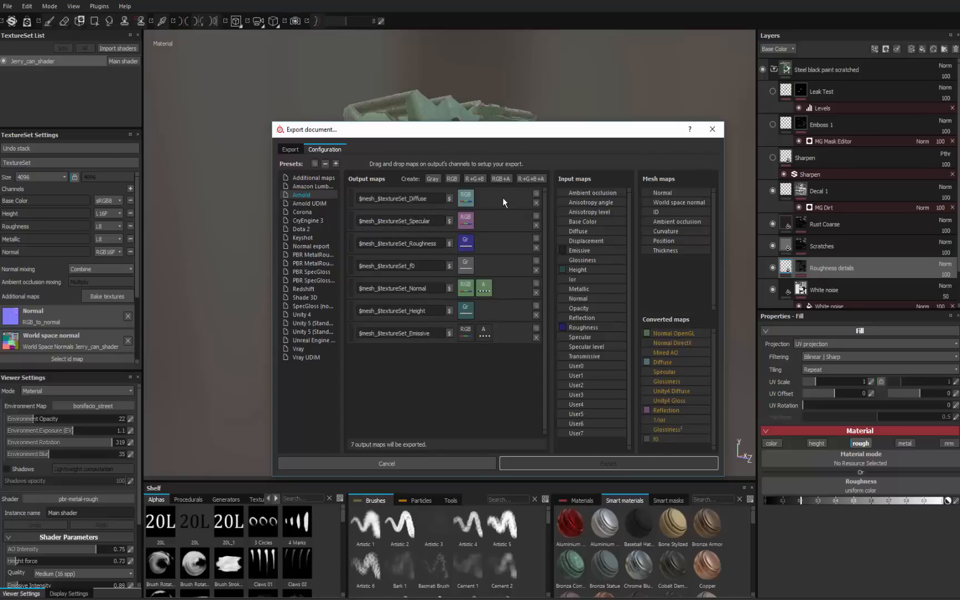
pyautogui.moveTo(470, 388)
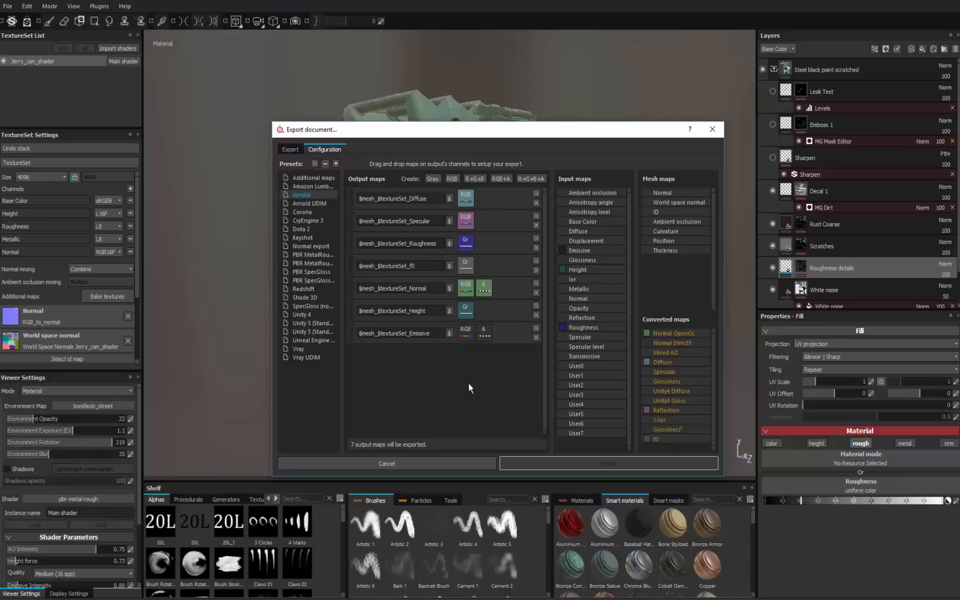
pyautogui.moveTo(481, 392)
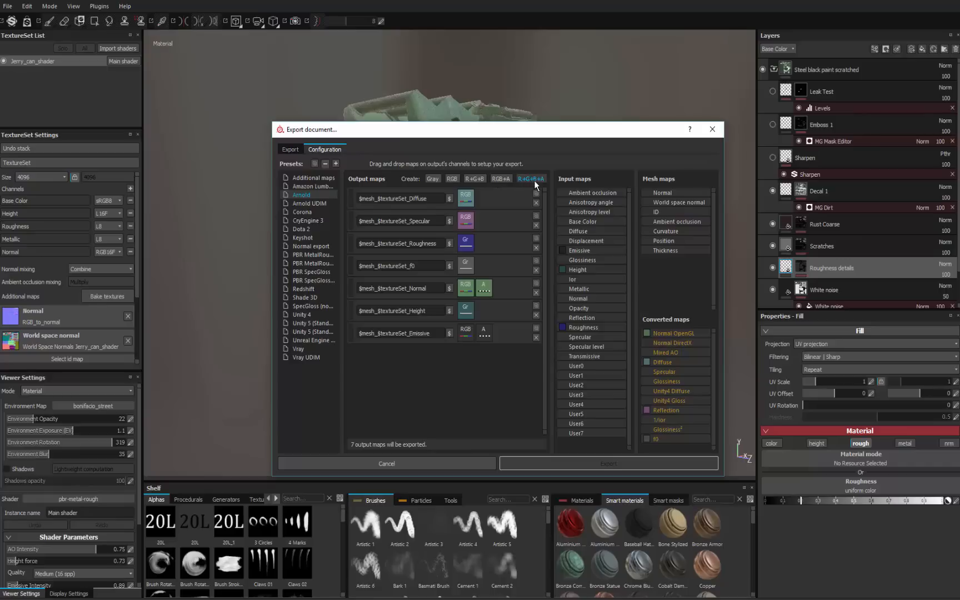
pyautogui.moveTo(534, 183)
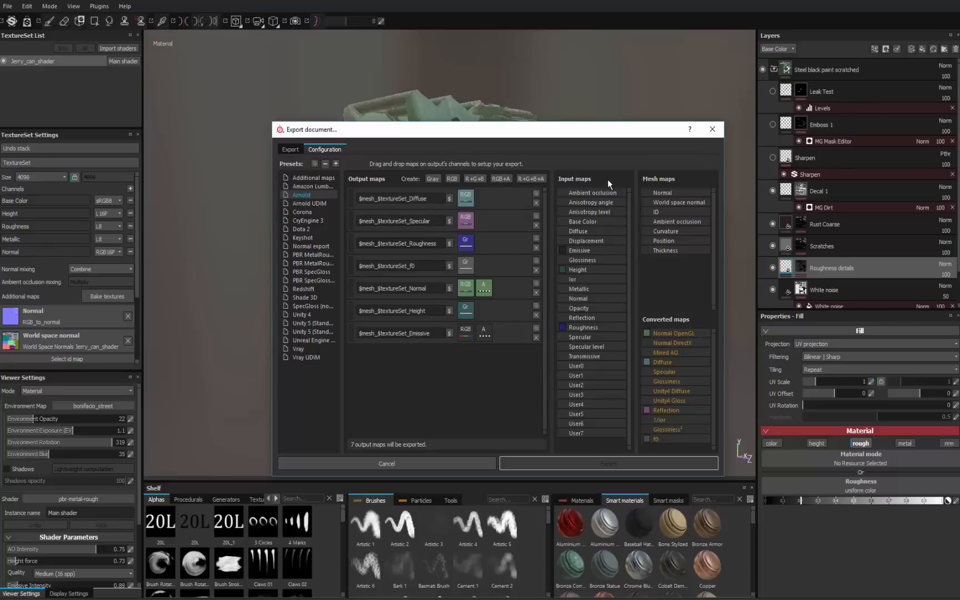
pyautogui.moveTo(677, 335)
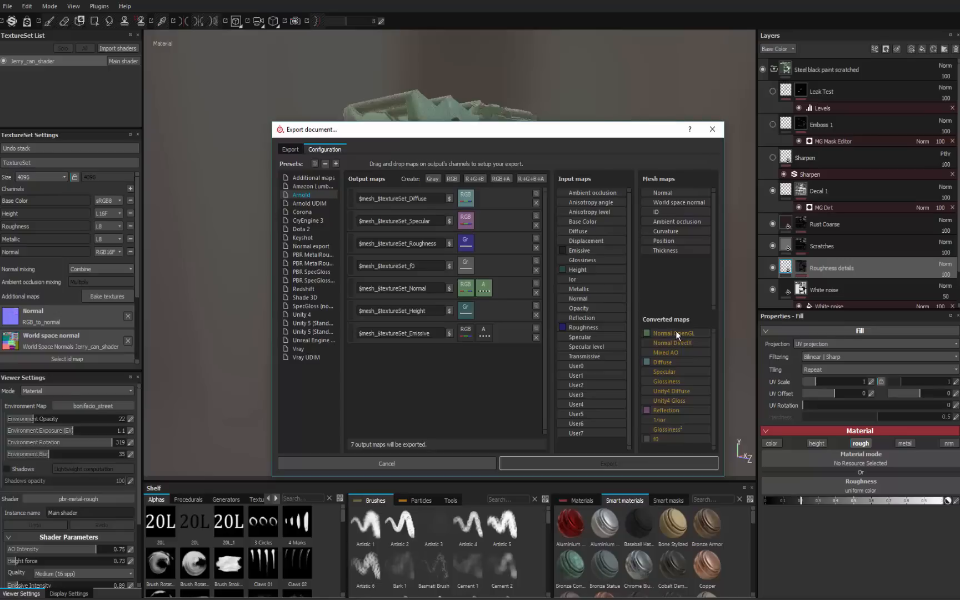
pyautogui.moveTo(646, 366)
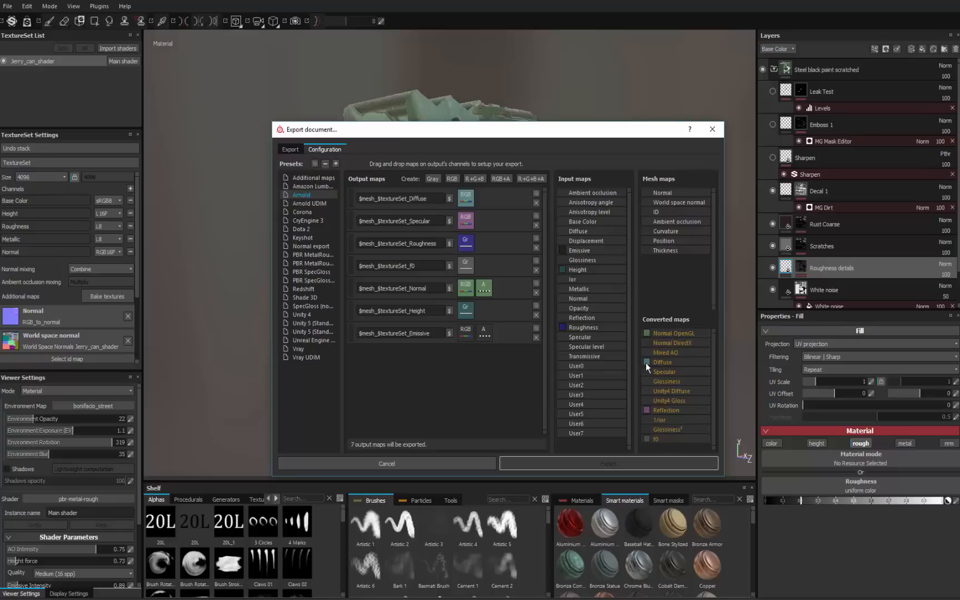
pyautogui.moveTo(669, 365)
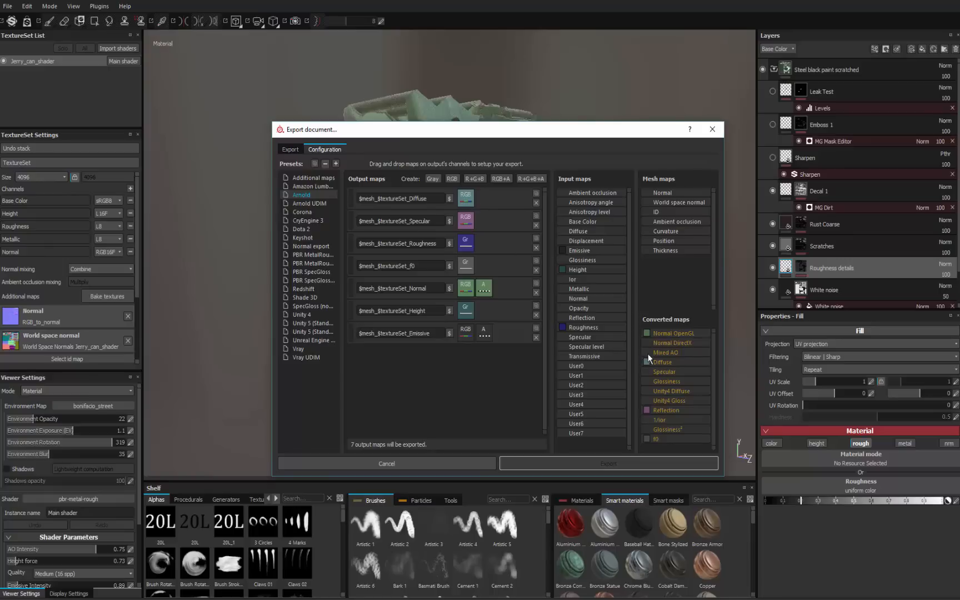
pyautogui.moveTo(642, 366)
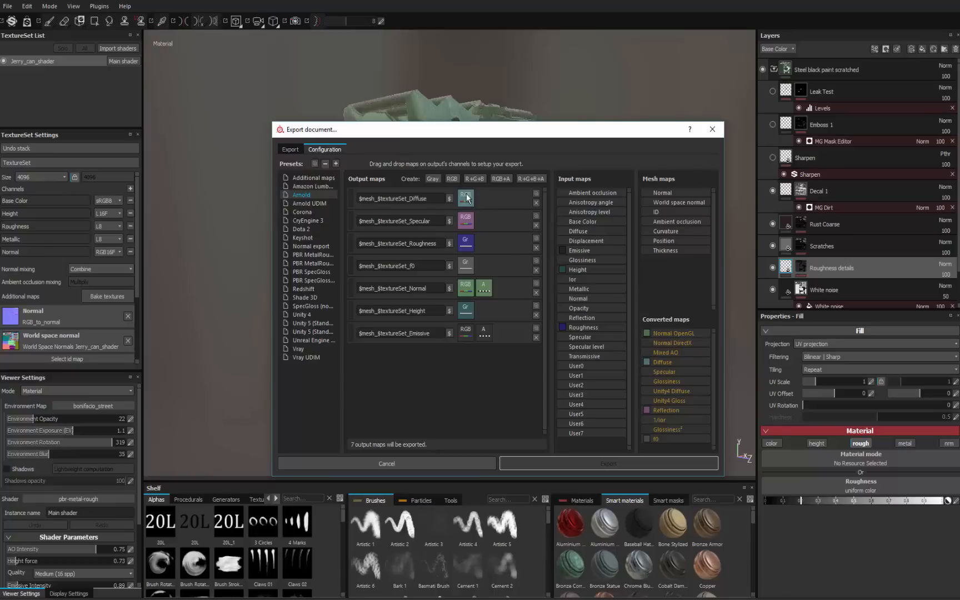
pyautogui.click(465, 197)
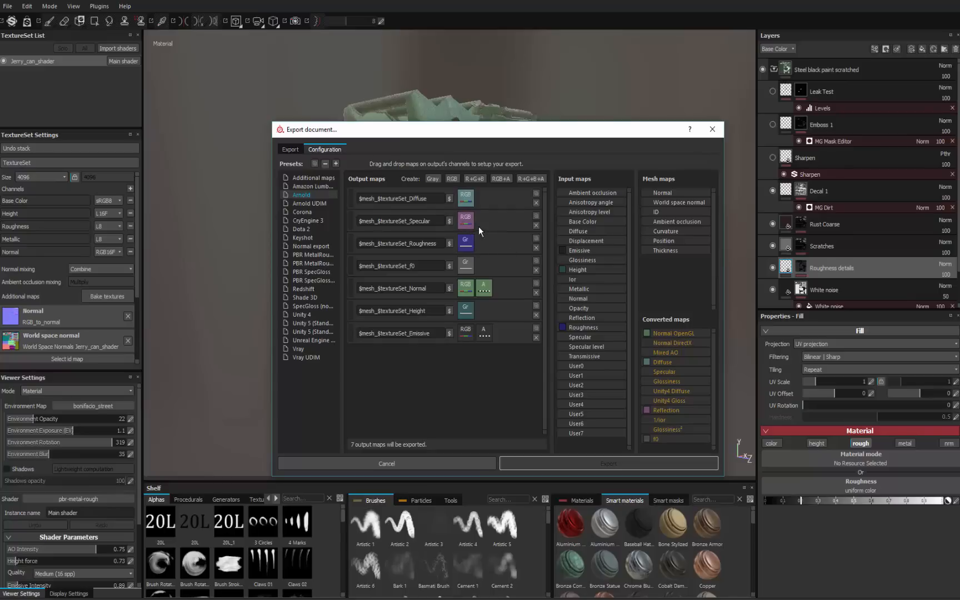
pyautogui.moveTo(474, 228)
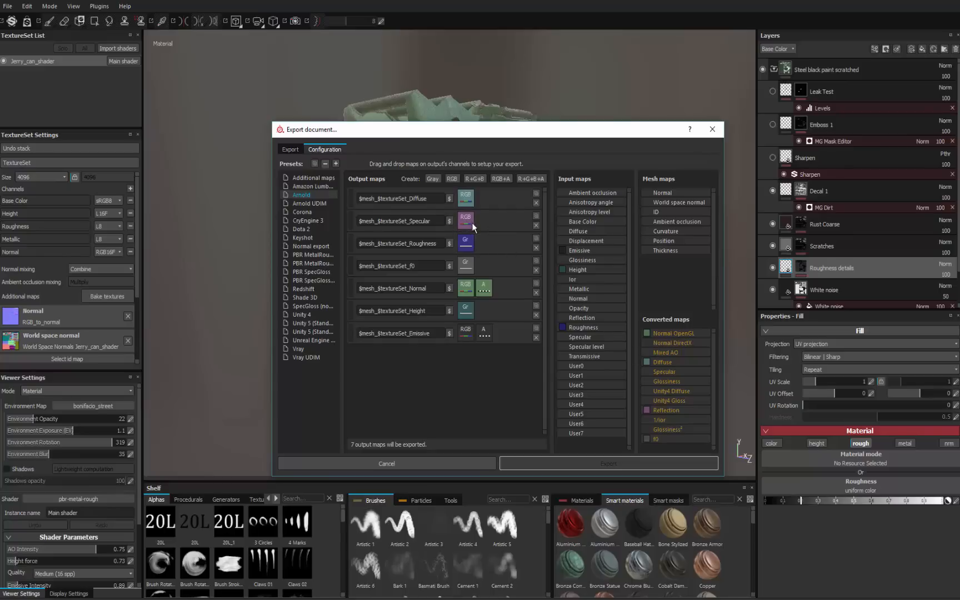
pyautogui.moveTo(490, 240)
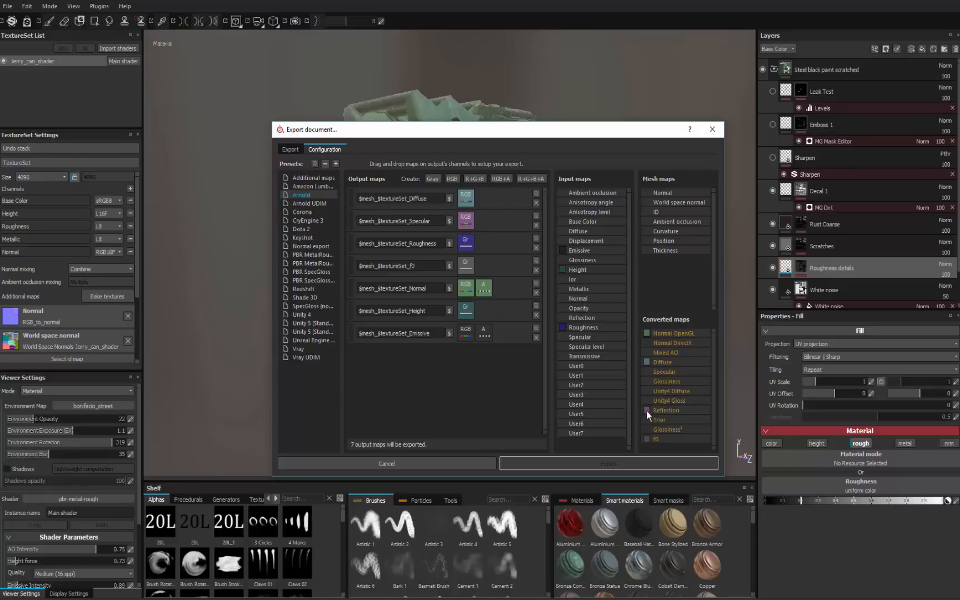
pyautogui.moveTo(655, 410)
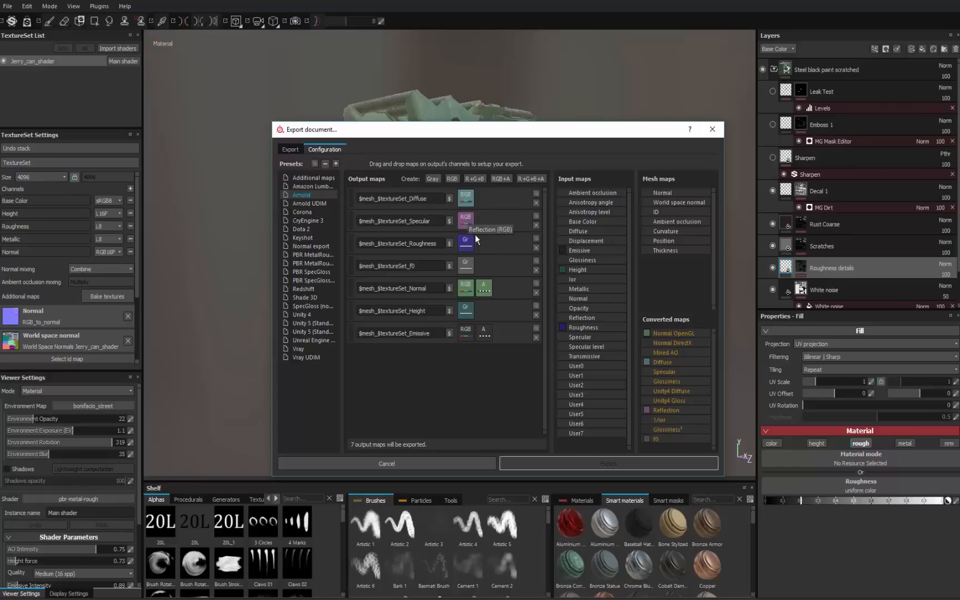
pyautogui.moveTo(569, 329)
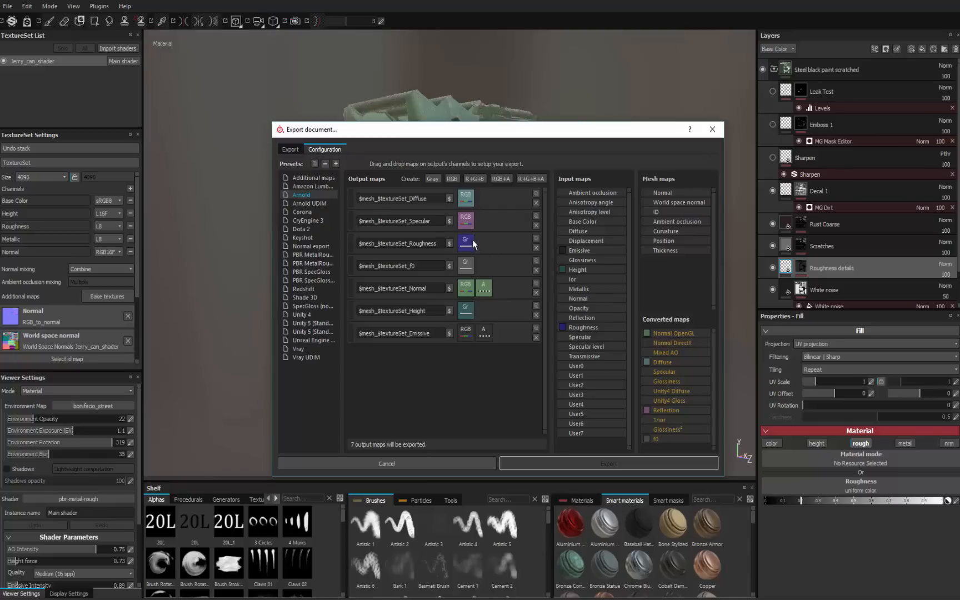
pyautogui.moveTo(470, 249)
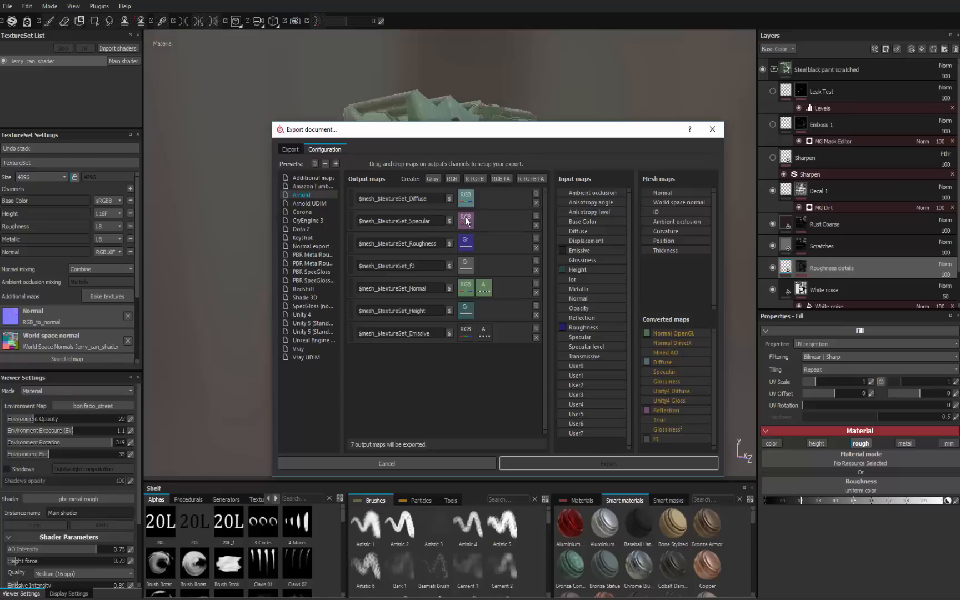
pyautogui.moveTo(465, 220)
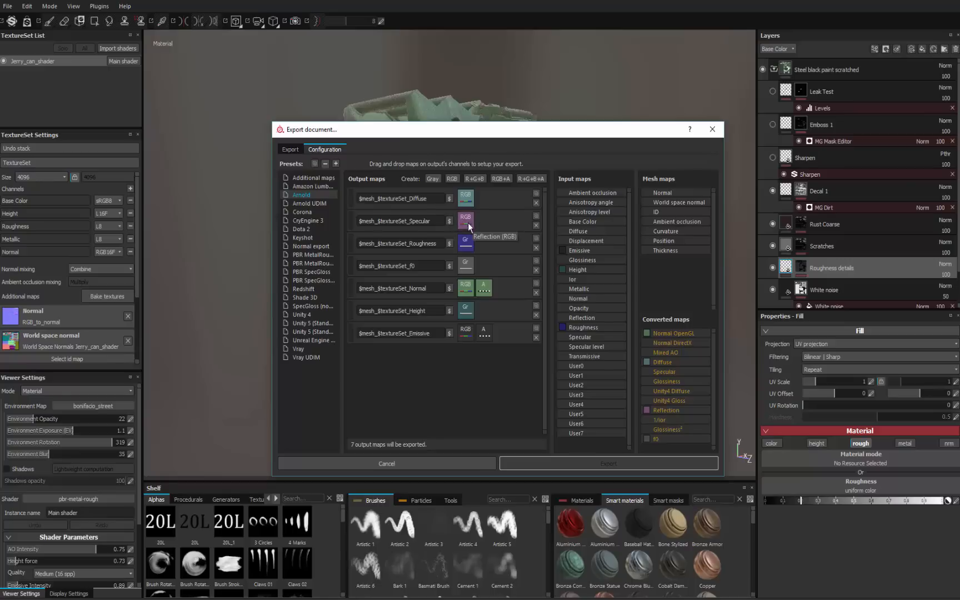
pyautogui.moveTo(473, 227)
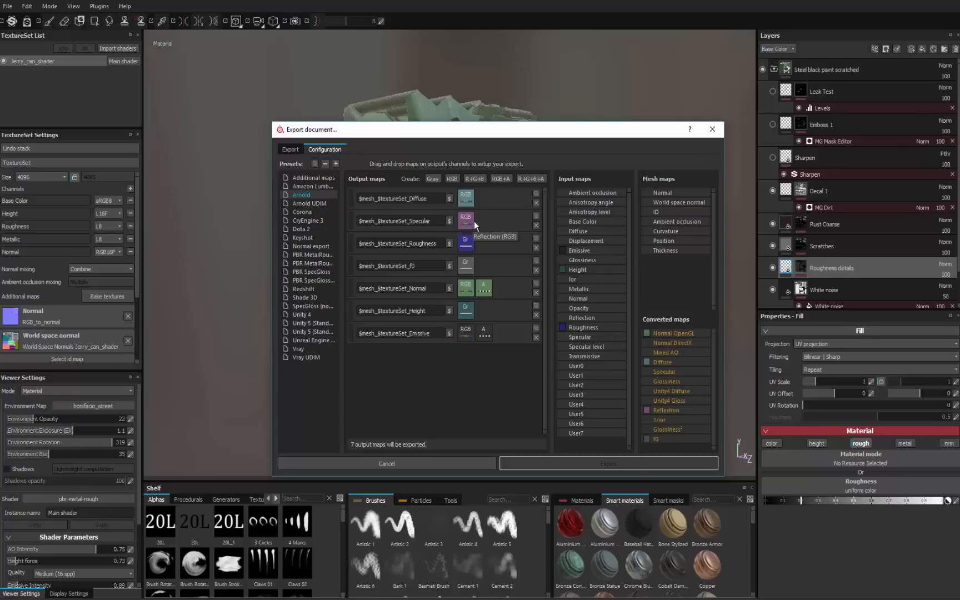
pyautogui.moveTo(476, 314)
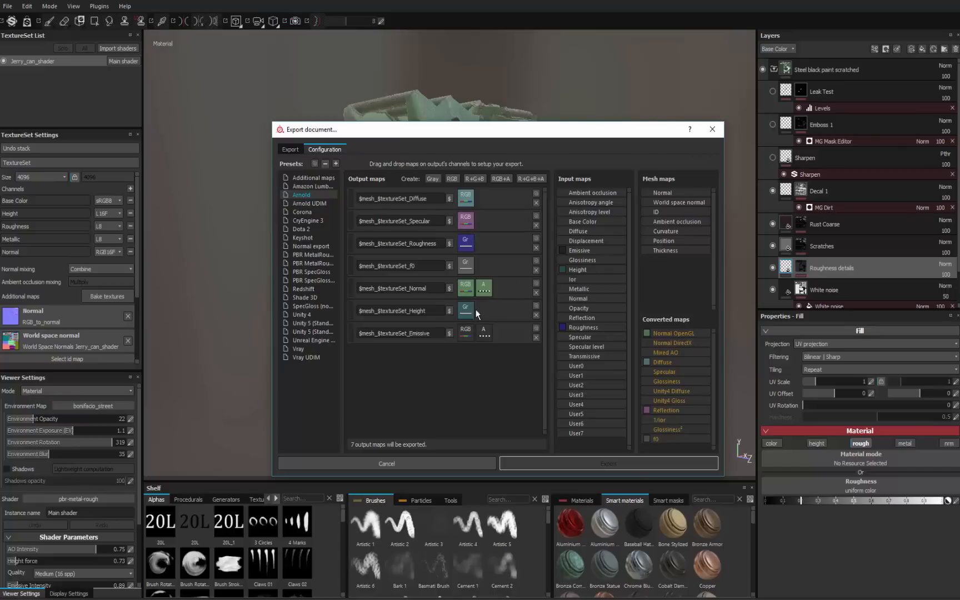
pyautogui.moveTo(473, 318)
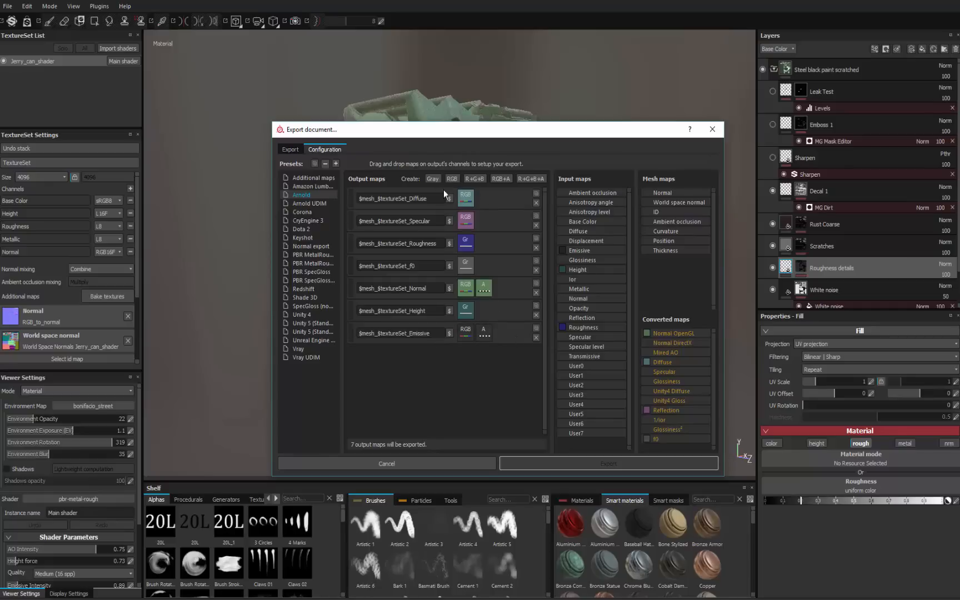
pyautogui.moveTo(456, 252)
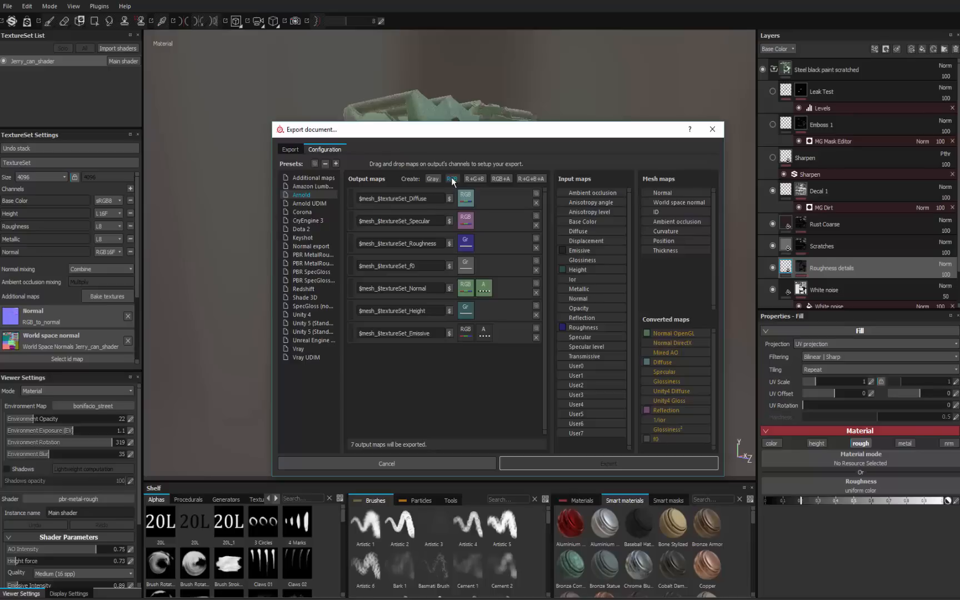
# Create a new RGB output map in the Arnold configuration
pyautogui.click(451, 178)
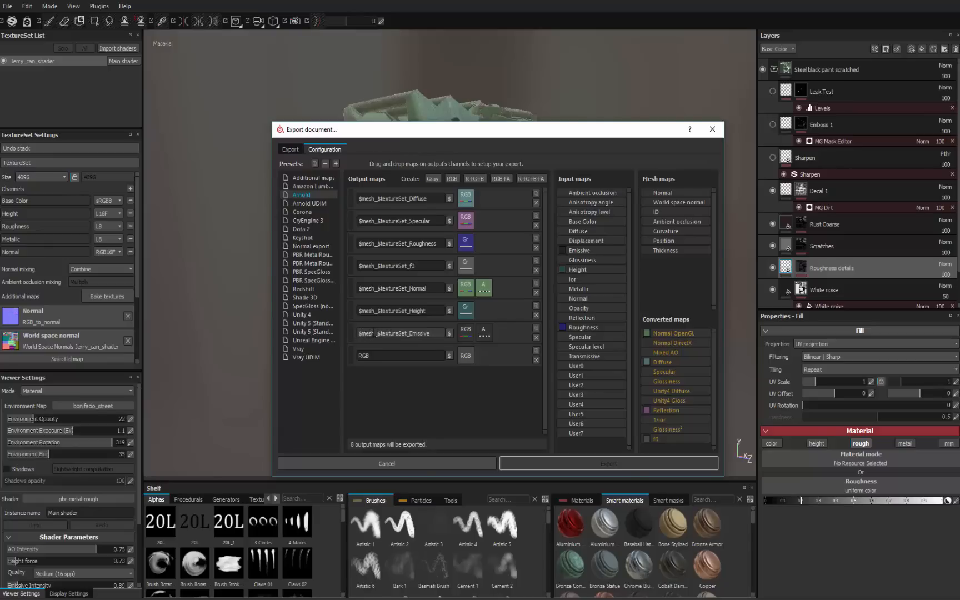
pyautogui.moveTo(426, 113)
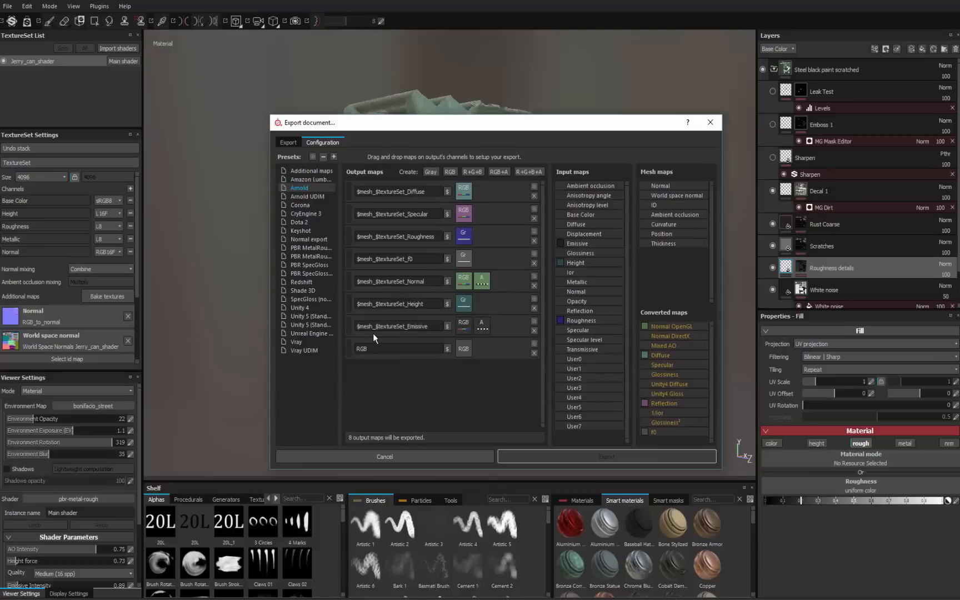
pyautogui.moveTo(83, 72)
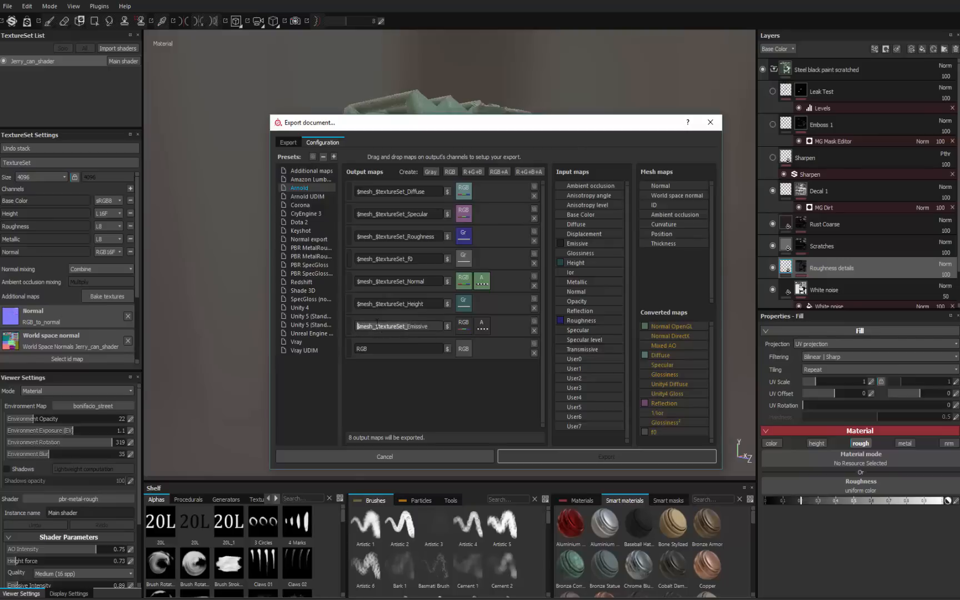
# Rename the new output map to $mesh_$textureSet_BaseColor
pyautogui.click(396, 348)
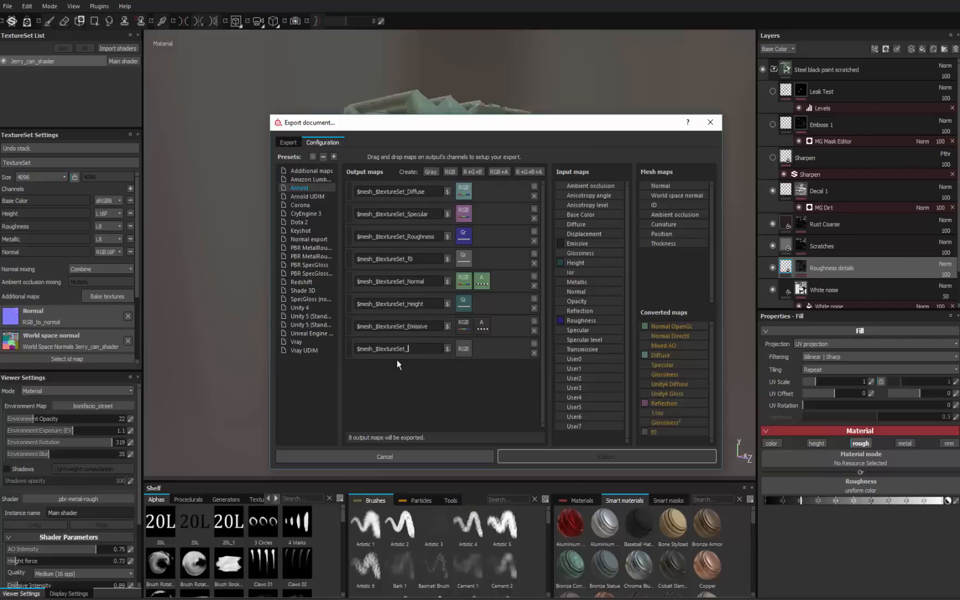
pyautogui.write('Base')
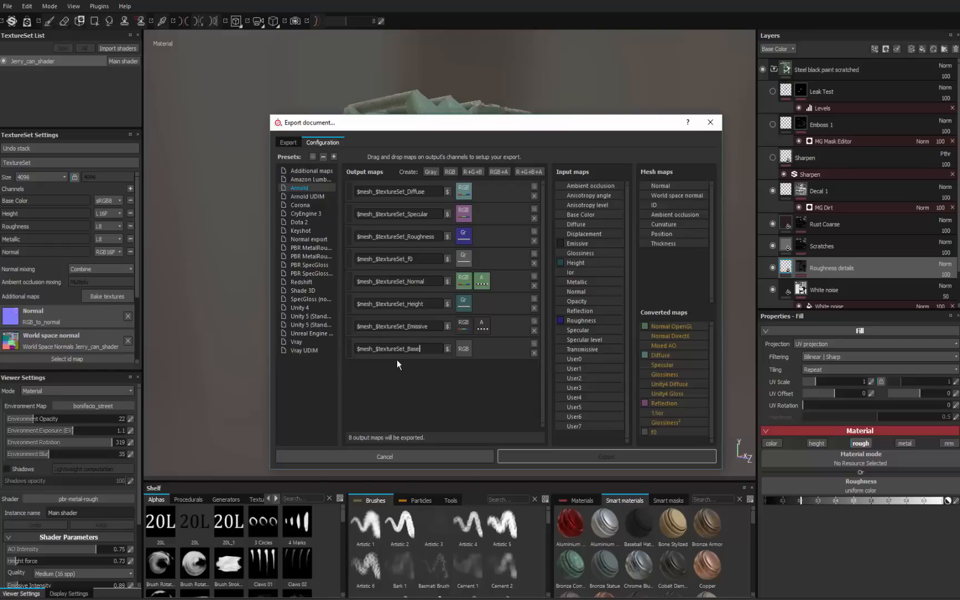
pyautogui.write('Color')
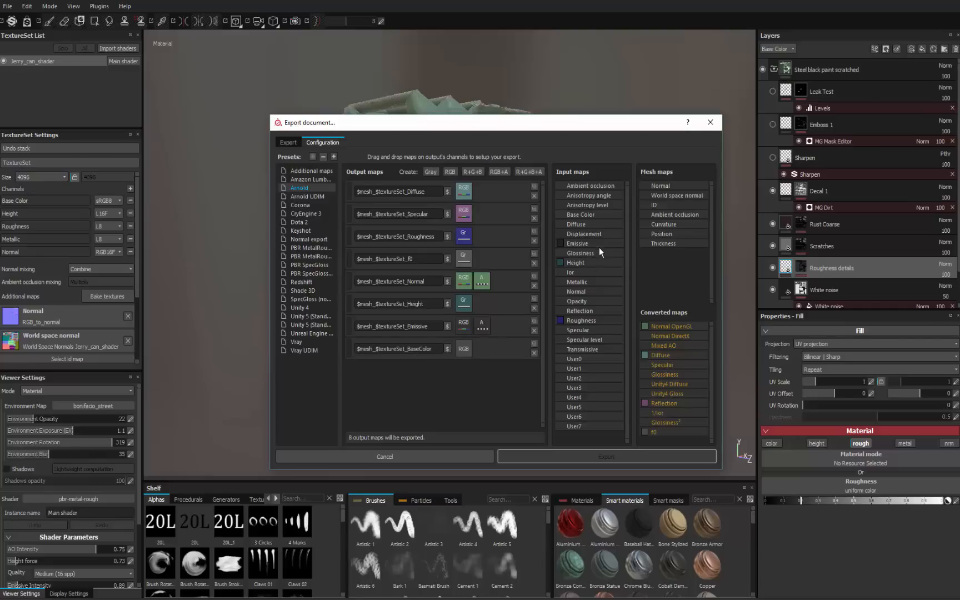
pyautogui.moveTo(639, 211)
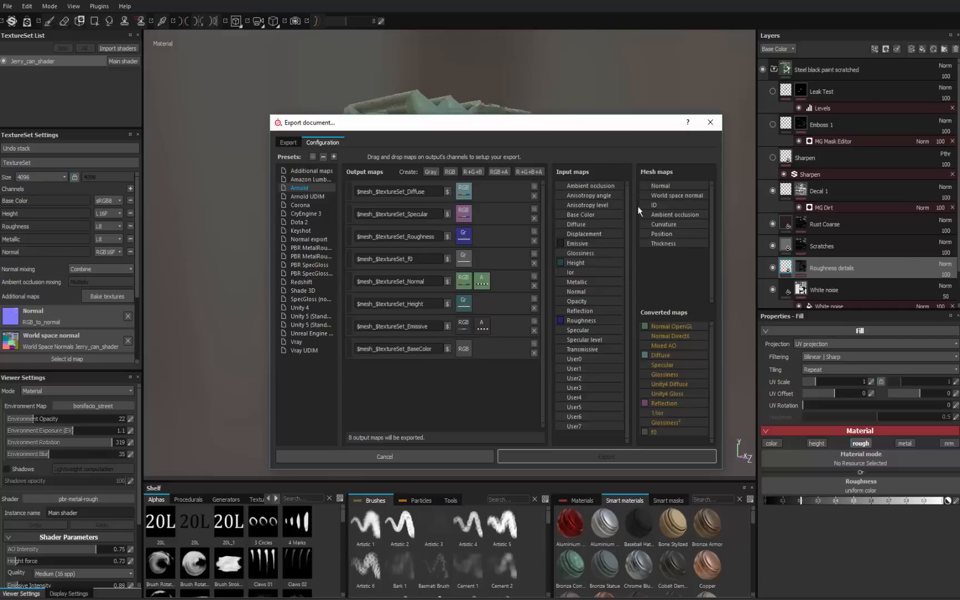
pyautogui.moveTo(610, 191)
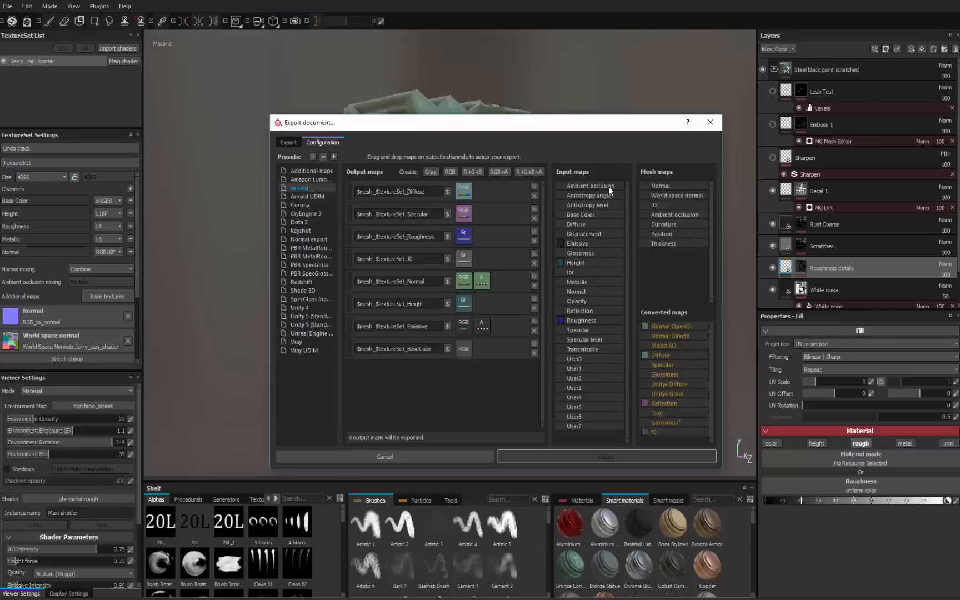
# Assign Base Color's RGB channels to the $mesh_$textureSet_BaseColor output map
pyautogui.click(398, 348)
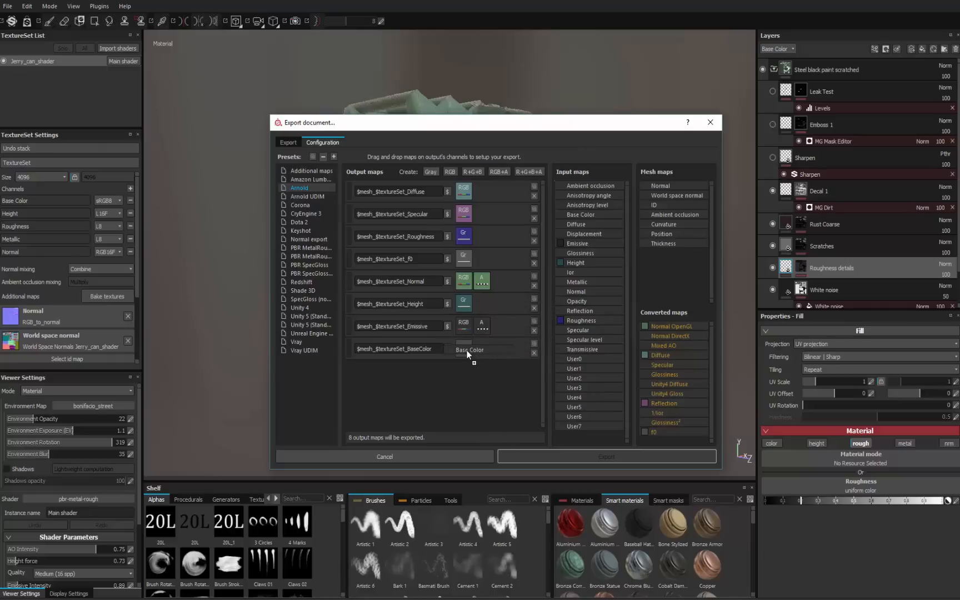
pyautogui.click(469, 350)
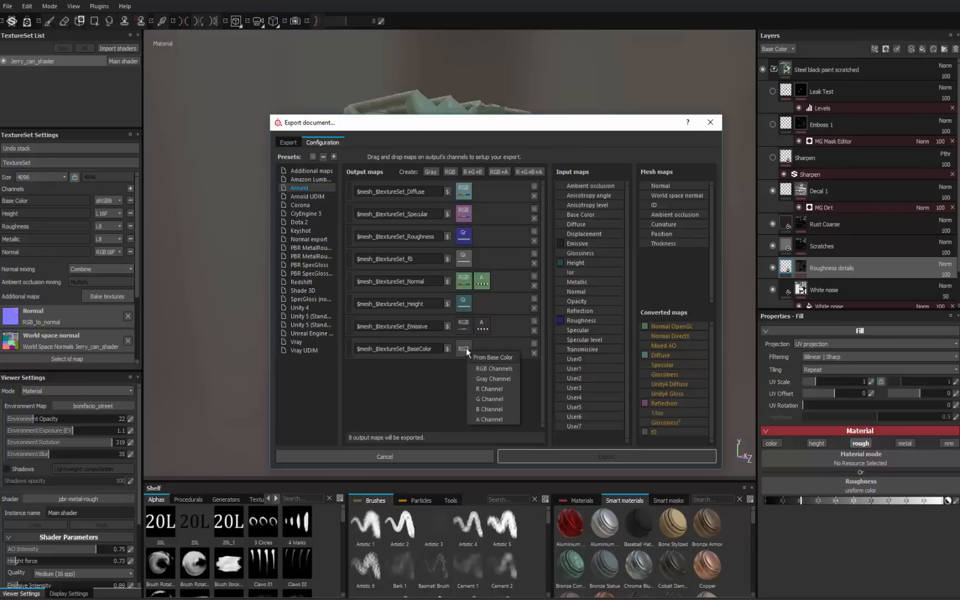
pyautogui.moveTo(492, 368)
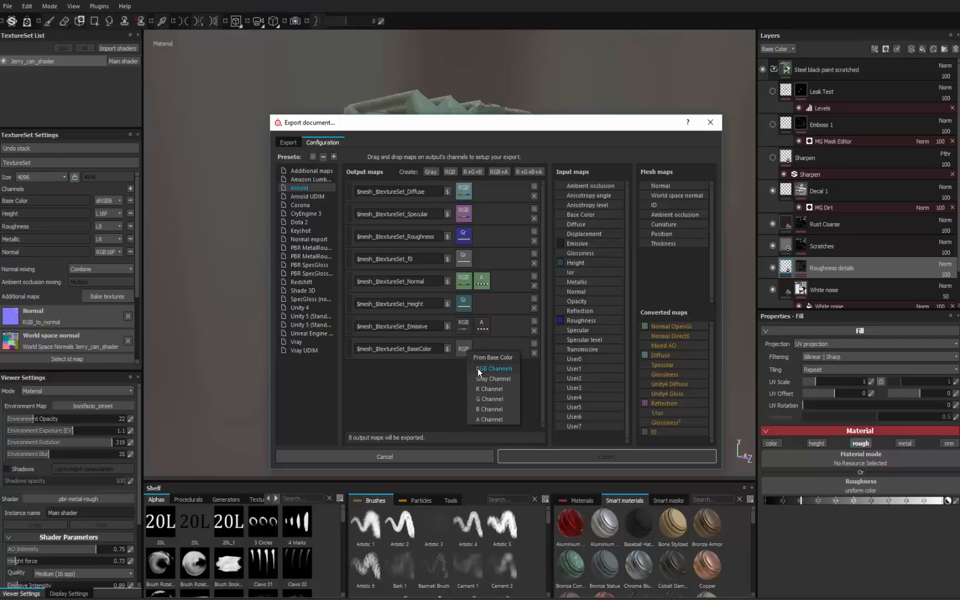
pyautogui.moveTo(488, 398)
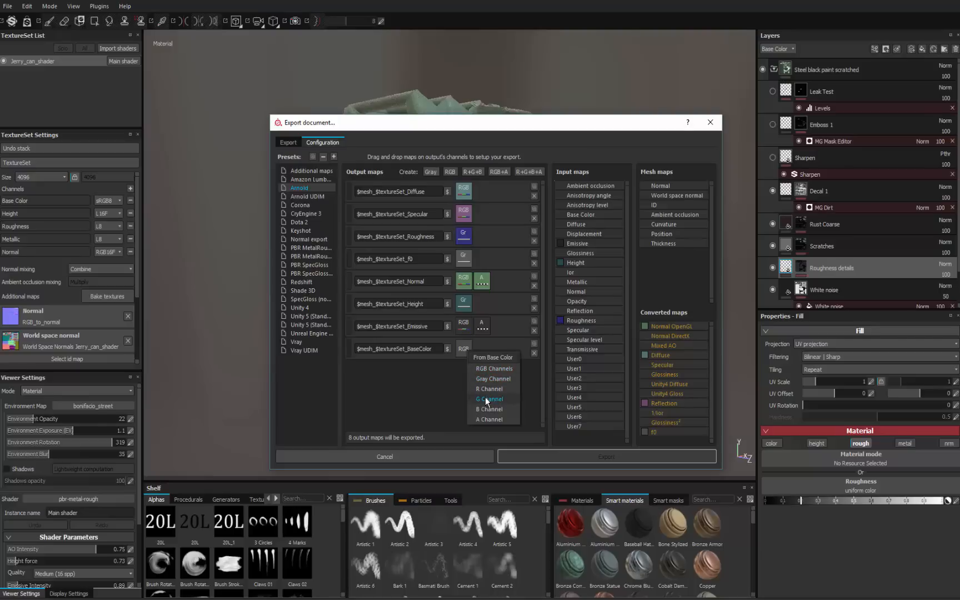
pyautogui.moveTo(488, 388)
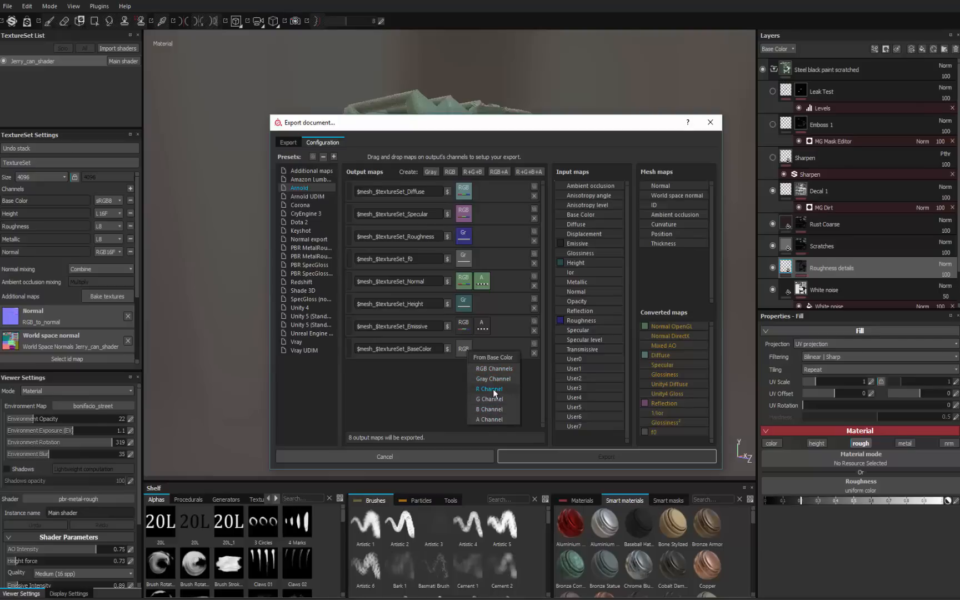
pyautogui.moveTo(493, 368)
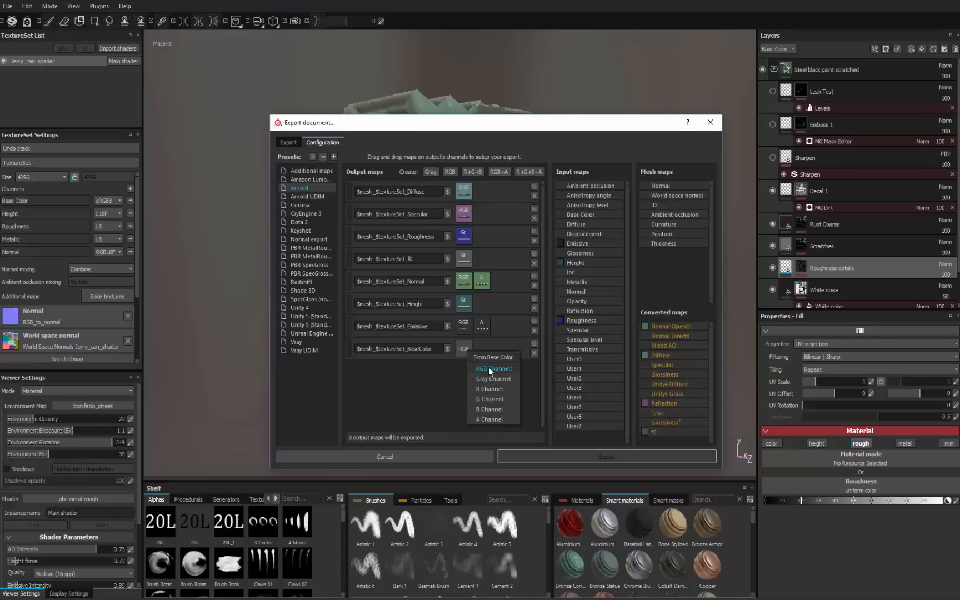
pyautogui.click(494, 368)
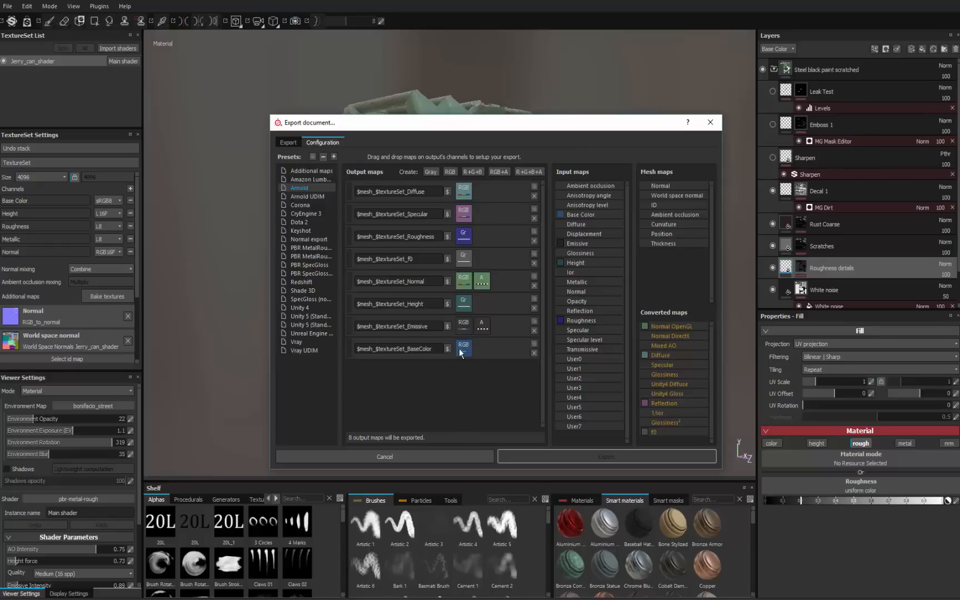
pyautogui.moveTo(464, 346)
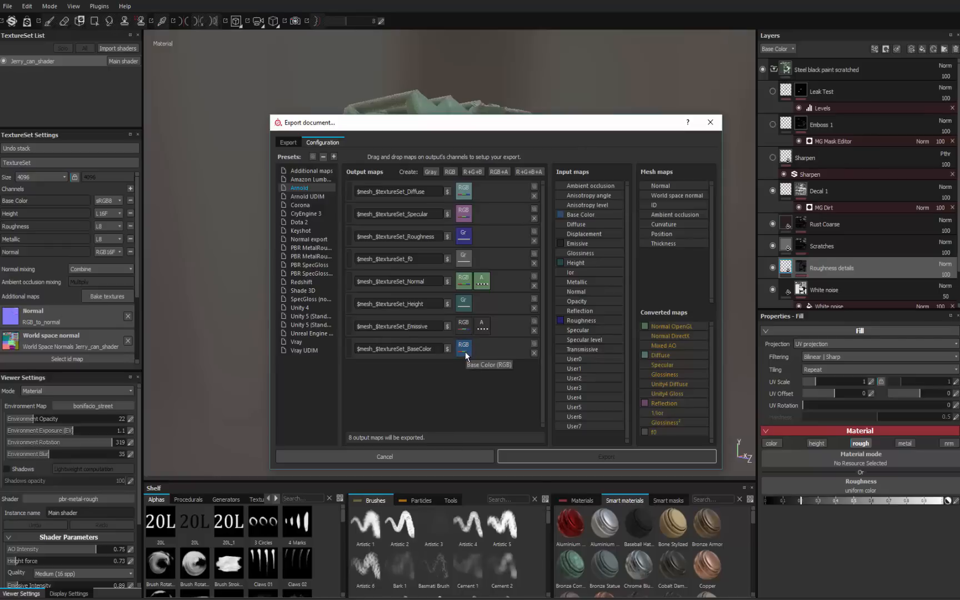
pyautogui.moveTo(456, 300)
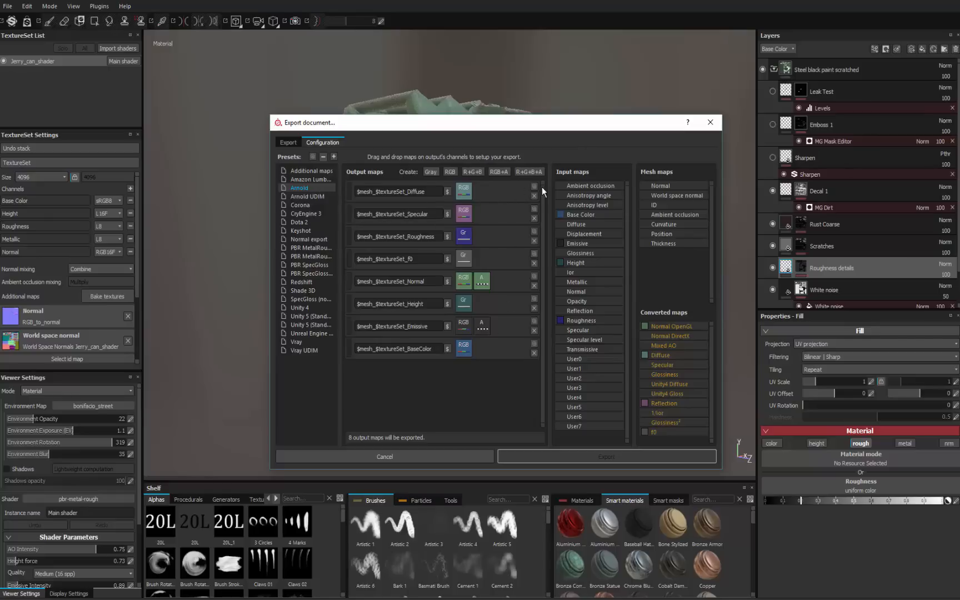
pyautogui.moveTo(490, 187)
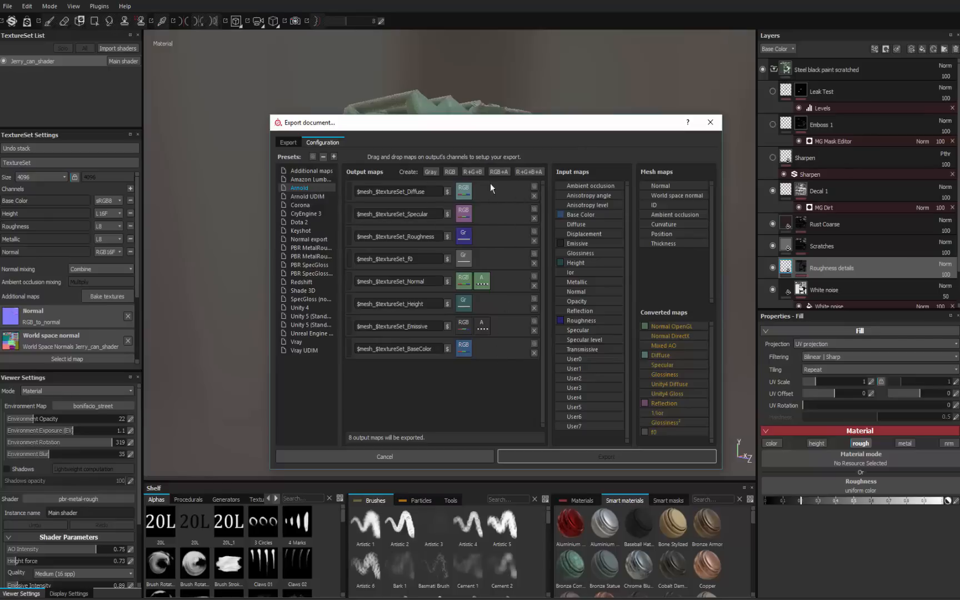
pyautogui.moveTo(533, 200)
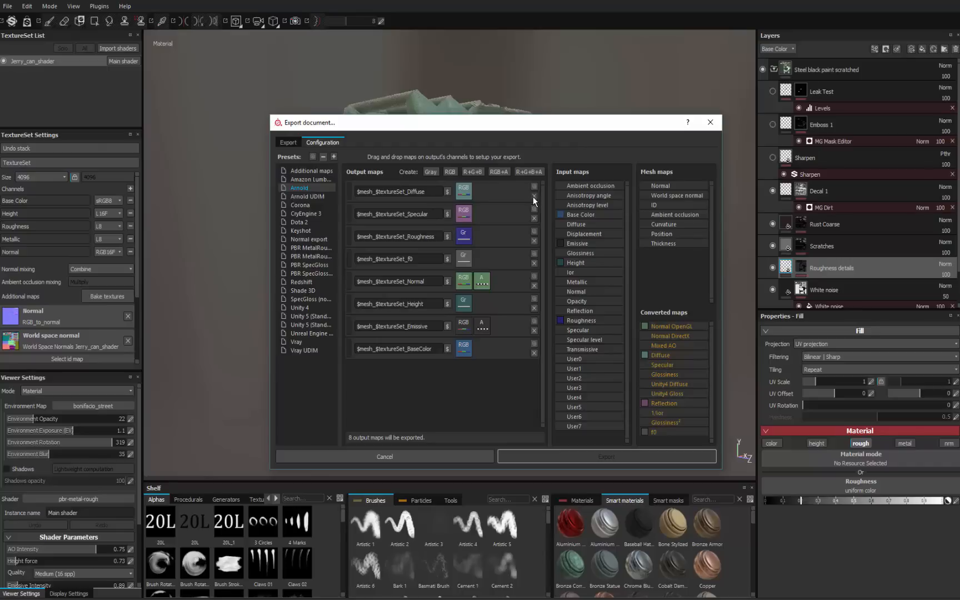
# Delete the $mesh_$textureSet_Diffuse output map from the preset
pyautogui.click(533, 187)
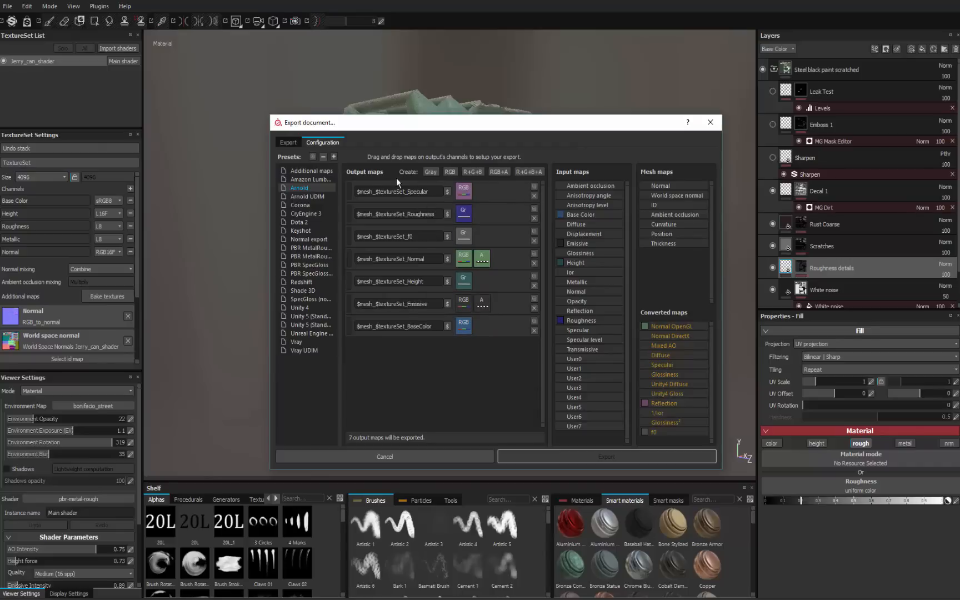
pyautogui.moveTo(436, 341)
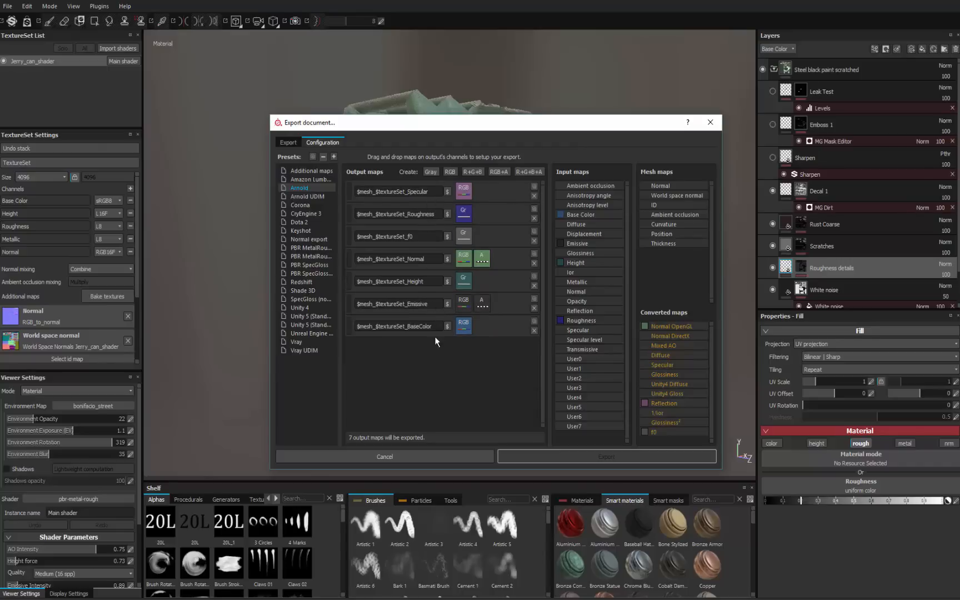
pyautogui.moveTo(425, 346)
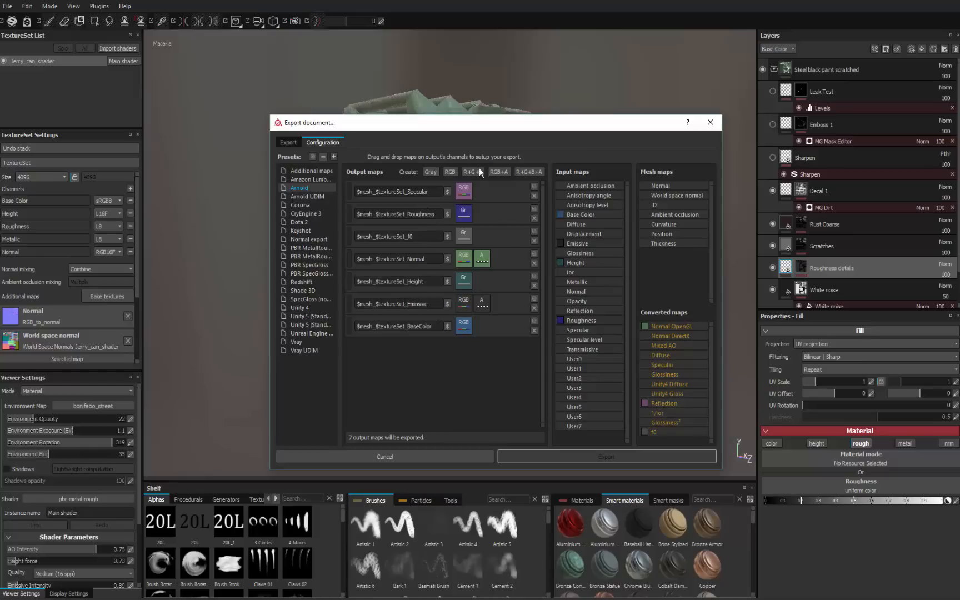
pyautogui.moveTo(497, 212)
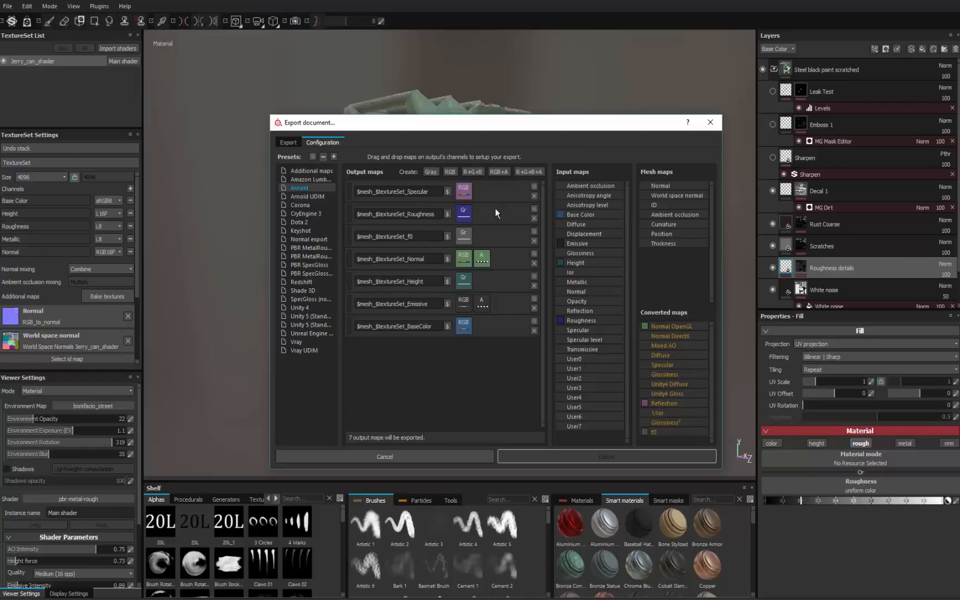
pyautogui.moveTo(448, 236)
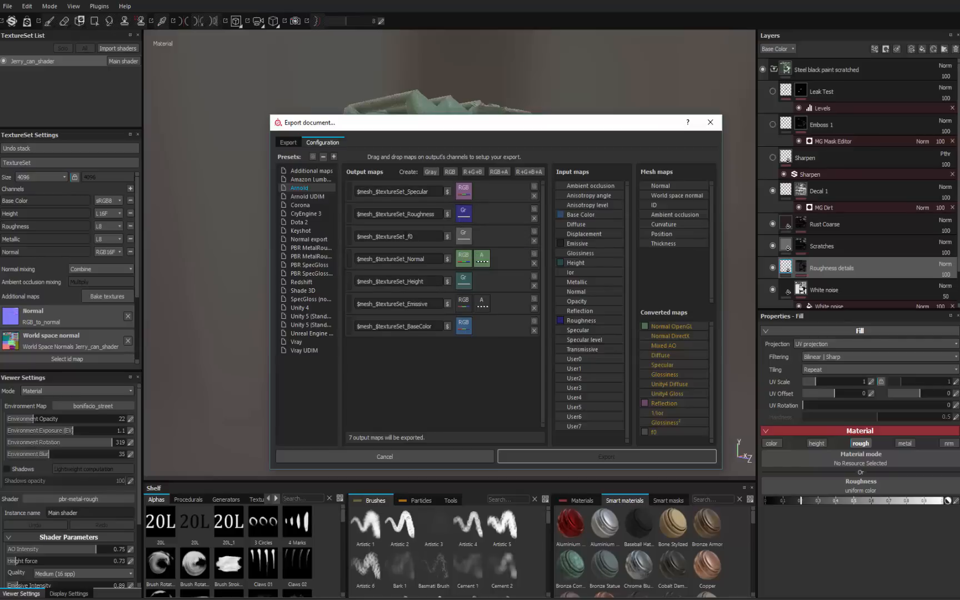
pyautogui.moveTo(471, 426)
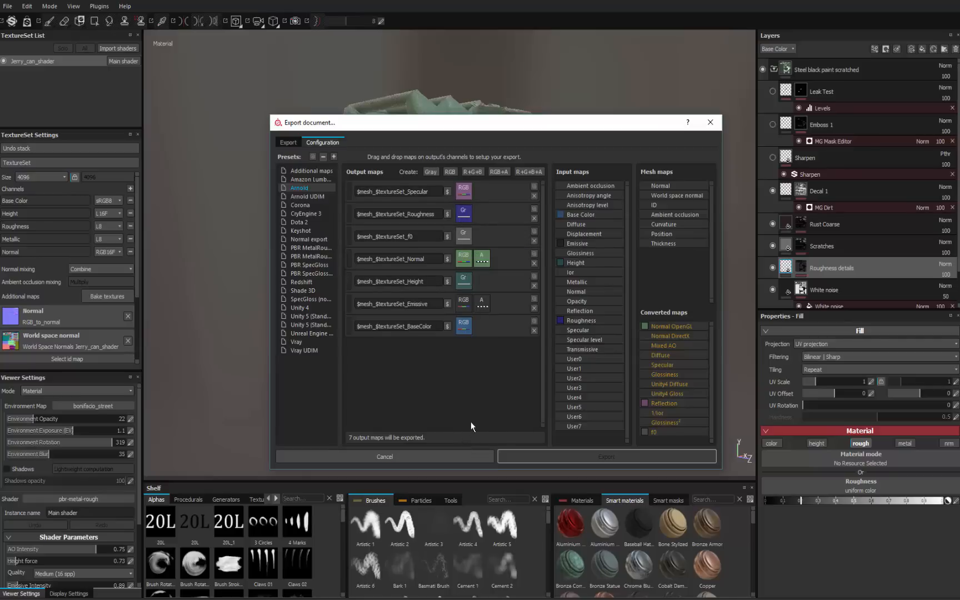
pyautogui.moveTo(535, 332)
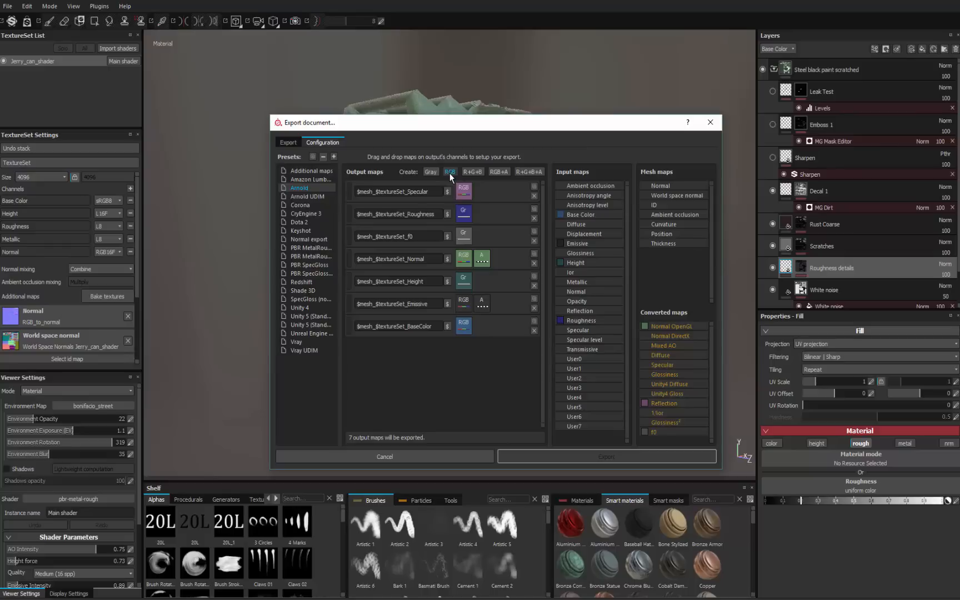
pyautogui.click(450, 172)
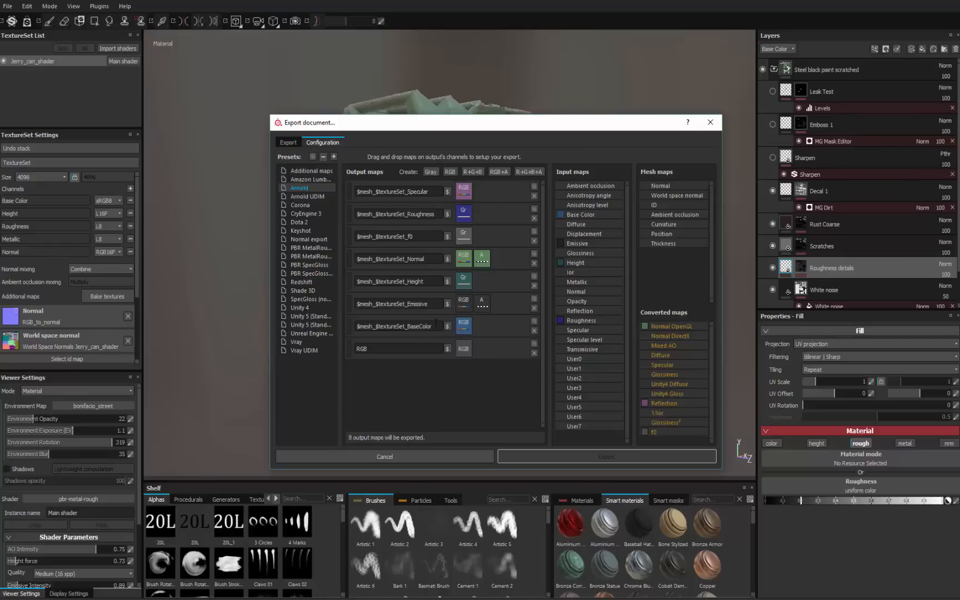
pyautogui.click(394, 325)
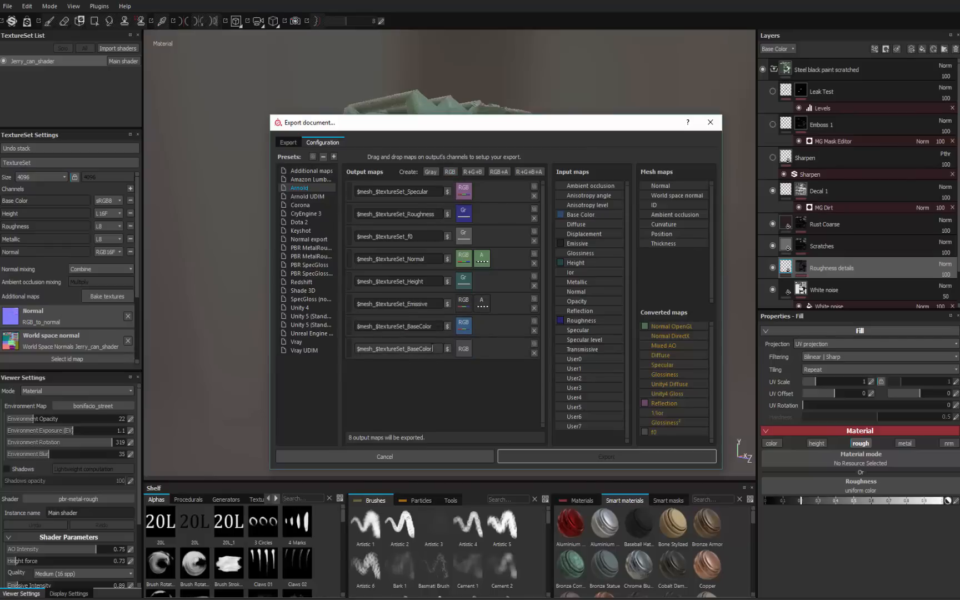
pyautogui.click(398, 348)
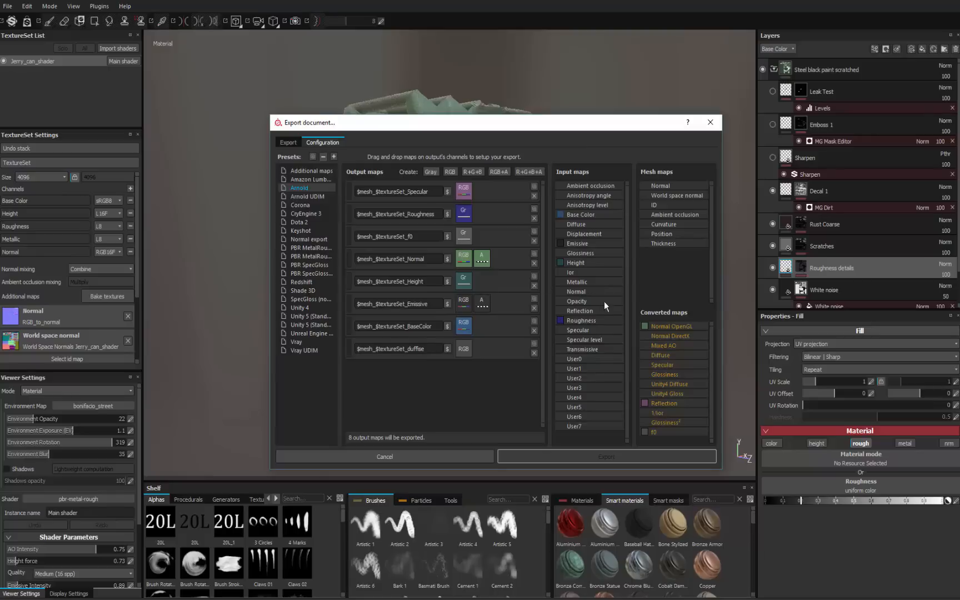
pyautogui.moveTo(664, 439)
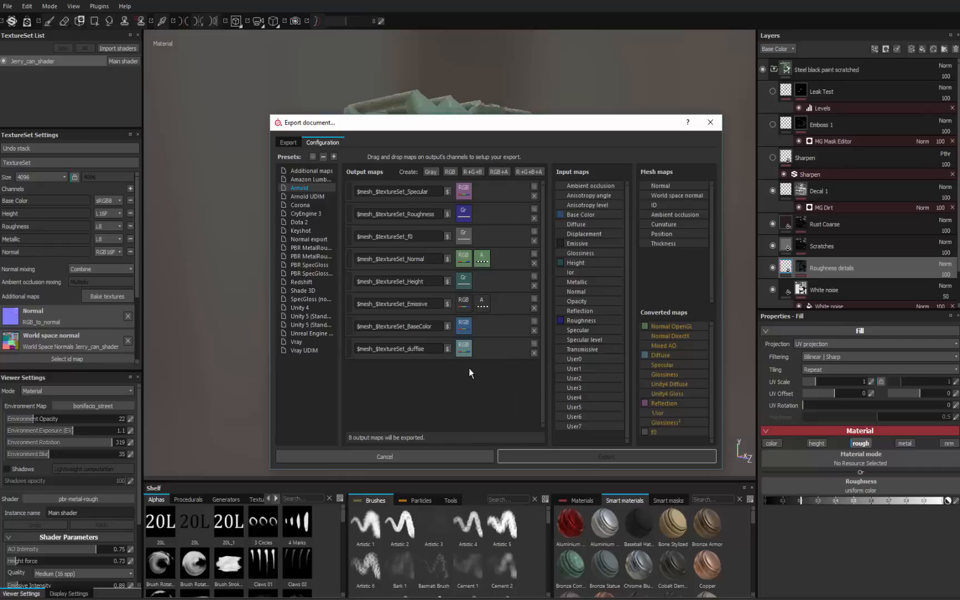
pyautogui.click(533, 354)
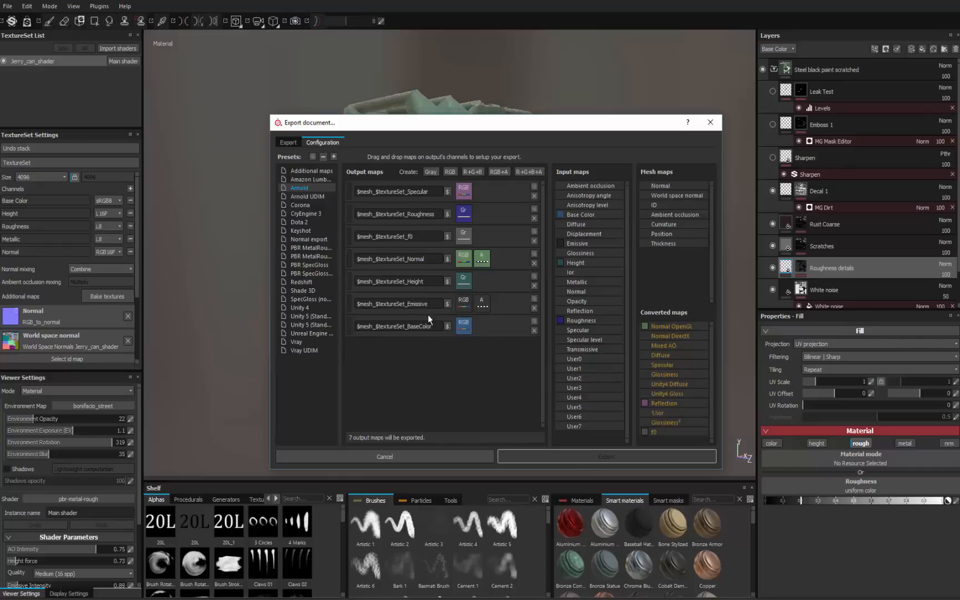
pyautogui.moveTo(499, 298)
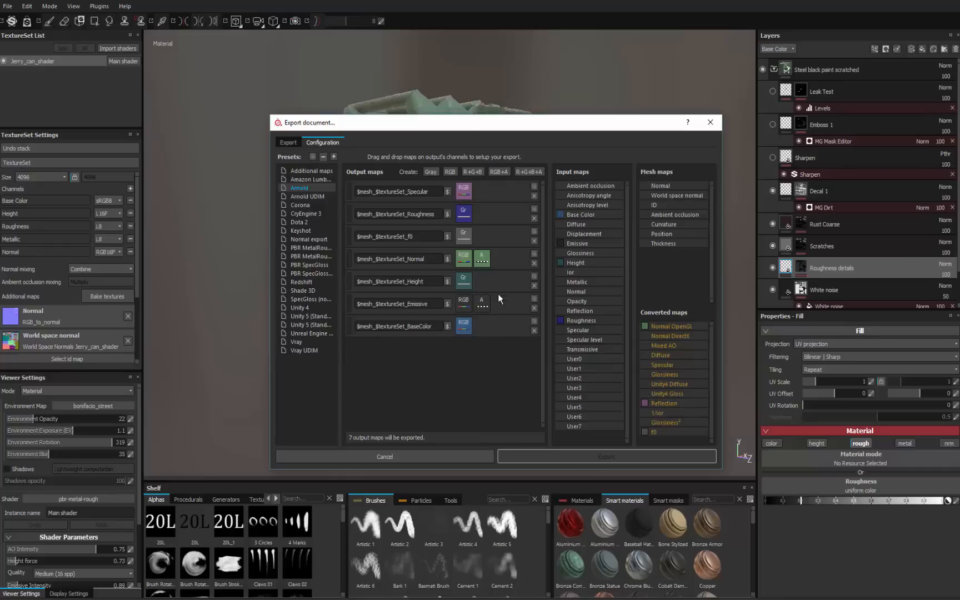
pyautogui.moveTo(458, 382)
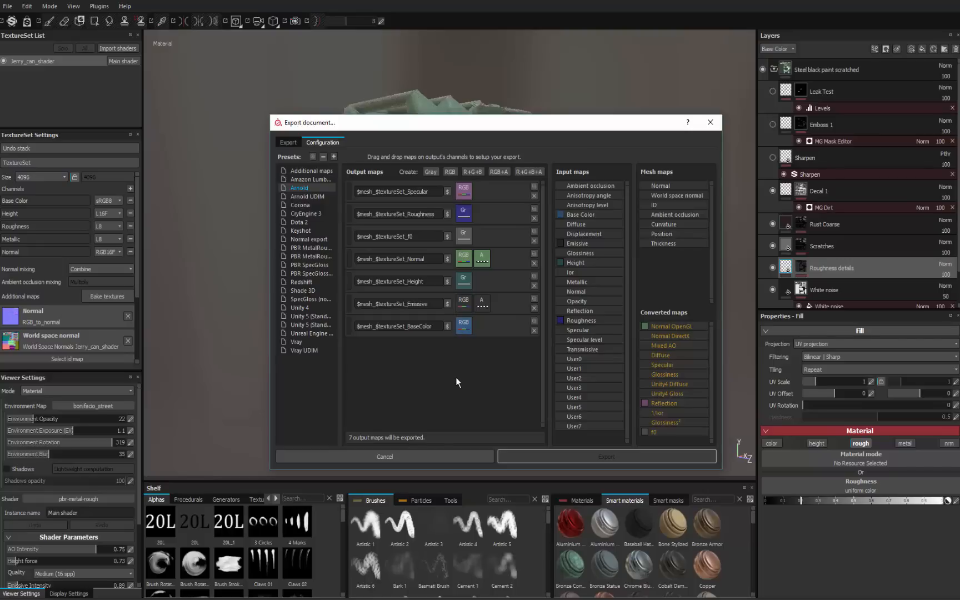
# Return to the export settings and reselect Arnold to refresh the seven-map list
pyautogui.click(287, 142)
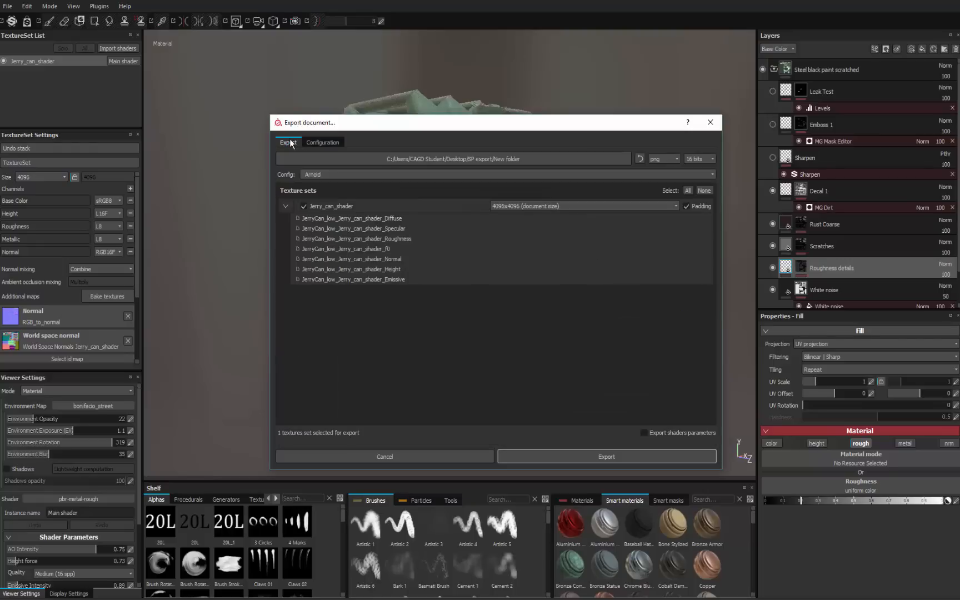
pyautogui.moveTo(382, 222)
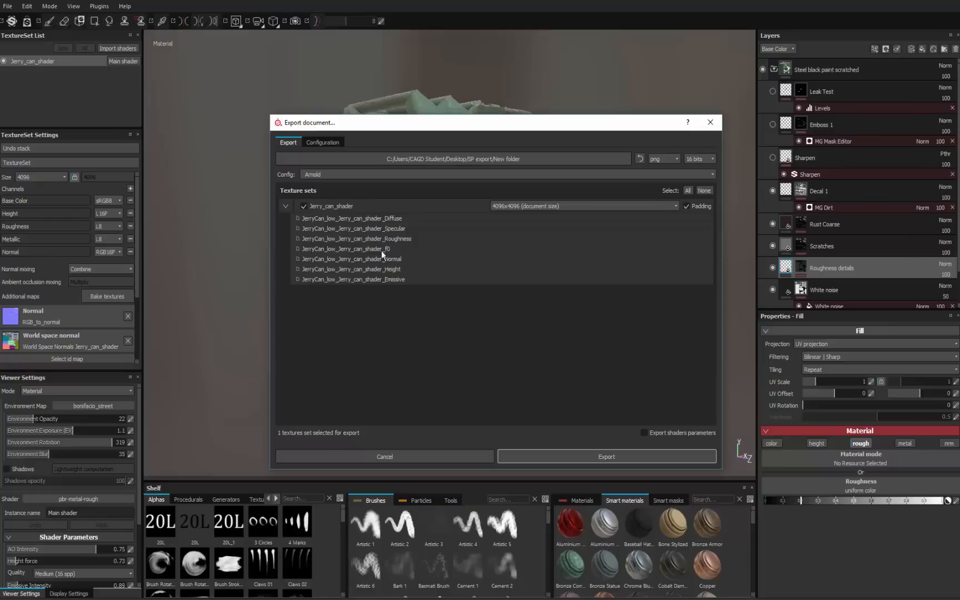
pyautogui.click(323, 143)
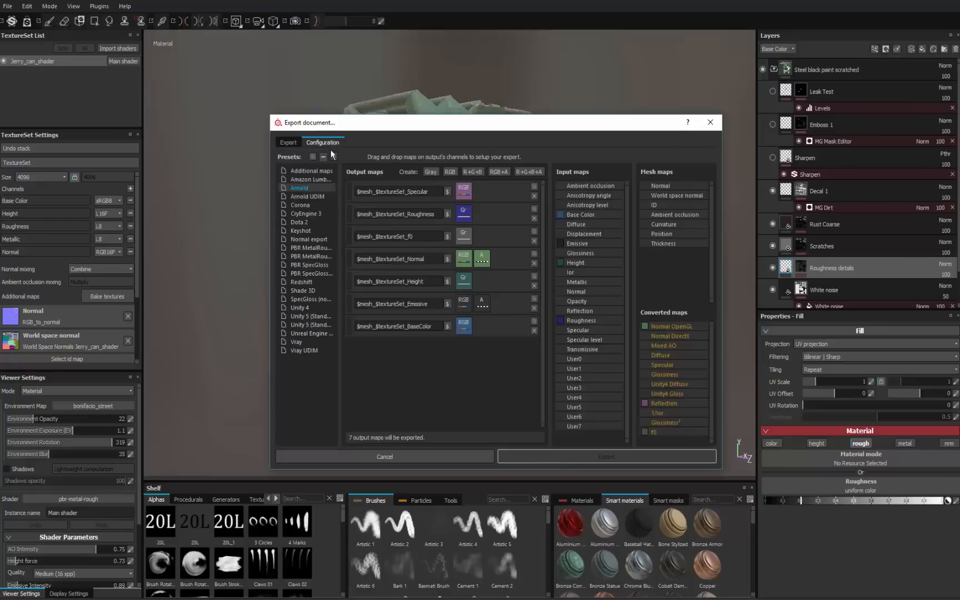
pyautogui.click(288, 142)
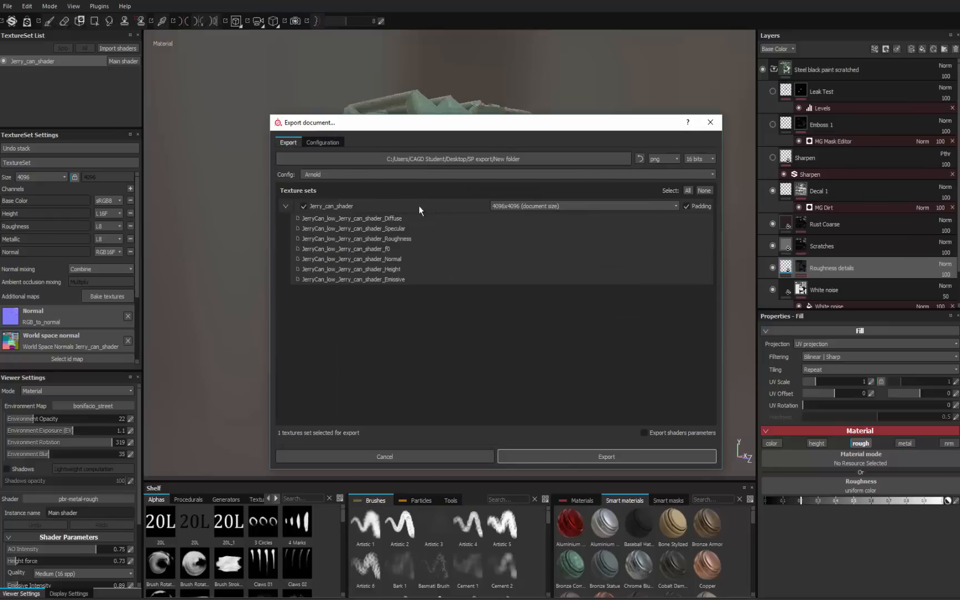
pyautogui.moveTo(448, 230)
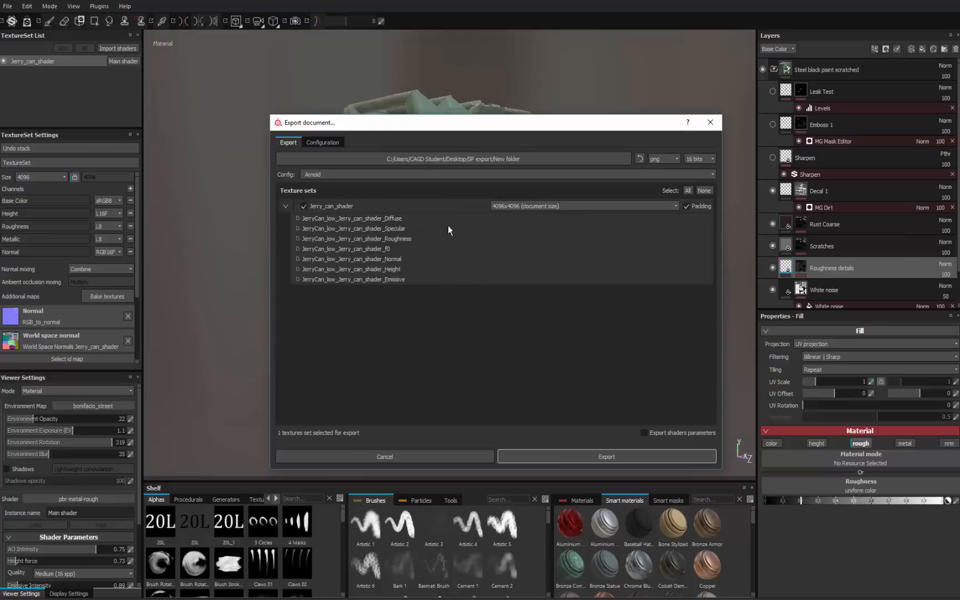
pyautogui.moveTo(398, 227)
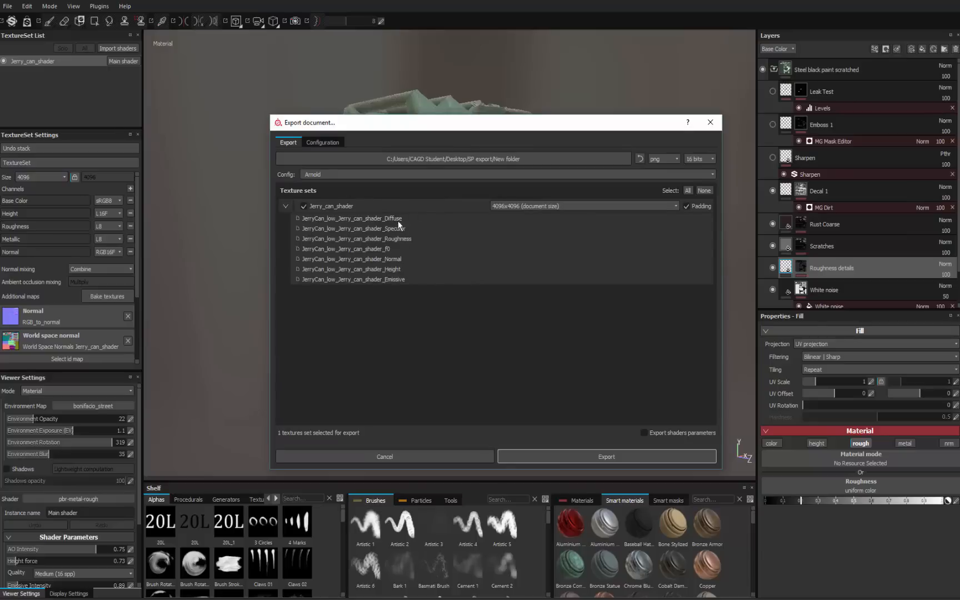
pyautogui.moveTo(411, 260)
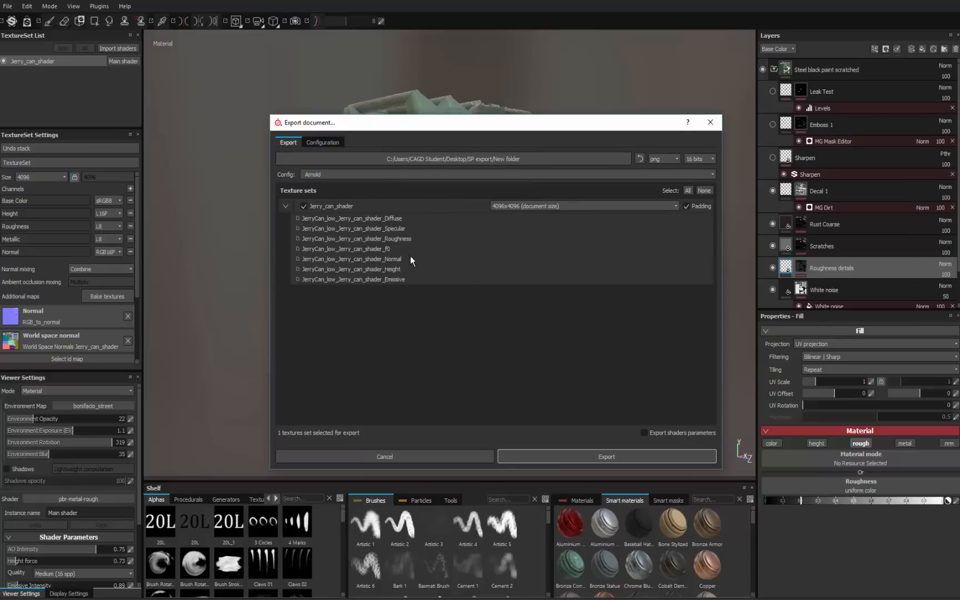
pyautogui.moveTo(415, 229)
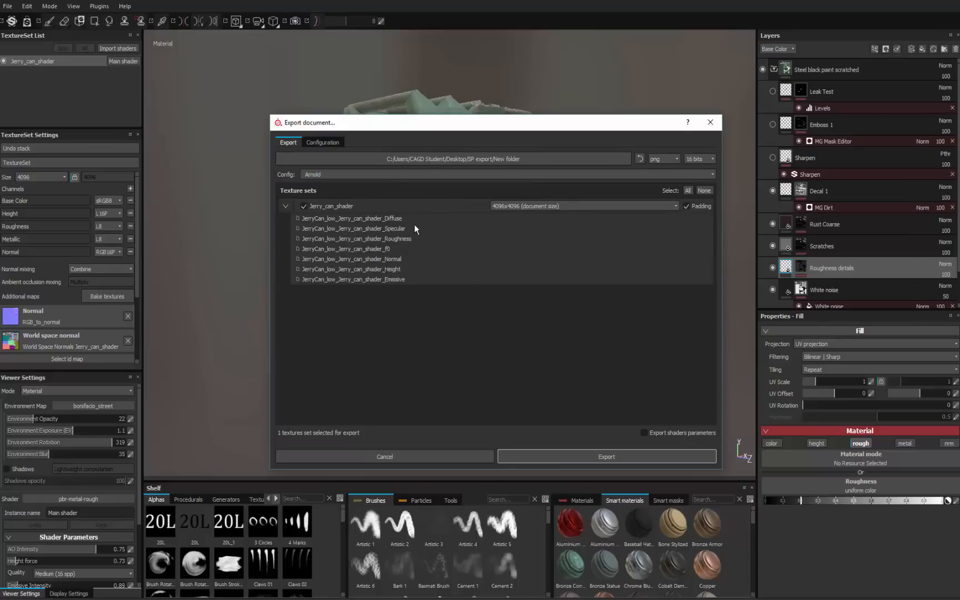
pyautogui.moveTo(418, 211)
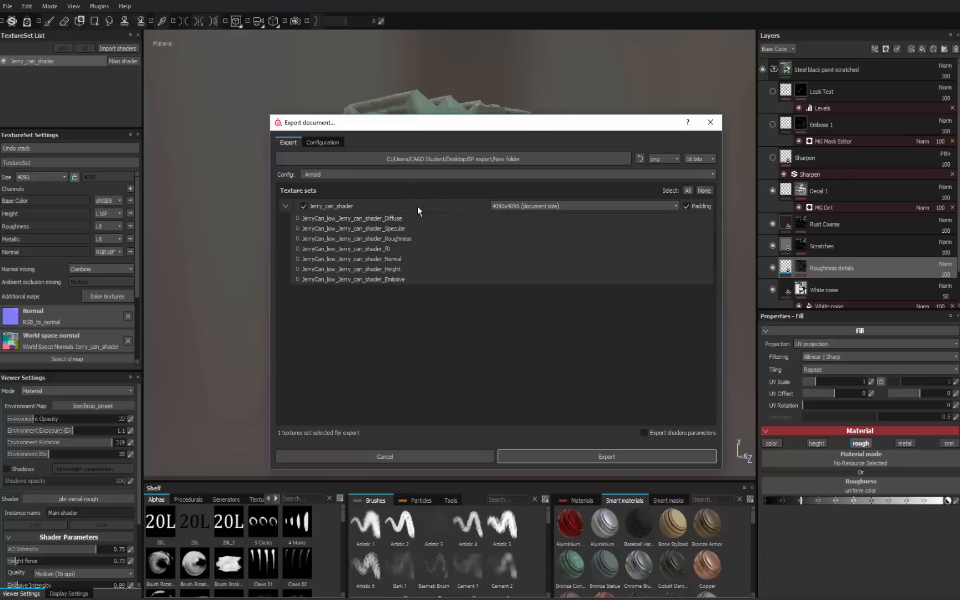
pyautogui.moveTo(422, 265)
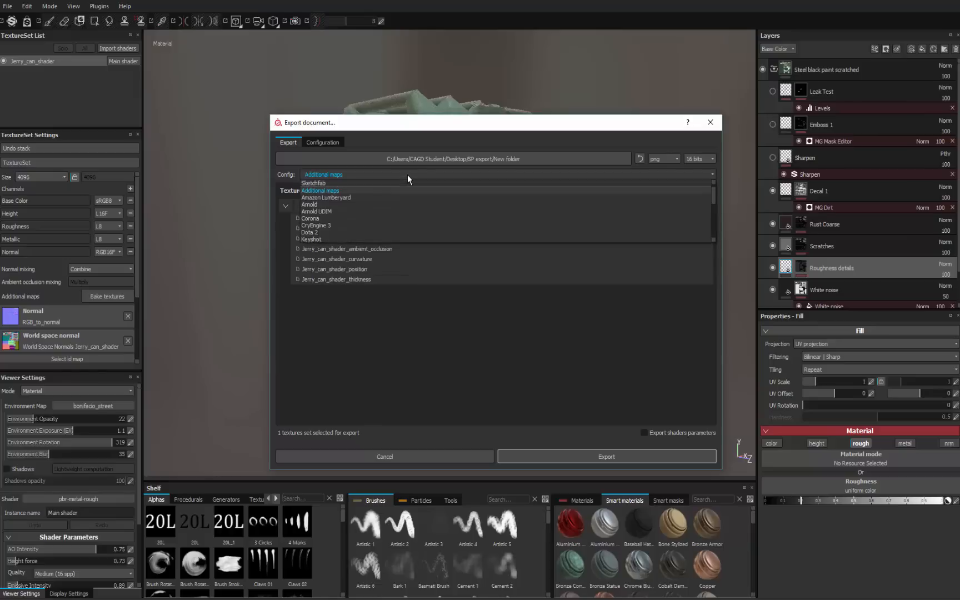
pyautogui.click(317, 211)
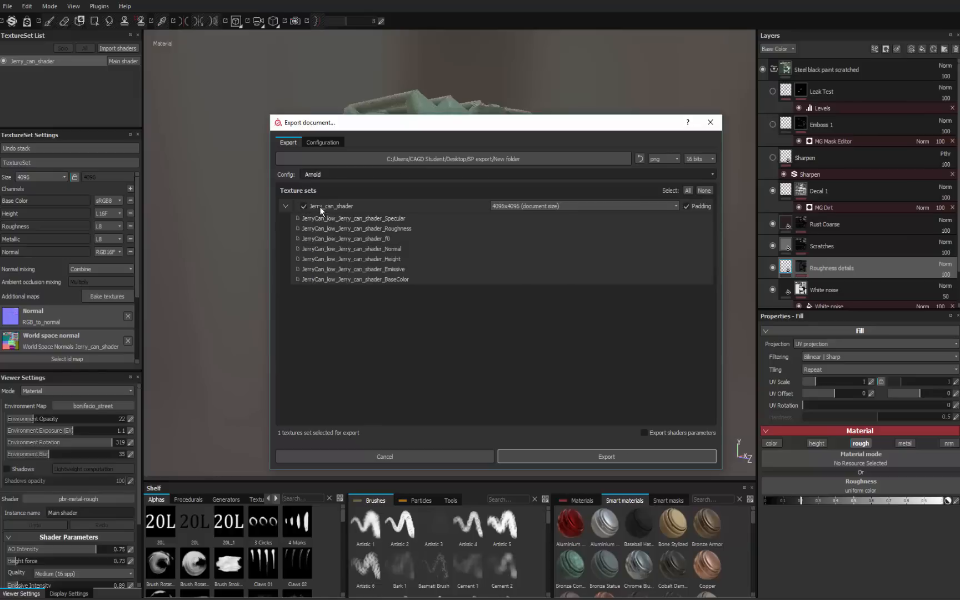
pyautogui.moveTo(390, 298)
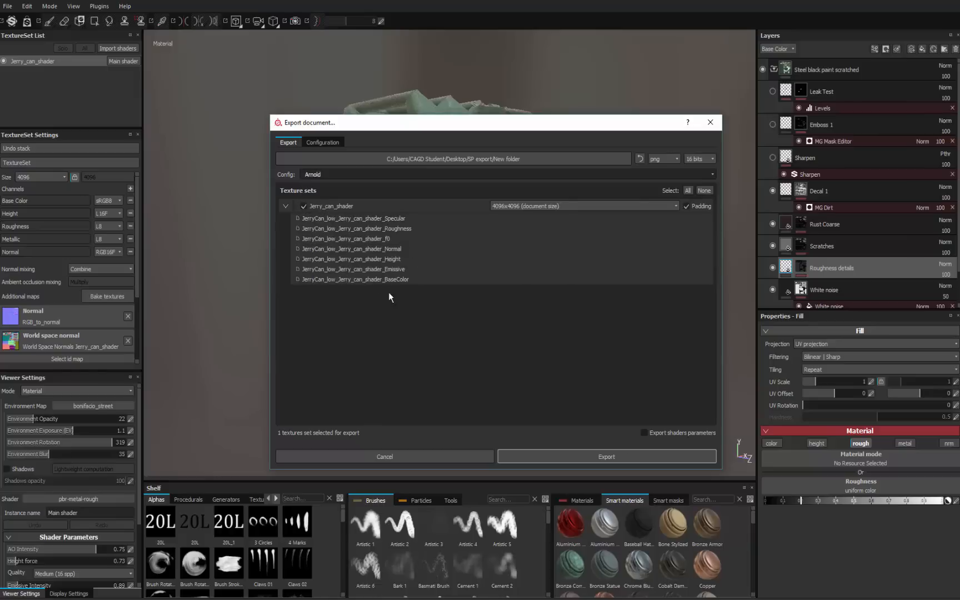
pyautogui.moveTo(393, 288)
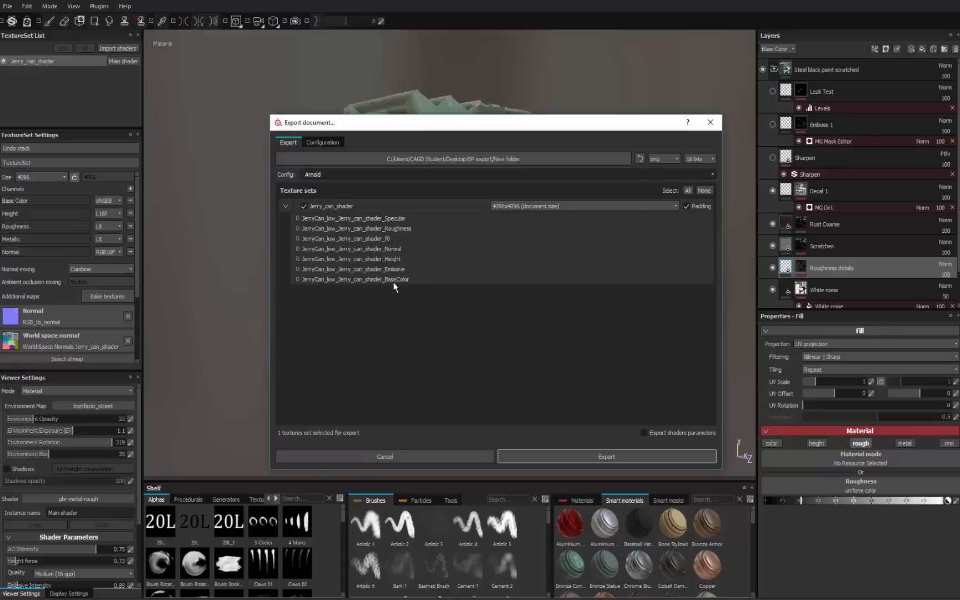
pyautogui.moveTo(378, 237)
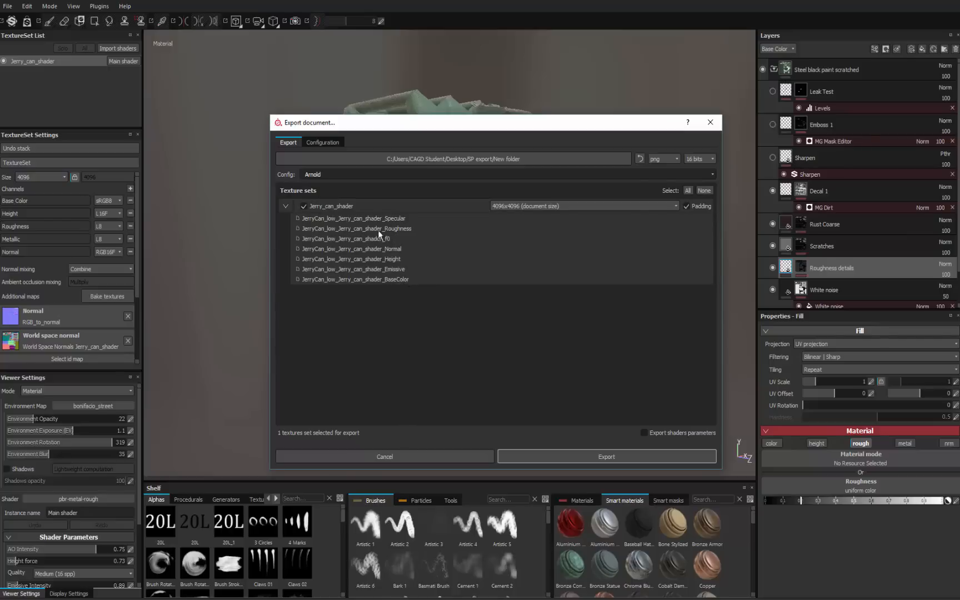
pyautogui.moveTo(397, 282)
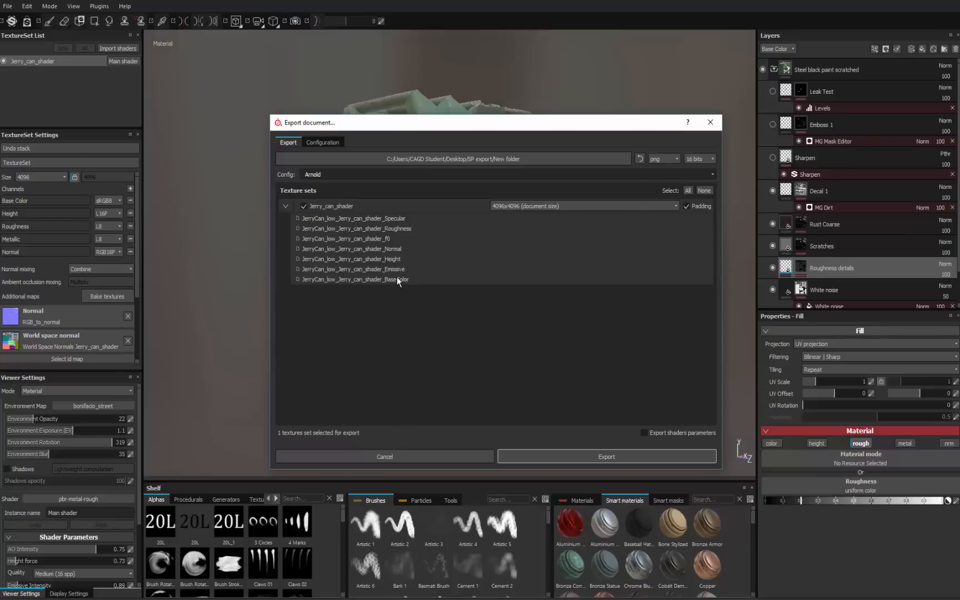
pyautogui.moveTo(442, 239)
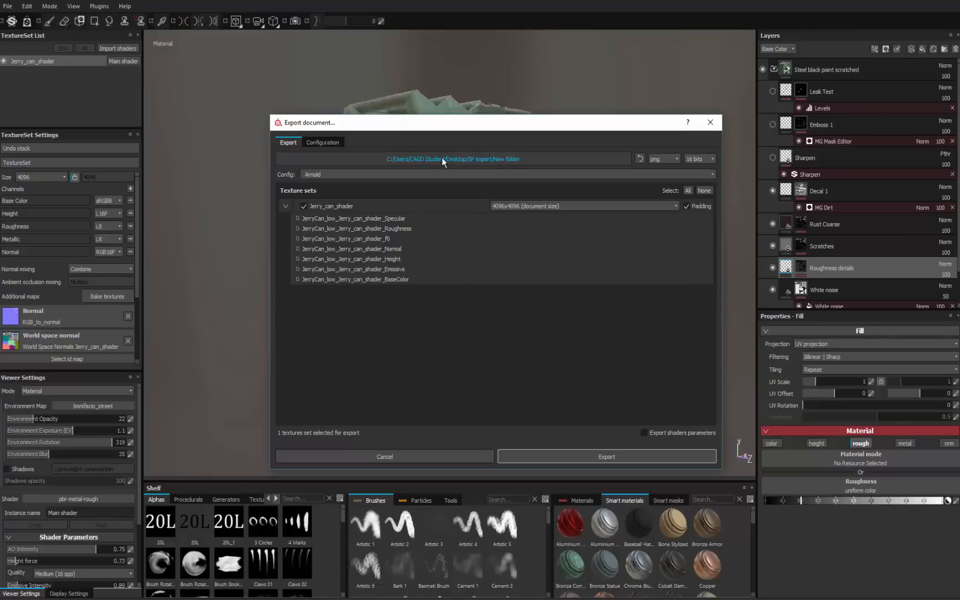
pyautogui.moveTo(536, 165)
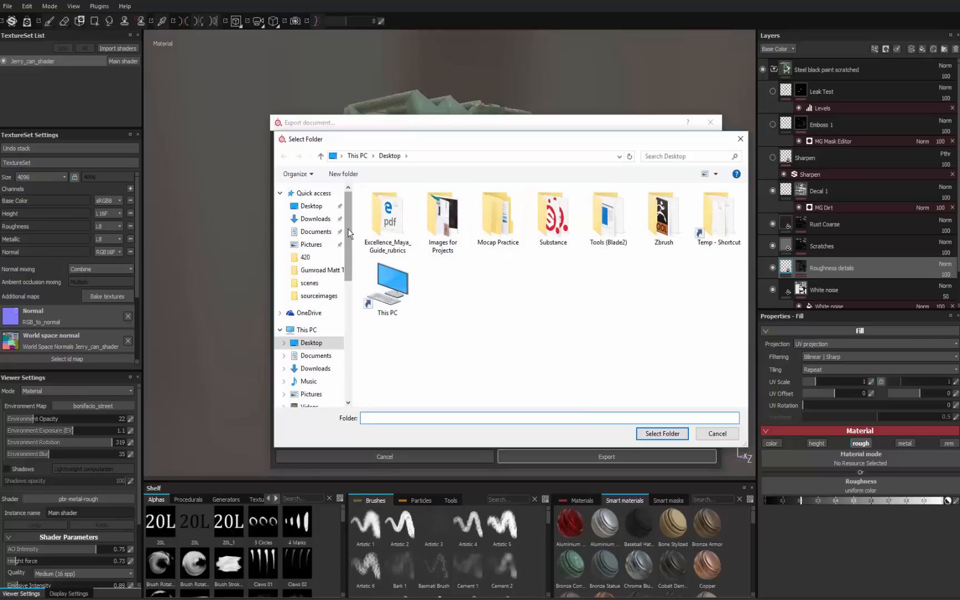
# Browse to H:/CAGD/420/JerryCan Project/sourceimages for the export destination
pyautogui.scroll(-3)
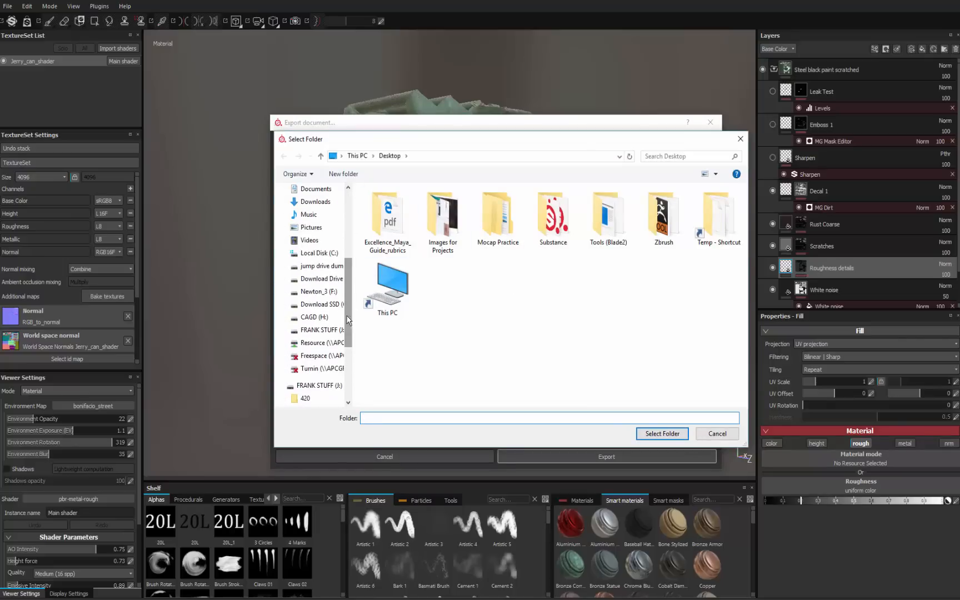
pyautogui.click(313, 317)
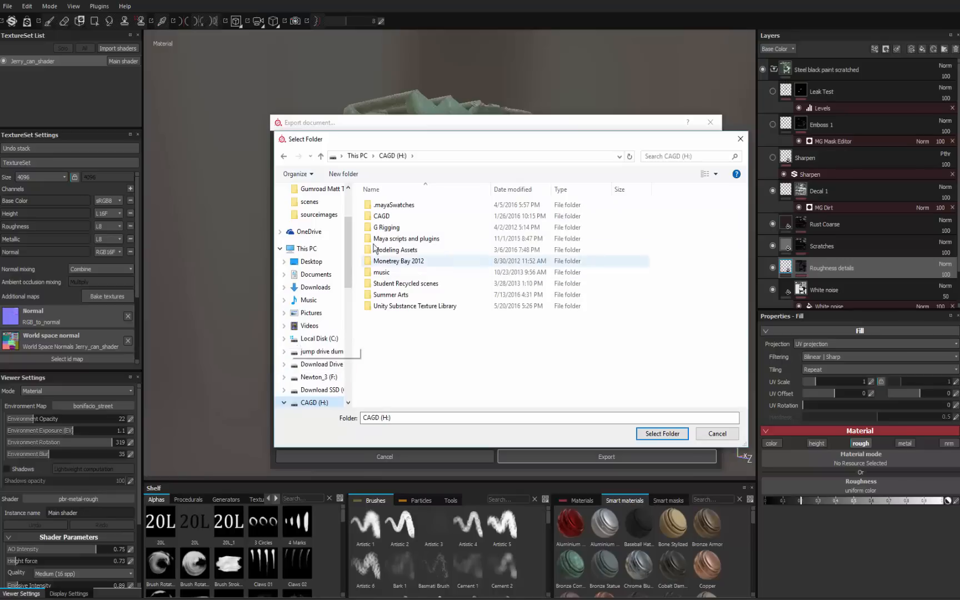
pyautogui.doubleClick(382, 216)
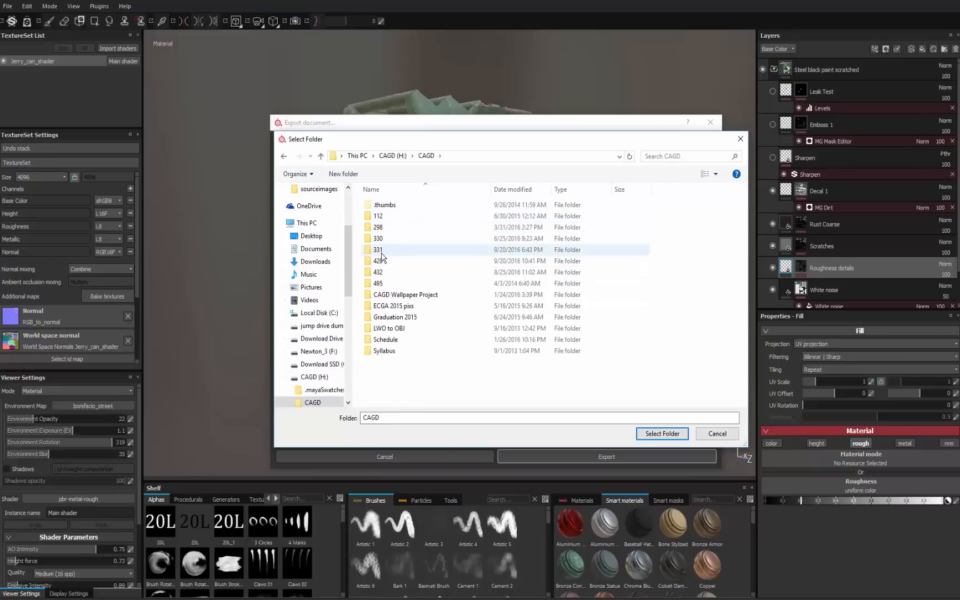
pyautogui.doubleClick(377, 261)
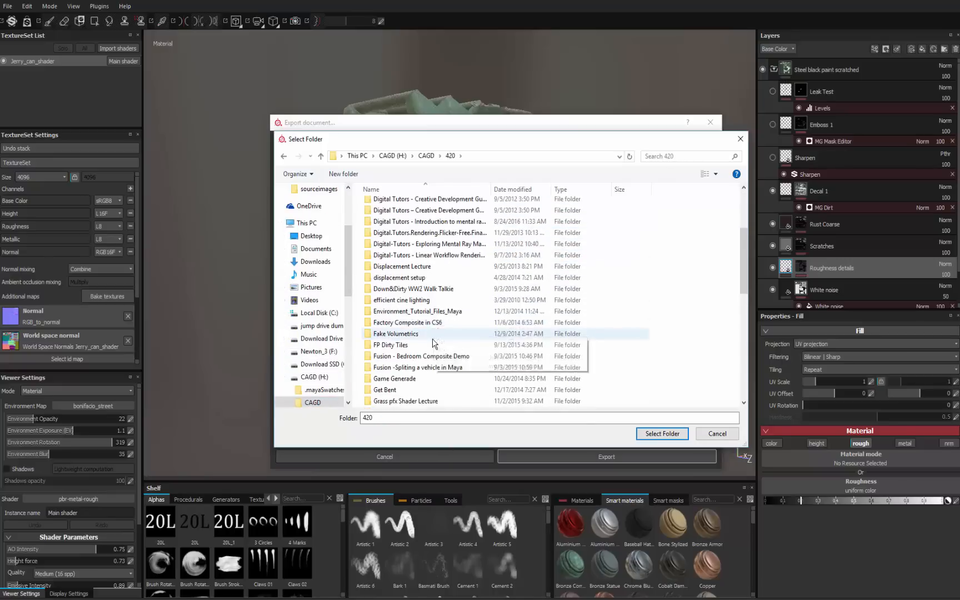
pyautogui.scroll(-3)
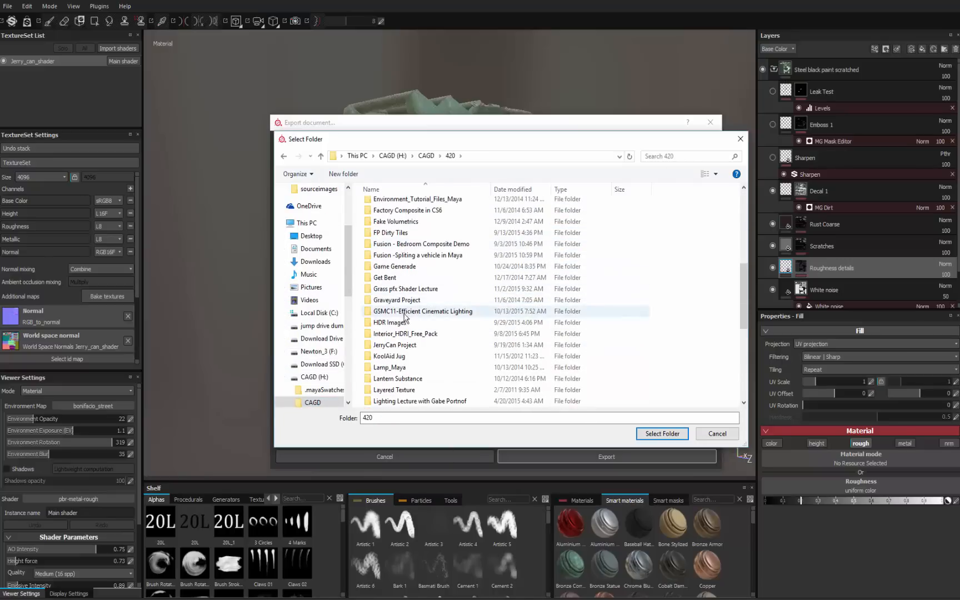
pyautogui.doubleClick(395, 344)
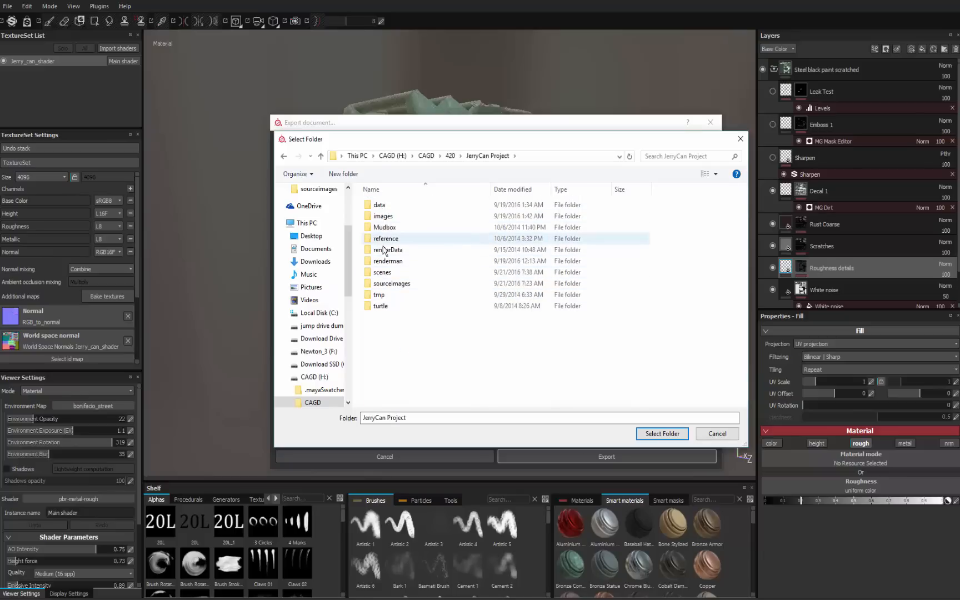
pyautogui.doubleClick(391, 283)
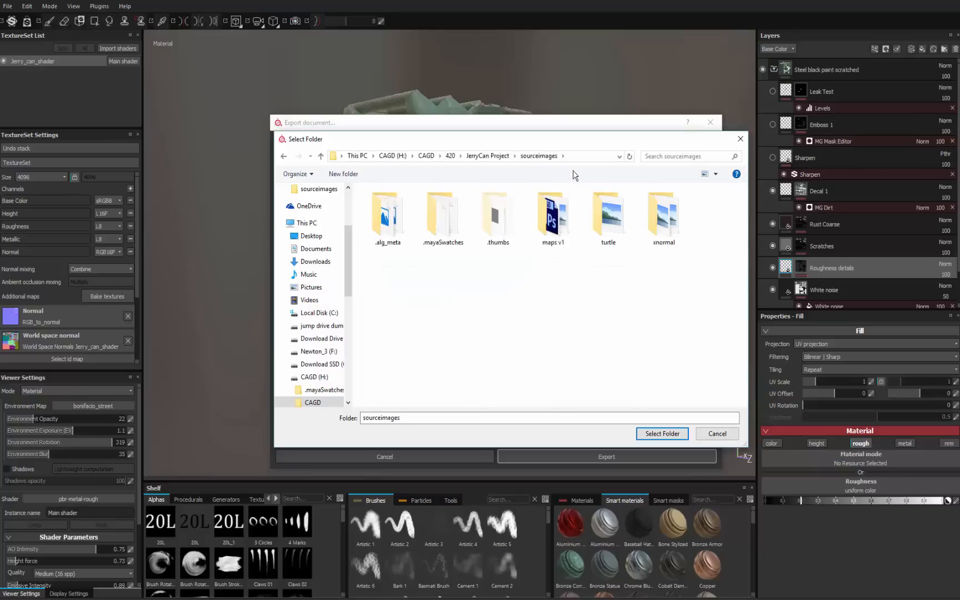
pyautogui.moveTo(705, 175)
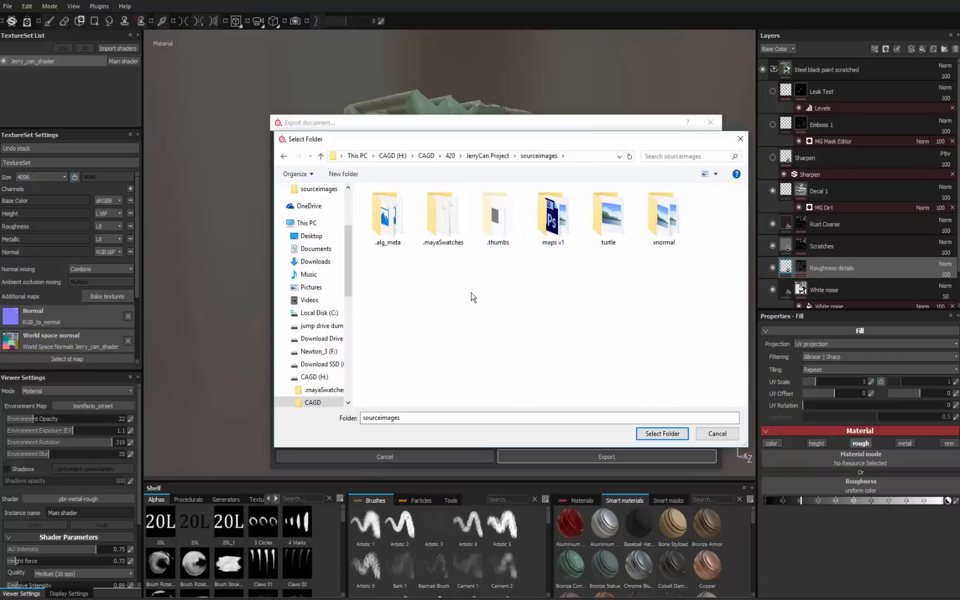
# Create a new 'SP export' folder there and select it as the destination
pyautogui.click(343, 173)
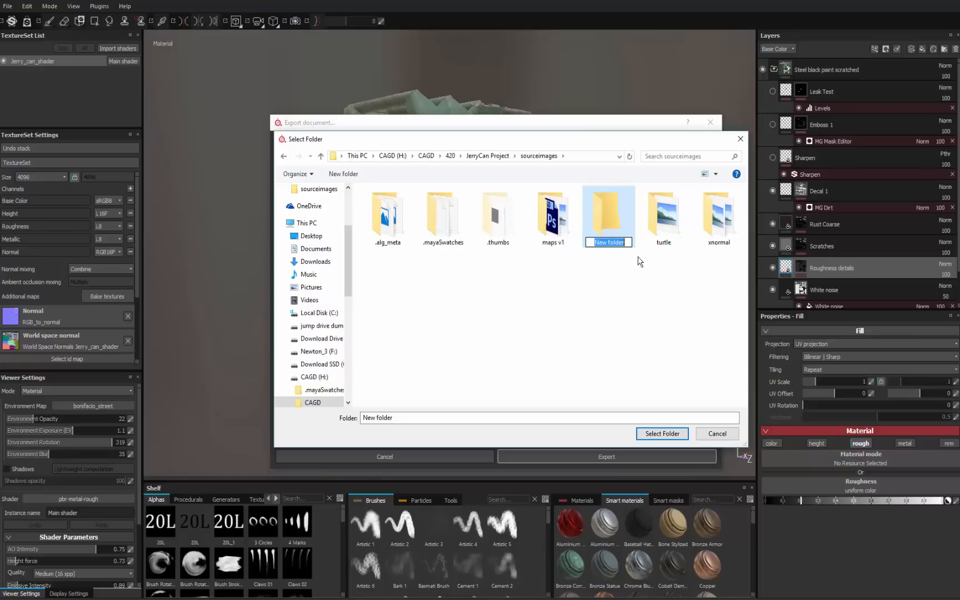
pyautogui.write('SP export')
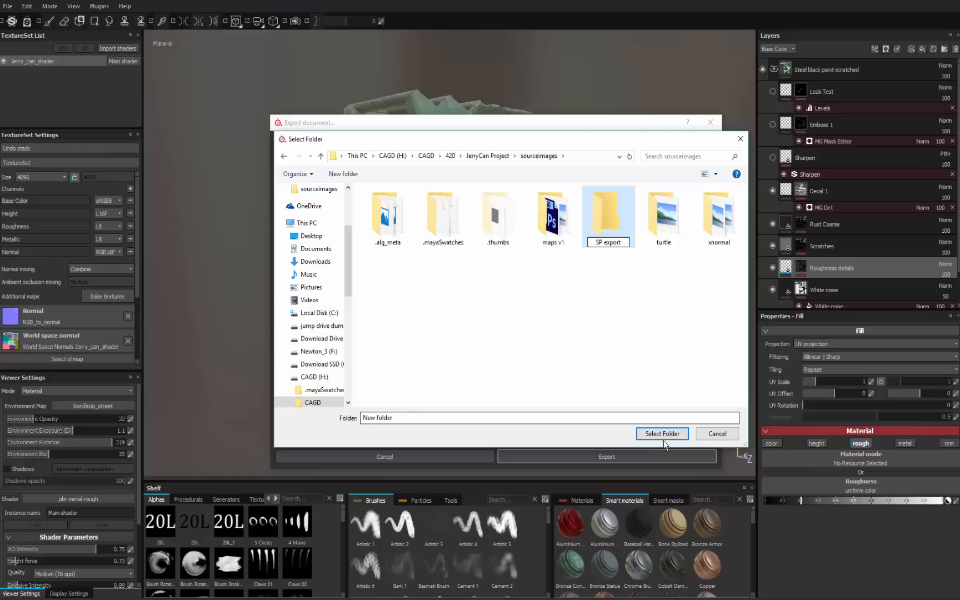
pyautogui.click(661, 434)
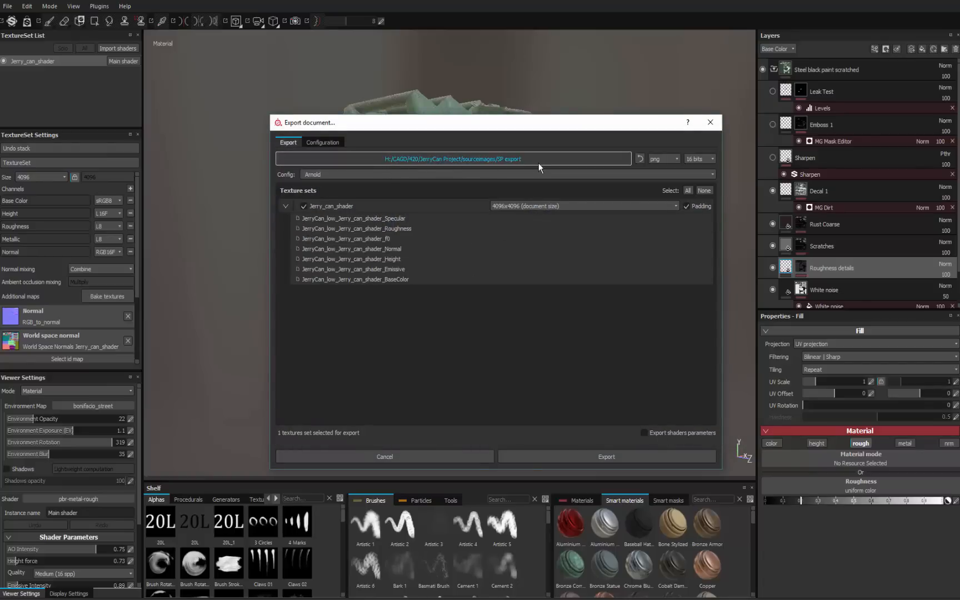
pyautogui.moveTo(642, 182)
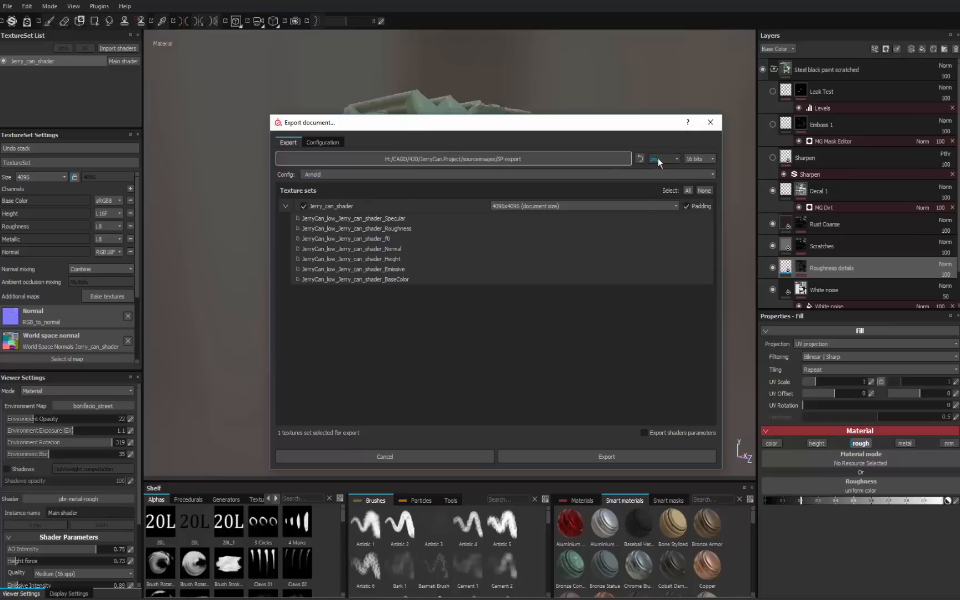
# Keep the export file format as PNG with 16-bit depth
pyautogui.click(662, 160)
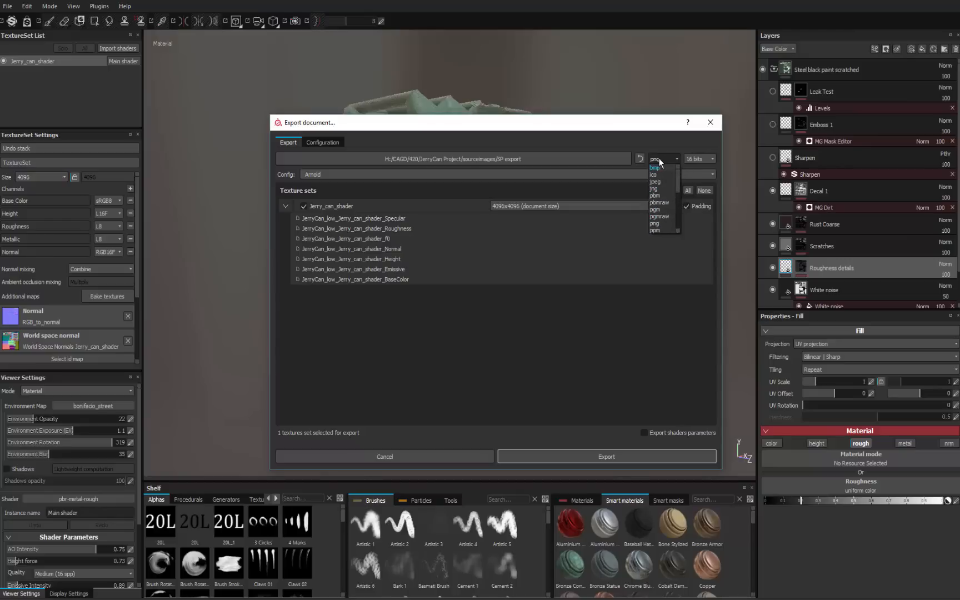
pyautogui.click(696, 159)
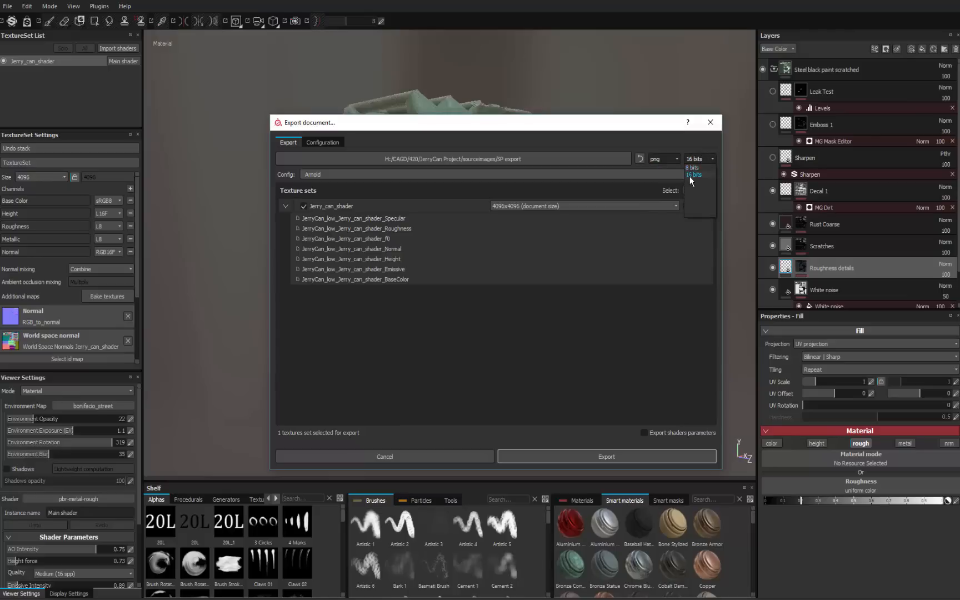
pyautogui.click(694, 175)
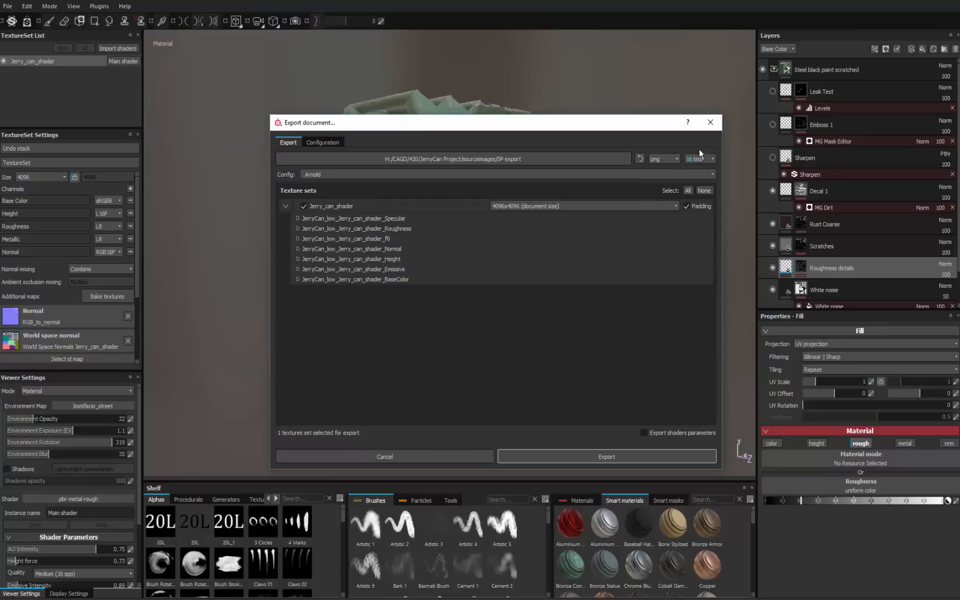
pyautogui.moveTo(531, 285)
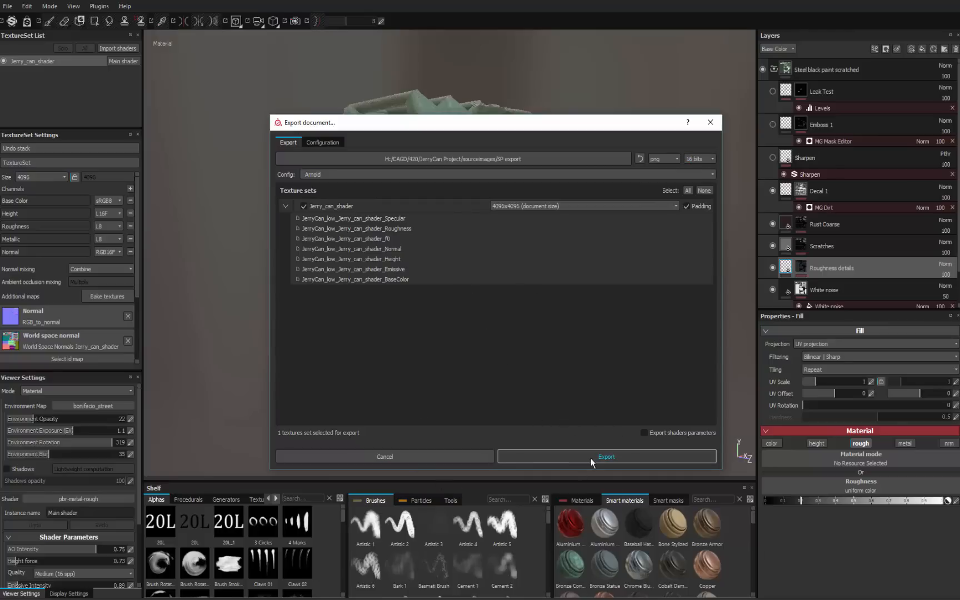
# Export the six texture maps and open the SP export folder containing them
pyautogui.click(606, 456)
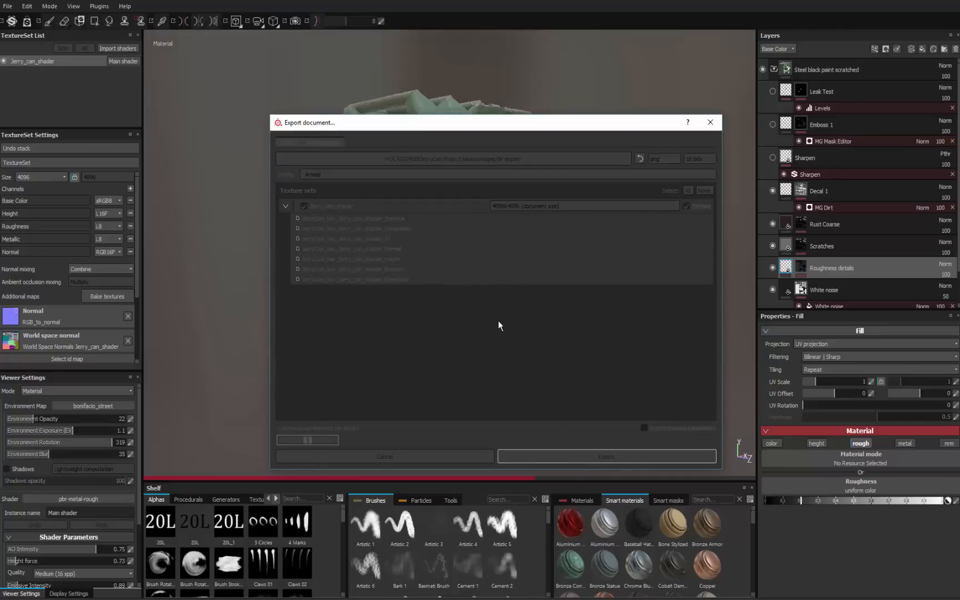
pyautogui.moveTo(295, 581)
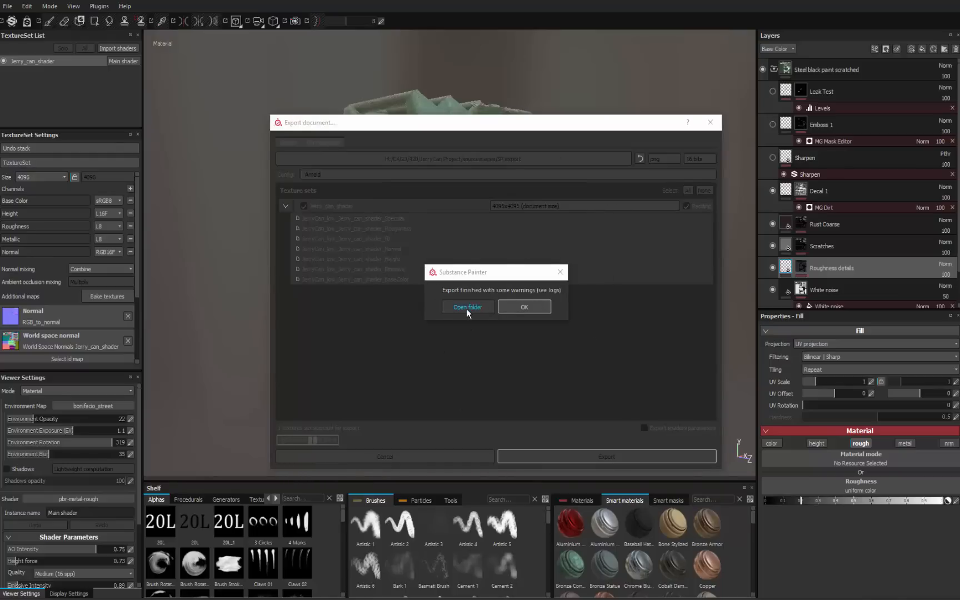
pyautogui.click(523, 306)
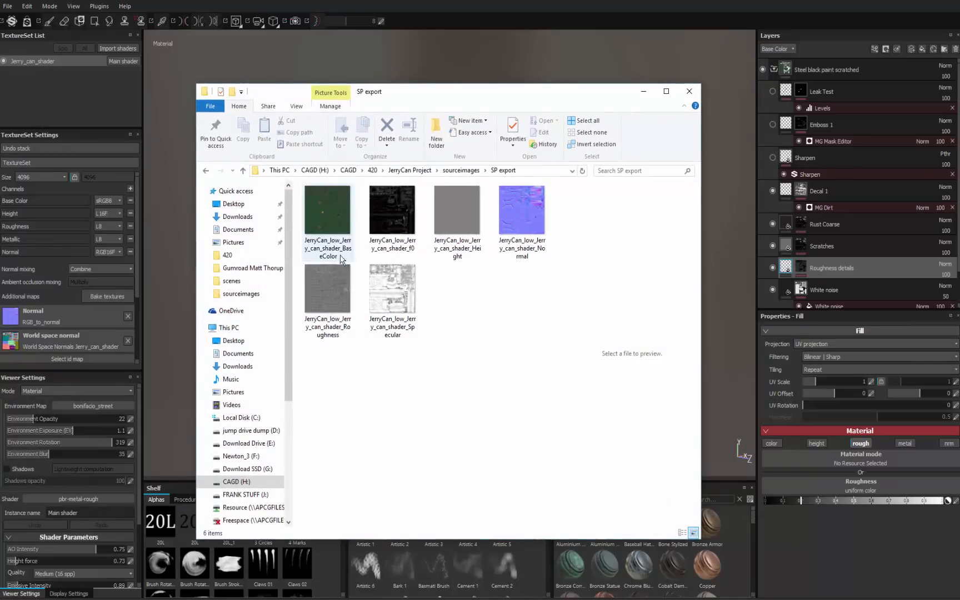
pyautogui.click(327, 211)
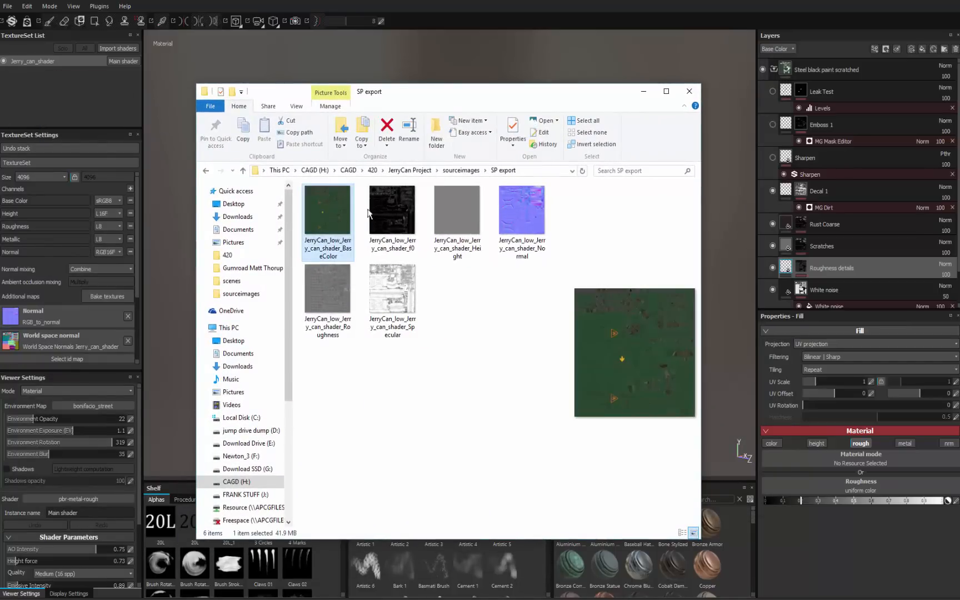
pyautogui.click(392, 208)
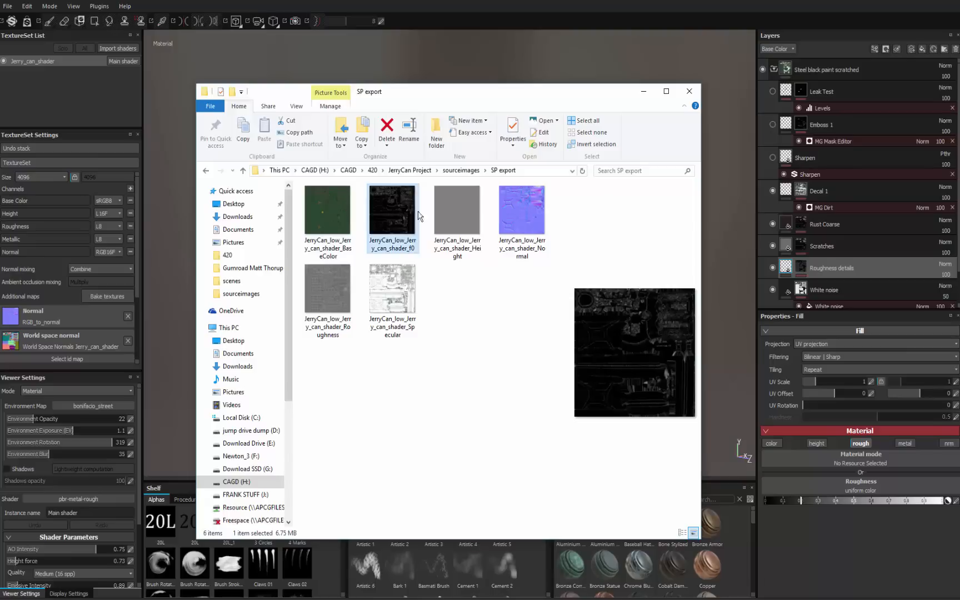
pyautogui.moveTo(456, 211)
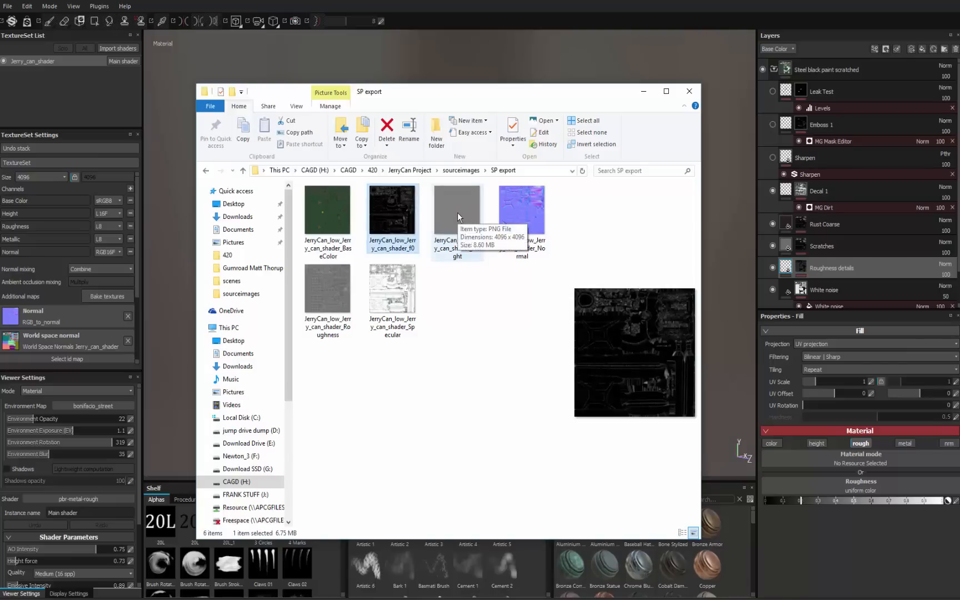
pyautogui.moveTo(457, 220)
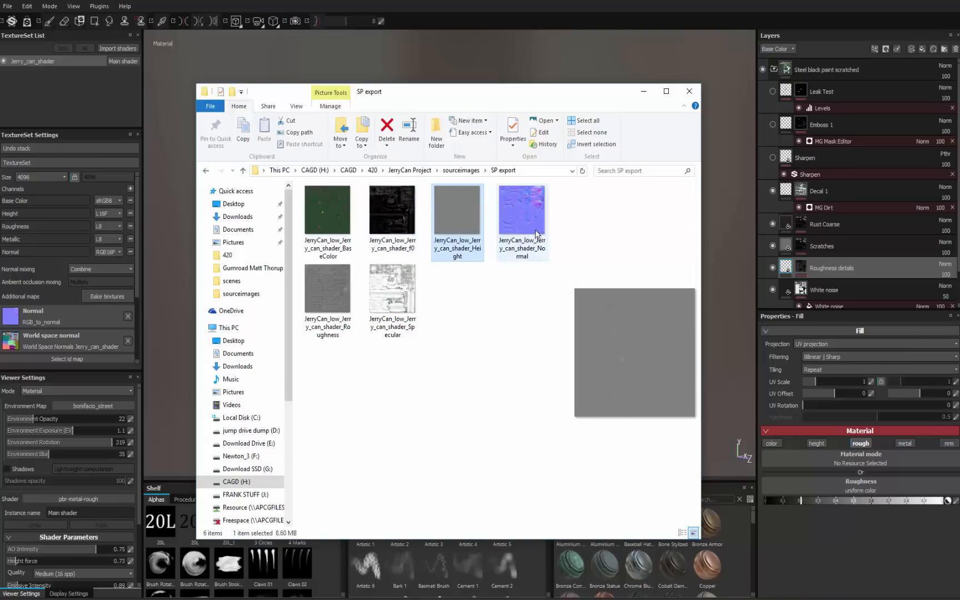
pyautogui.moveTo(521, 214)
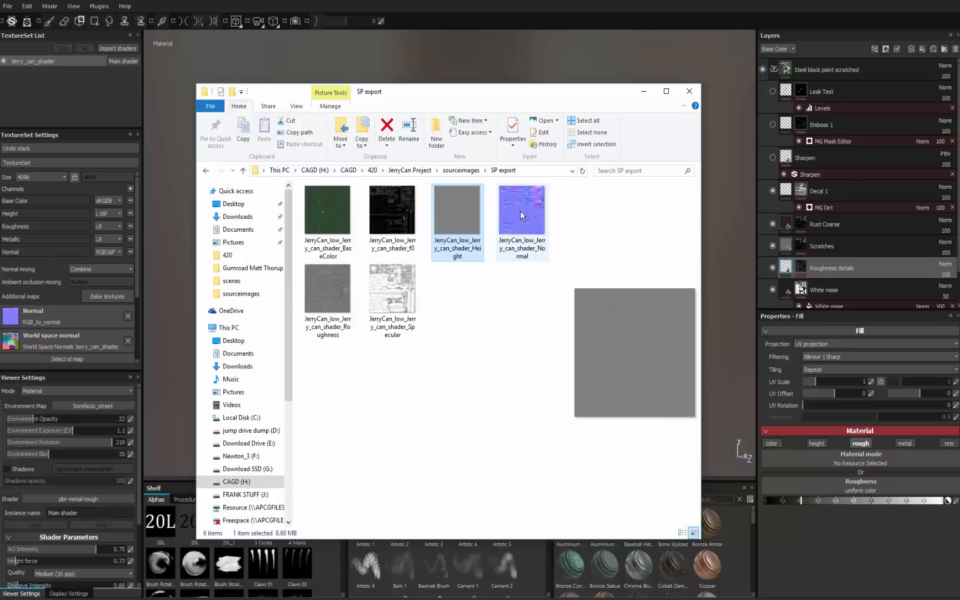
pyautogui.click(521, 212)
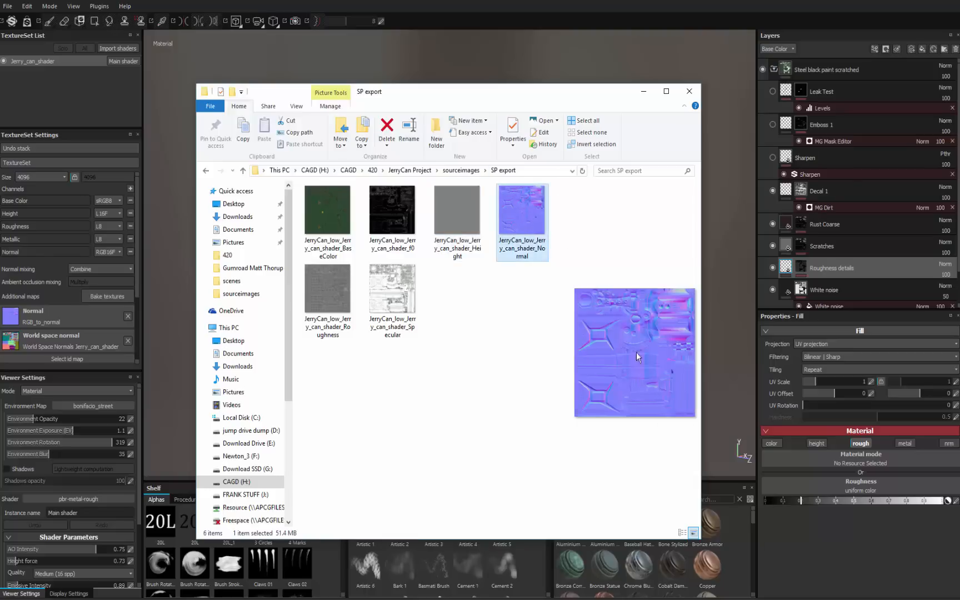
pyautogui.click(328, 288)
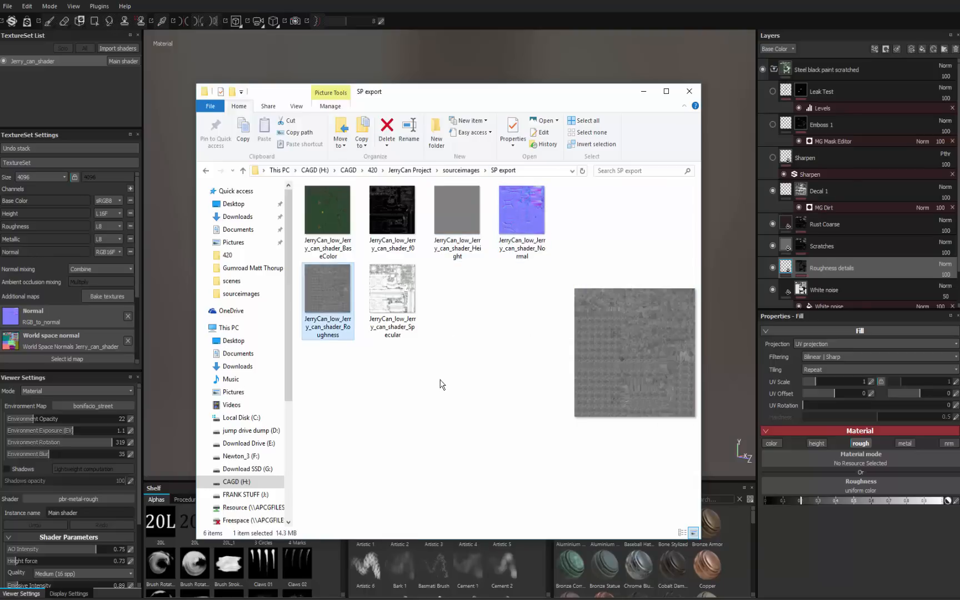
pyautogui.click(392, 287)
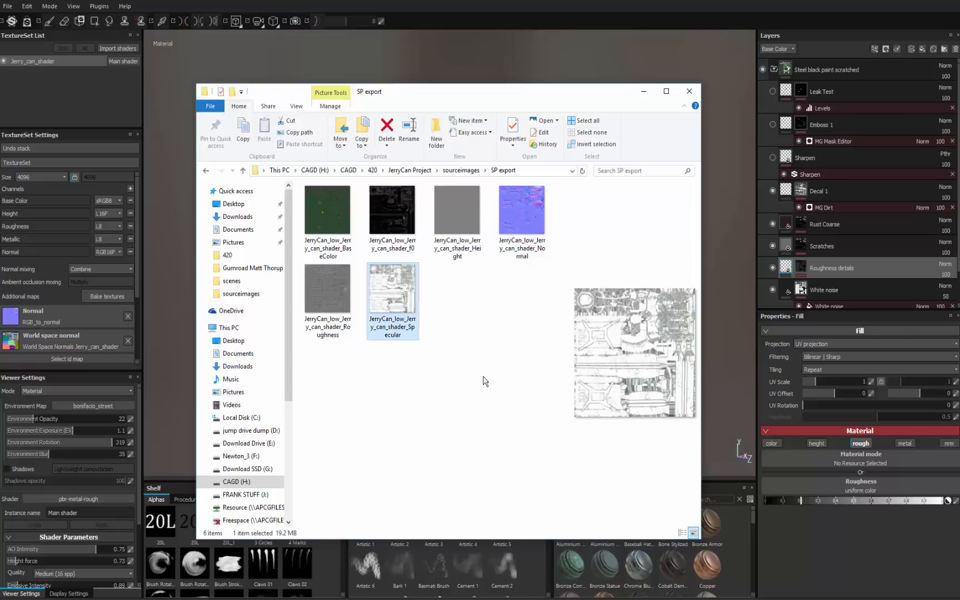
pyautogui.moveTo(541, 348)
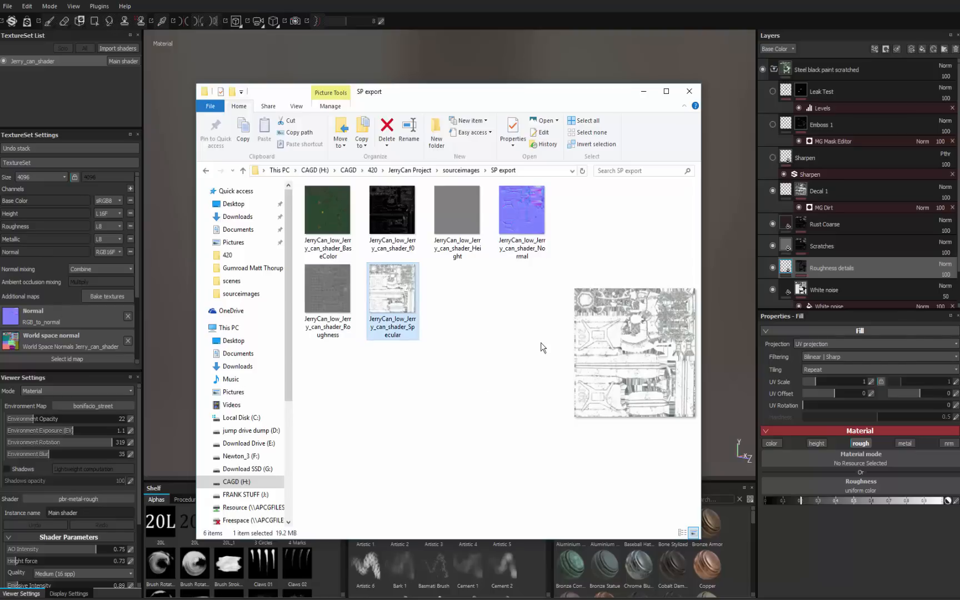
pyautogui.moveTo(379, 211)
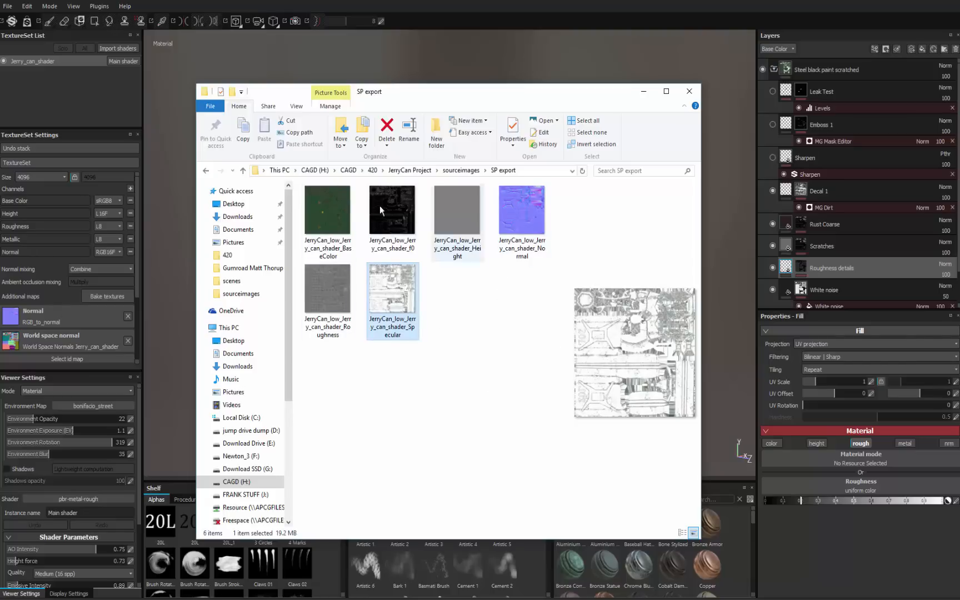